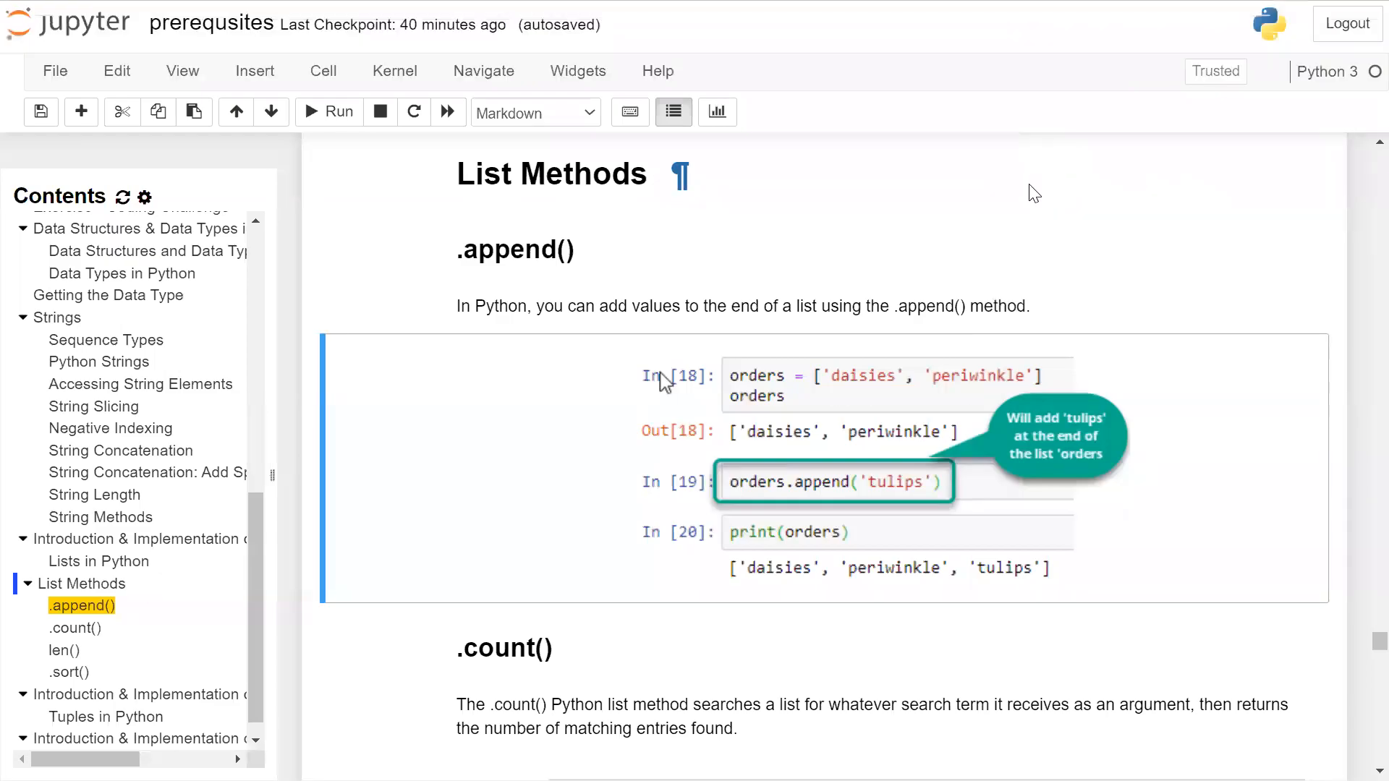
{"action": "mouse_move", "coordinate": [733, 266]}
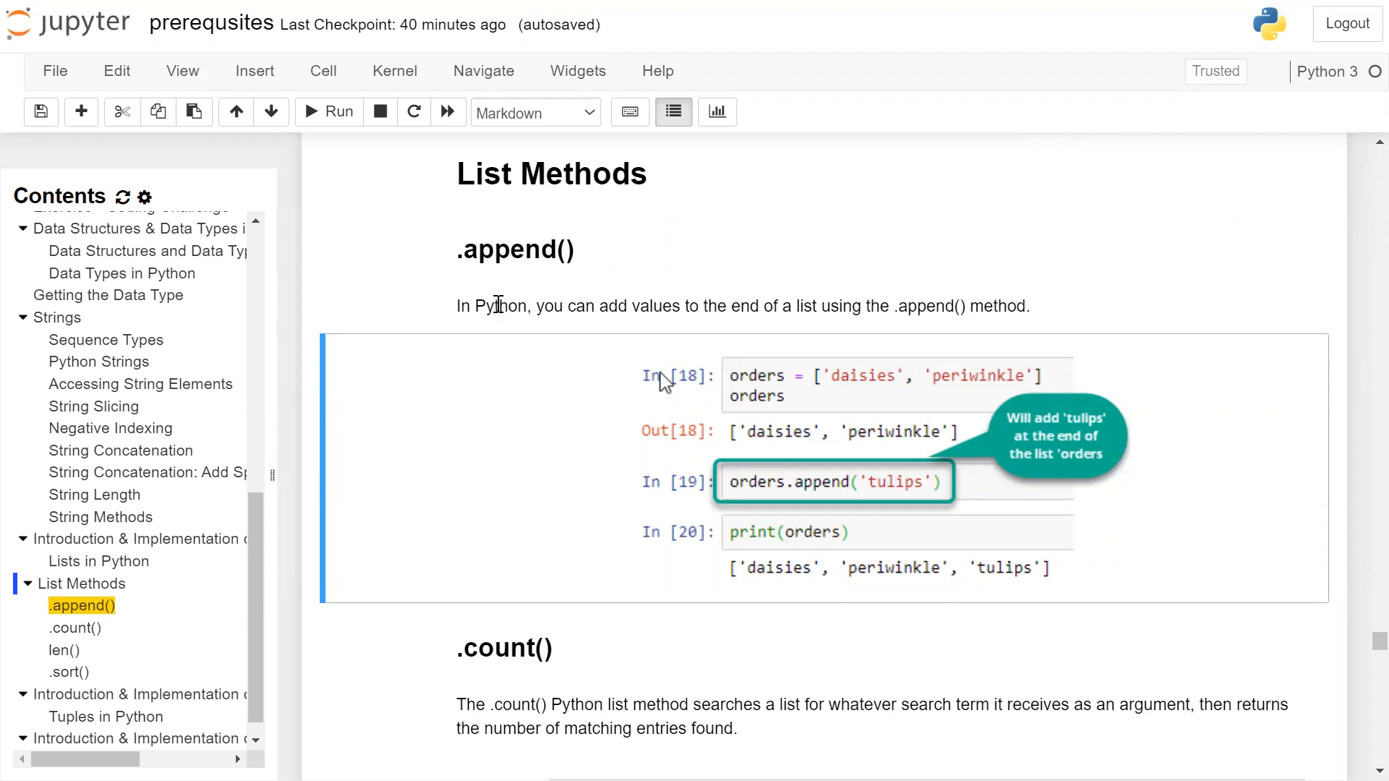
{"action": "mouse_move", "coordinate": [607, 306]}
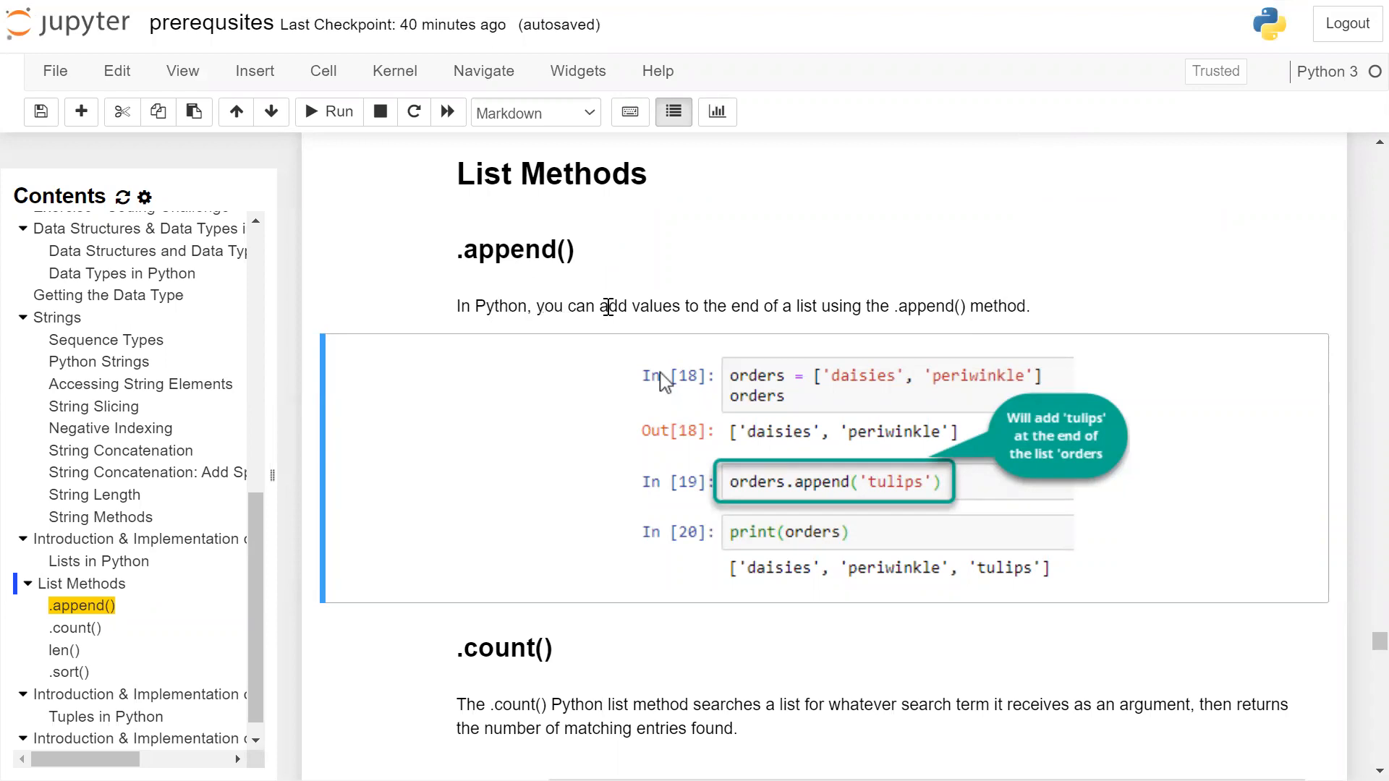
{"action": "mouse_move", "coordinate": [730, 307]}
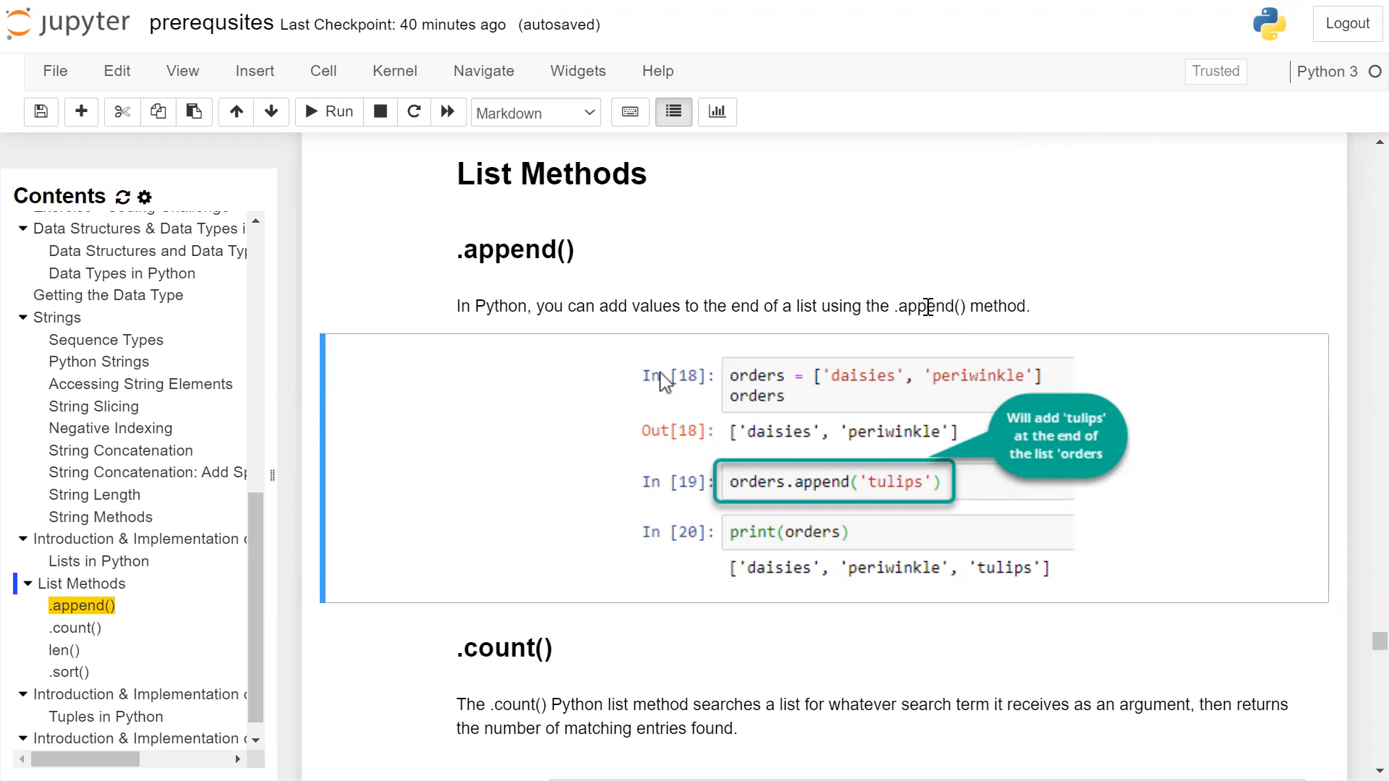
{"action": "mouse_move", "coordinate": [950, 355]}
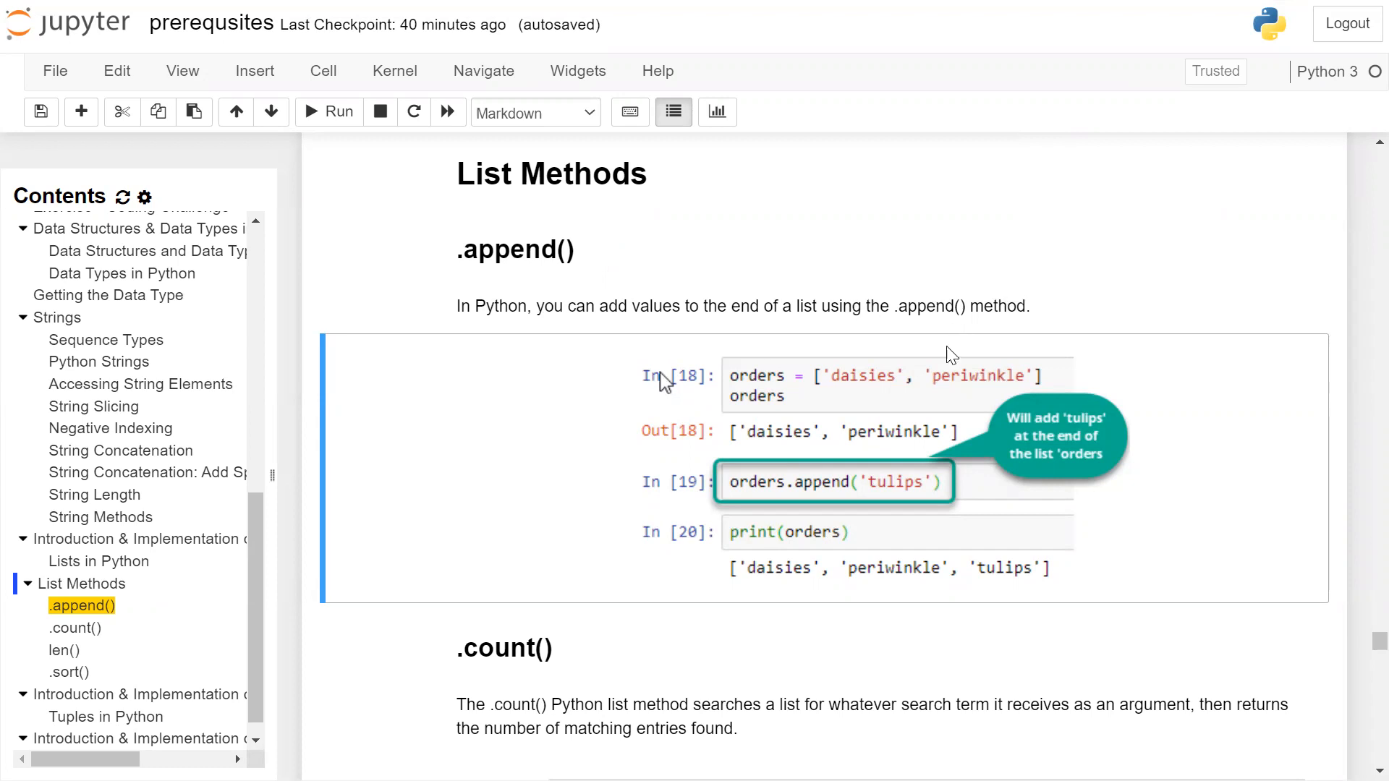
{"action": "mouse_move", "coordinate": [783, 393]}
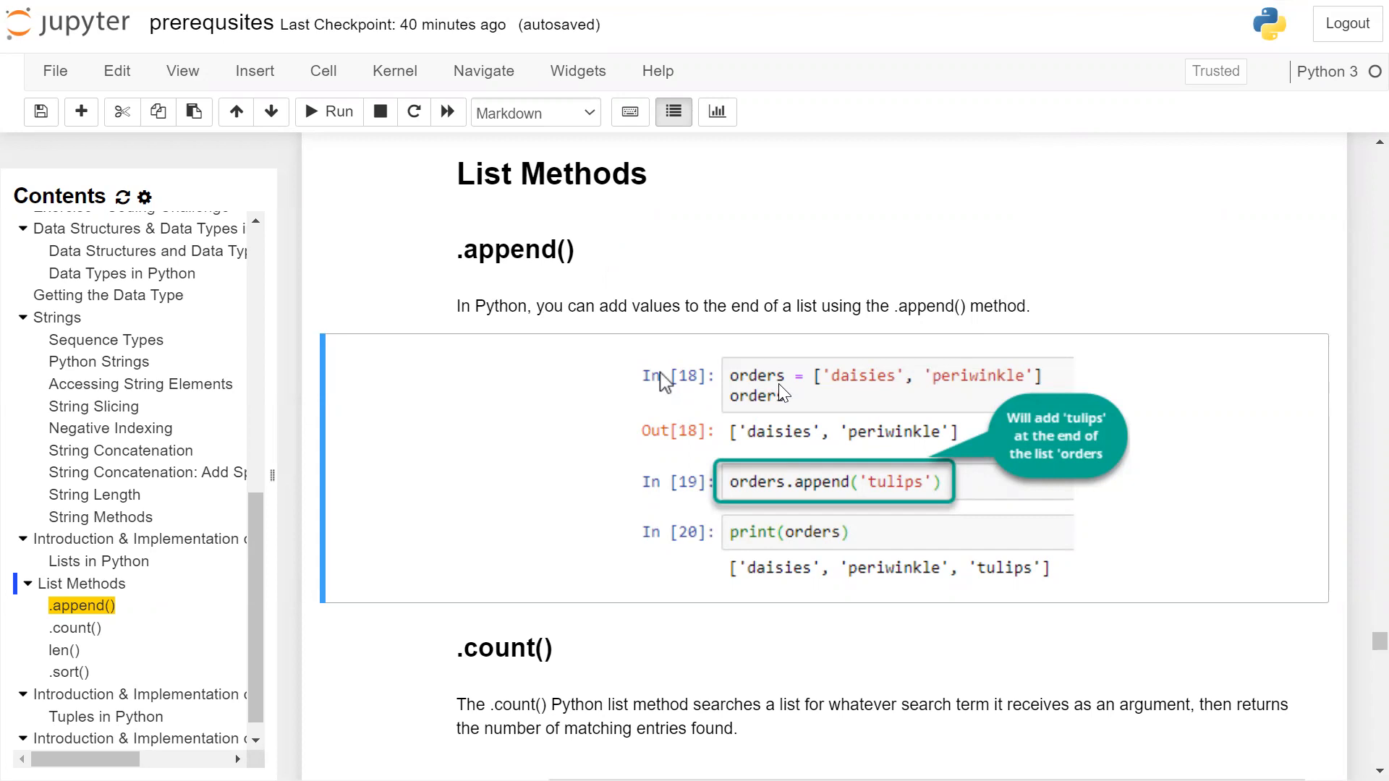
{"action": "mouse_move", "coordinate": [830, 397]}
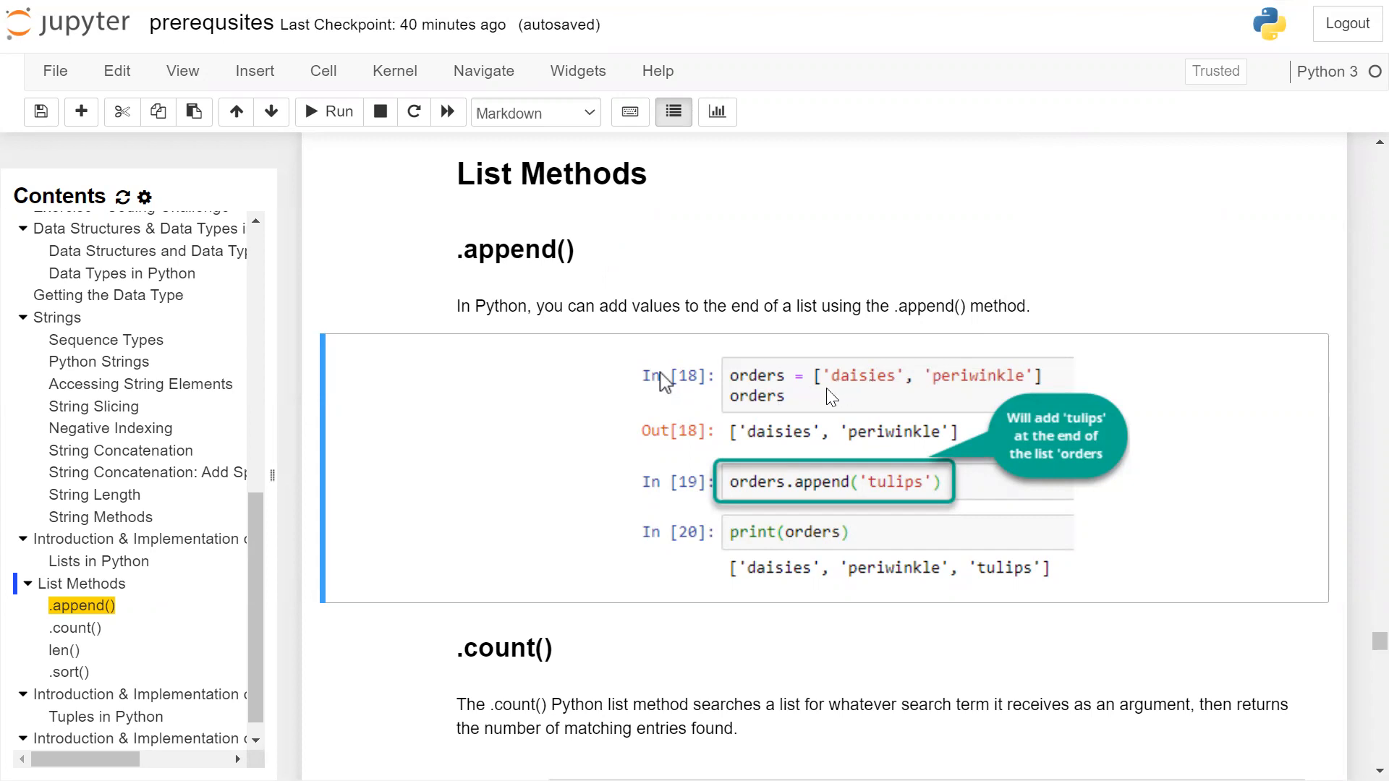
{"action": "mouse_move", "coordinate": [794, 404]}
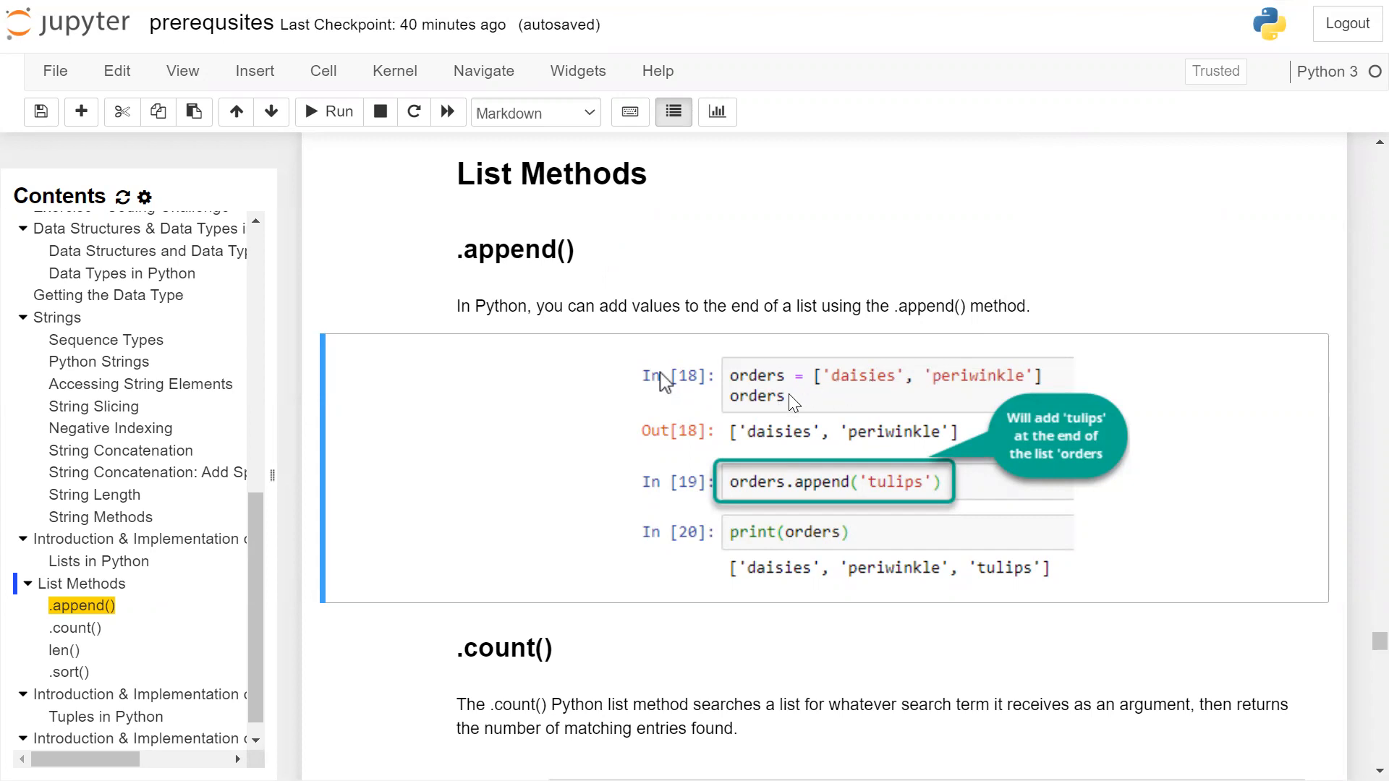
{"action": "mouse_move", "coordinate": [894, 431]}
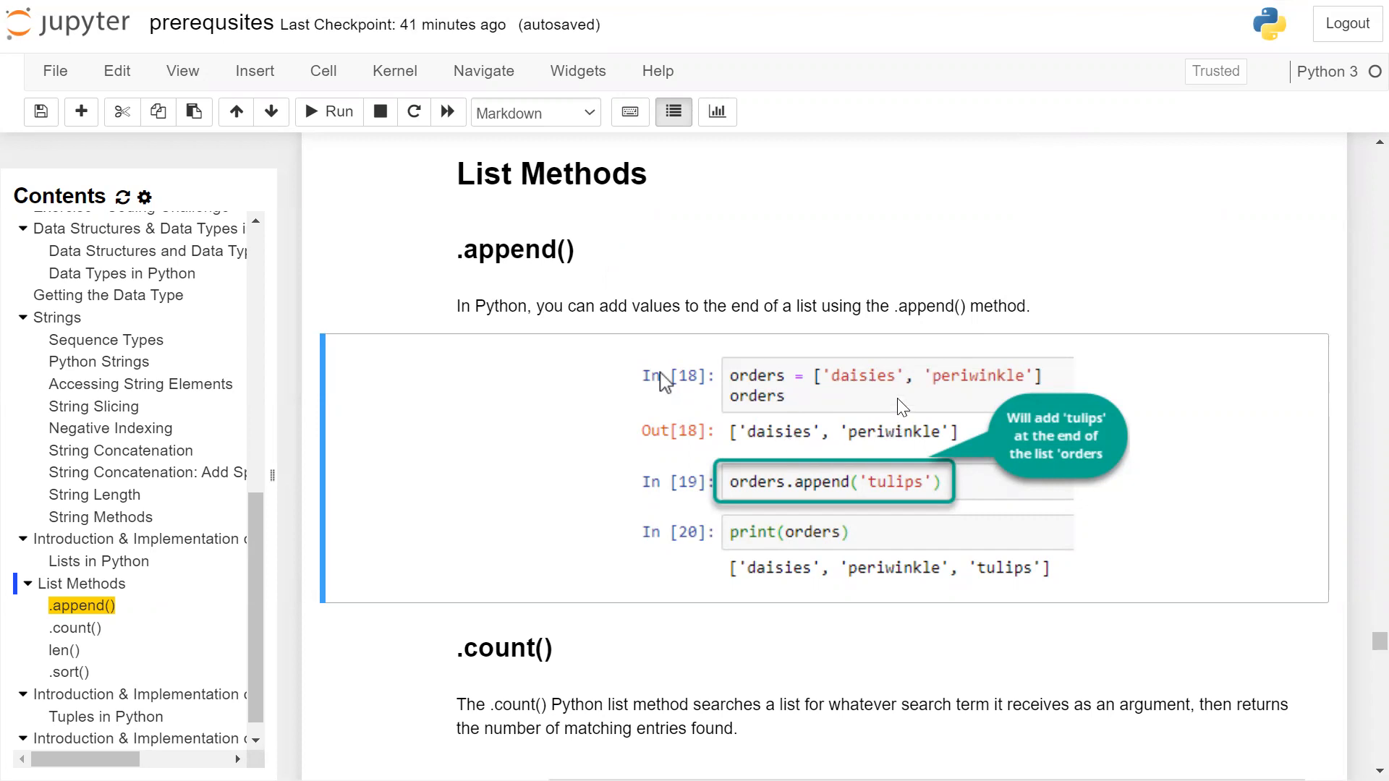
{"action": "scroll", "scroll_direction": "down", "scroll_amount": 3}
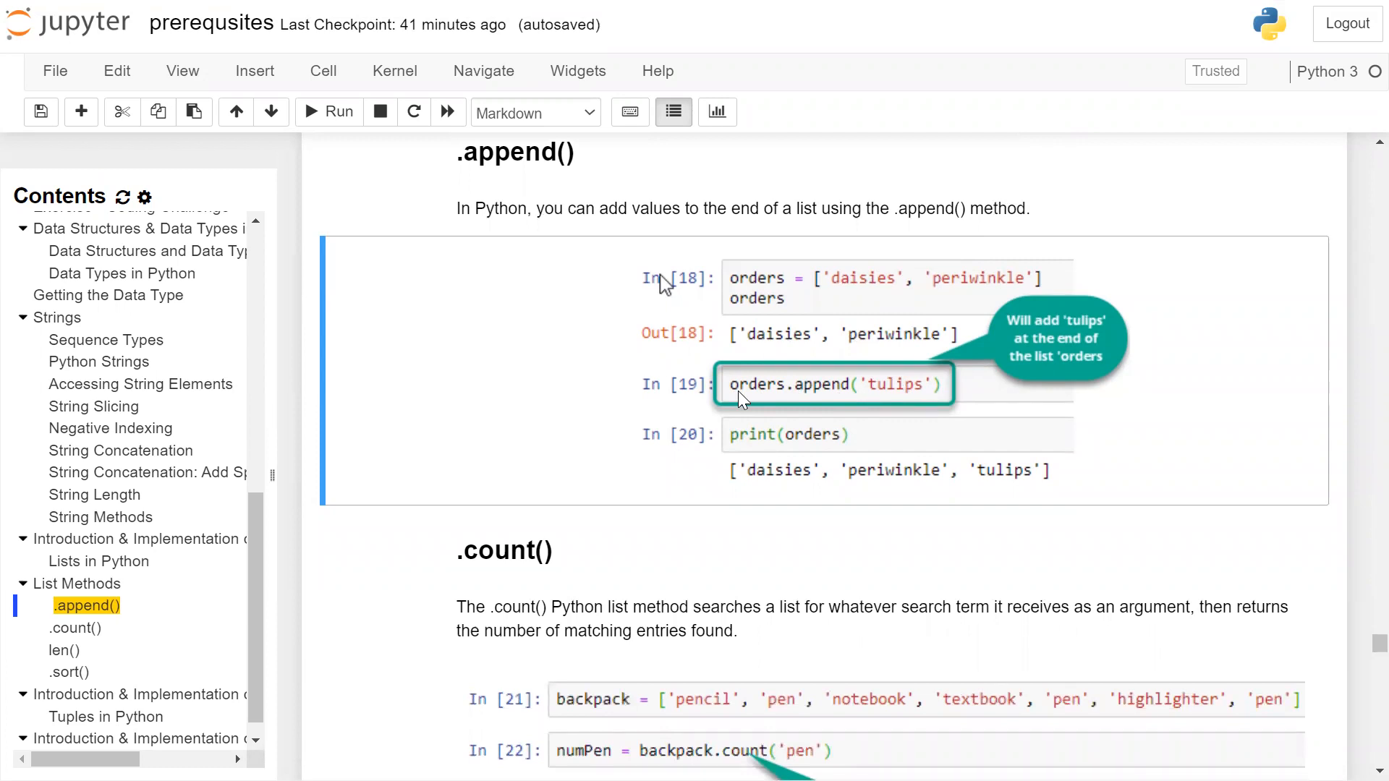
{"action": "mouse_move", "coordinate": [801, 396]}
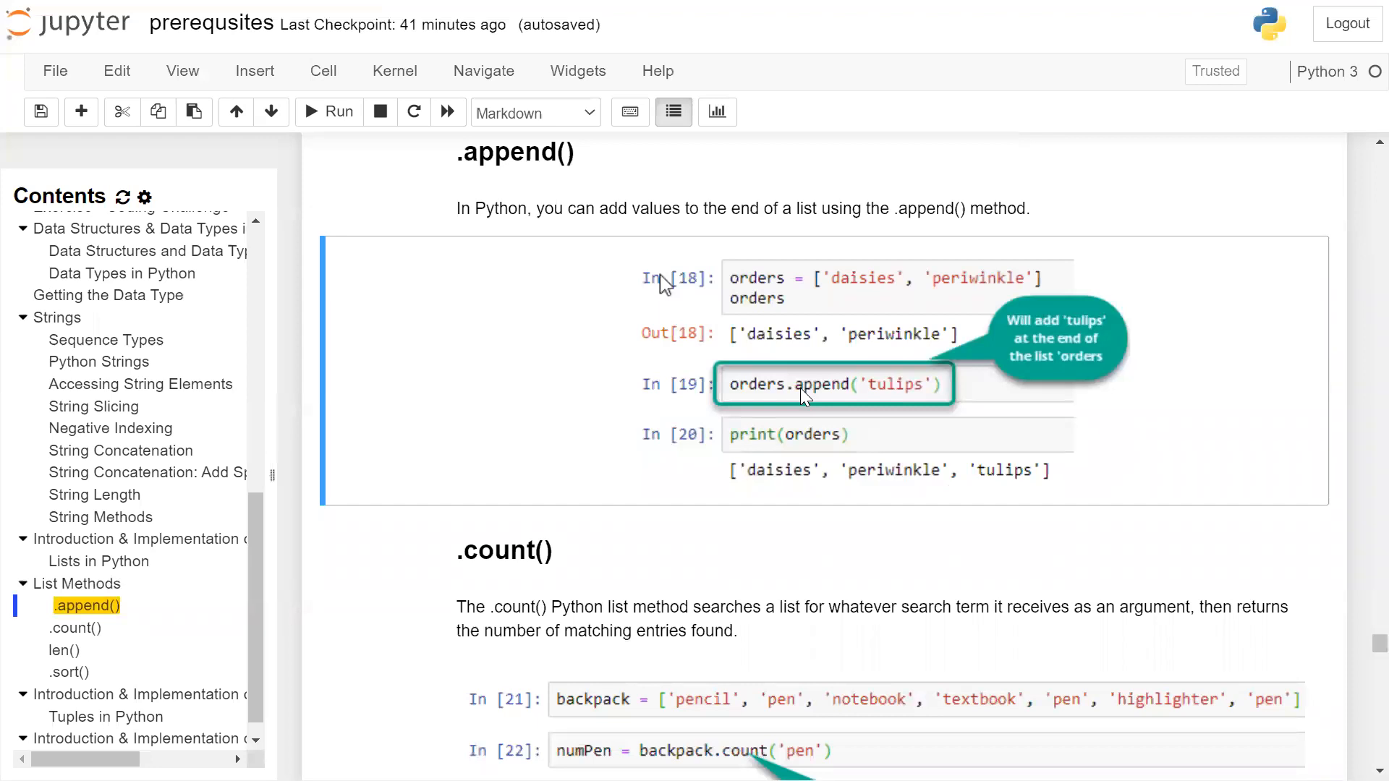
{"action": "mouse_move", "coordinate": [905, 385]}
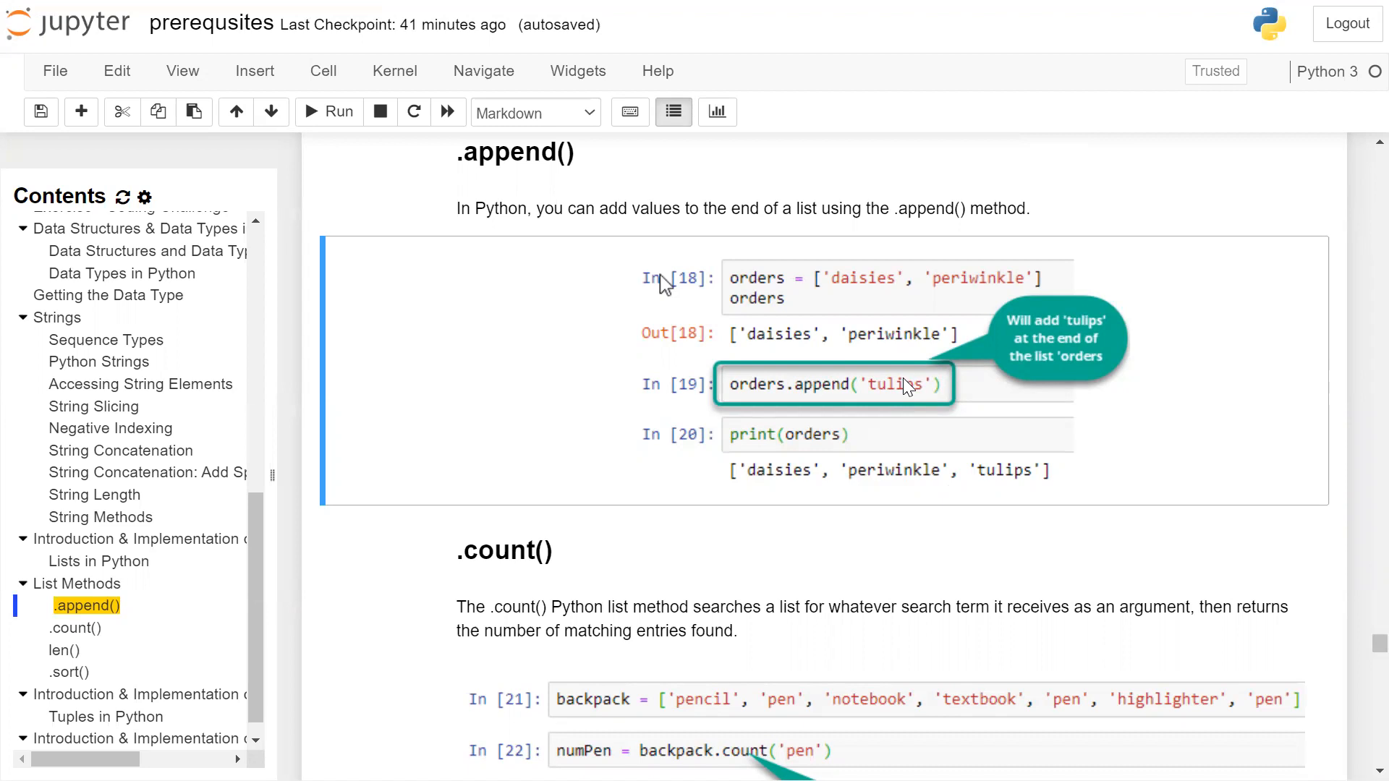
{"action": "mouse_move", "coordinate": [846, 433]}
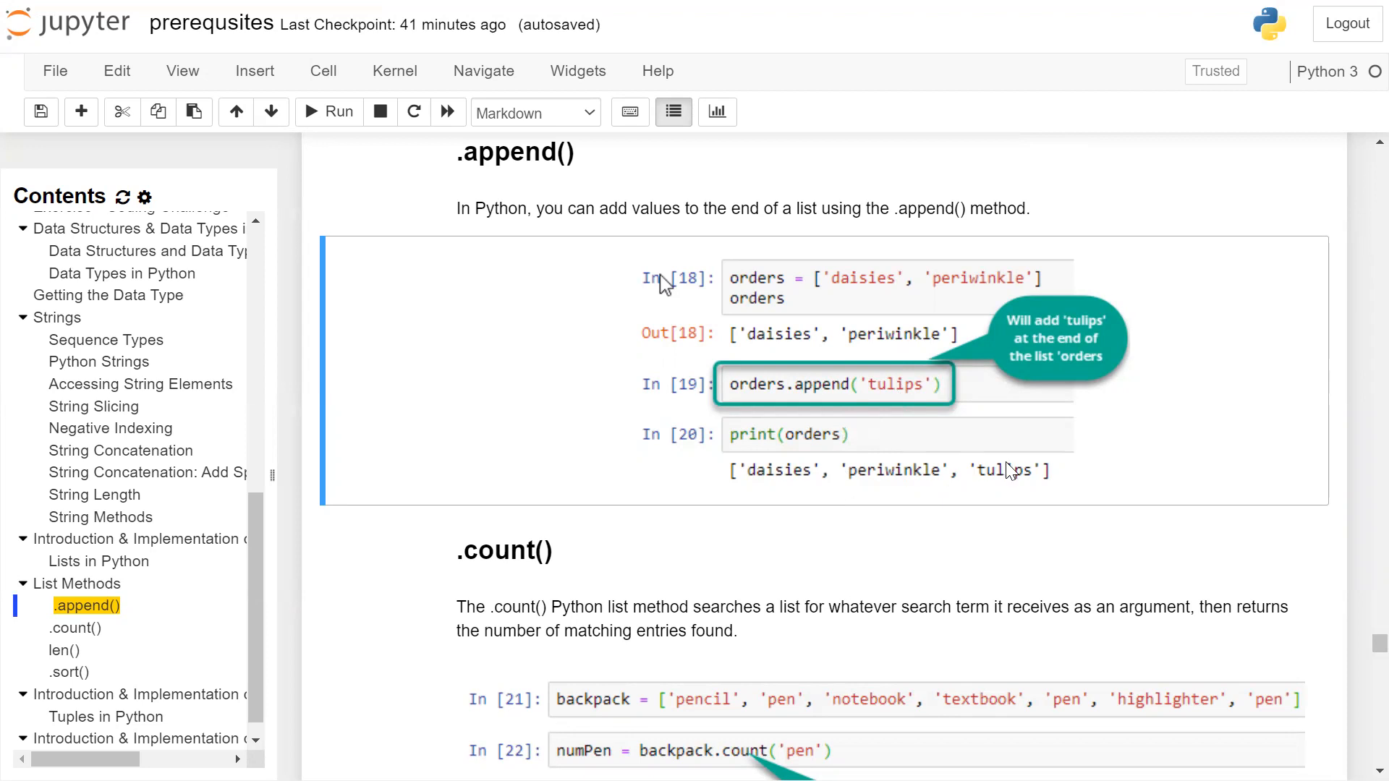
{"action": "scroll", "scroll_direction": "down", "scroll_amount": 3}
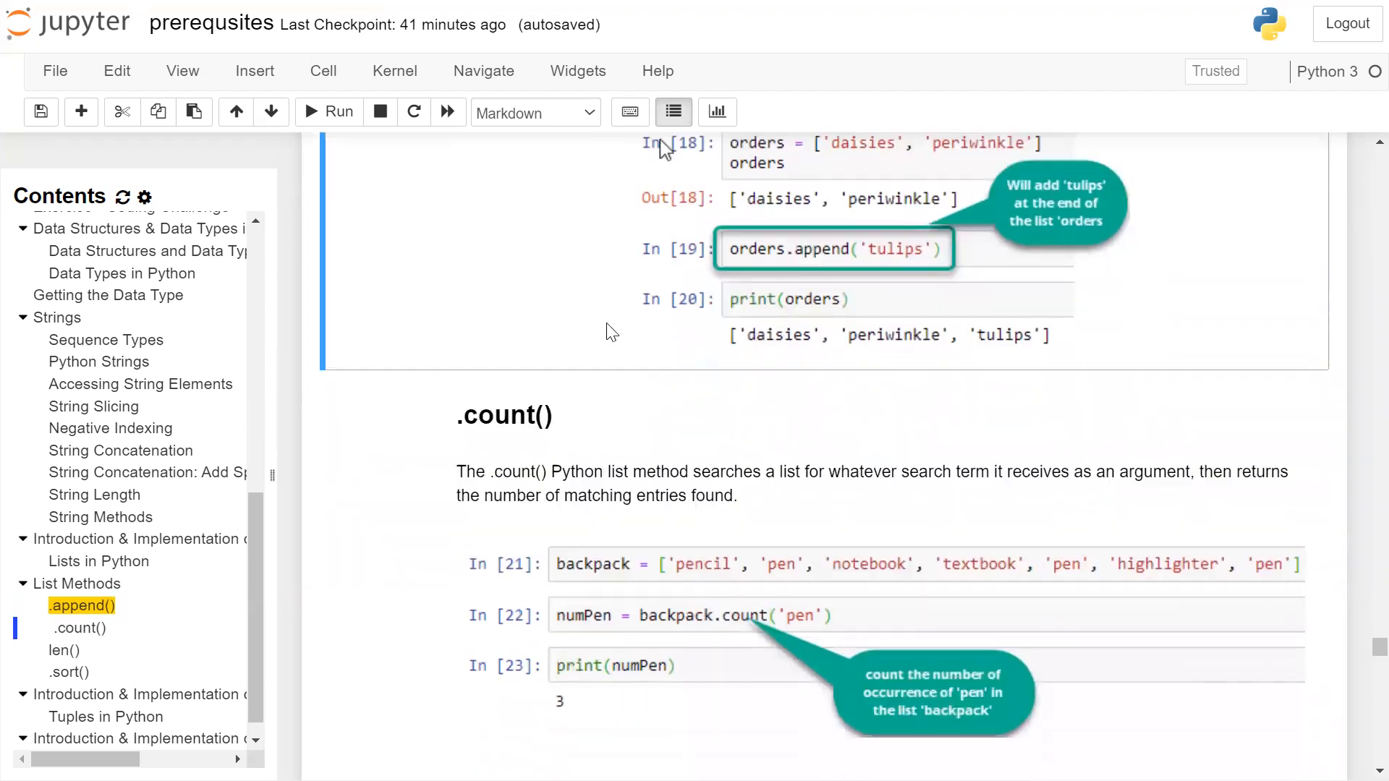
{"action": "scroll", "scroll_direction": "down", "scroll_amount": 3}
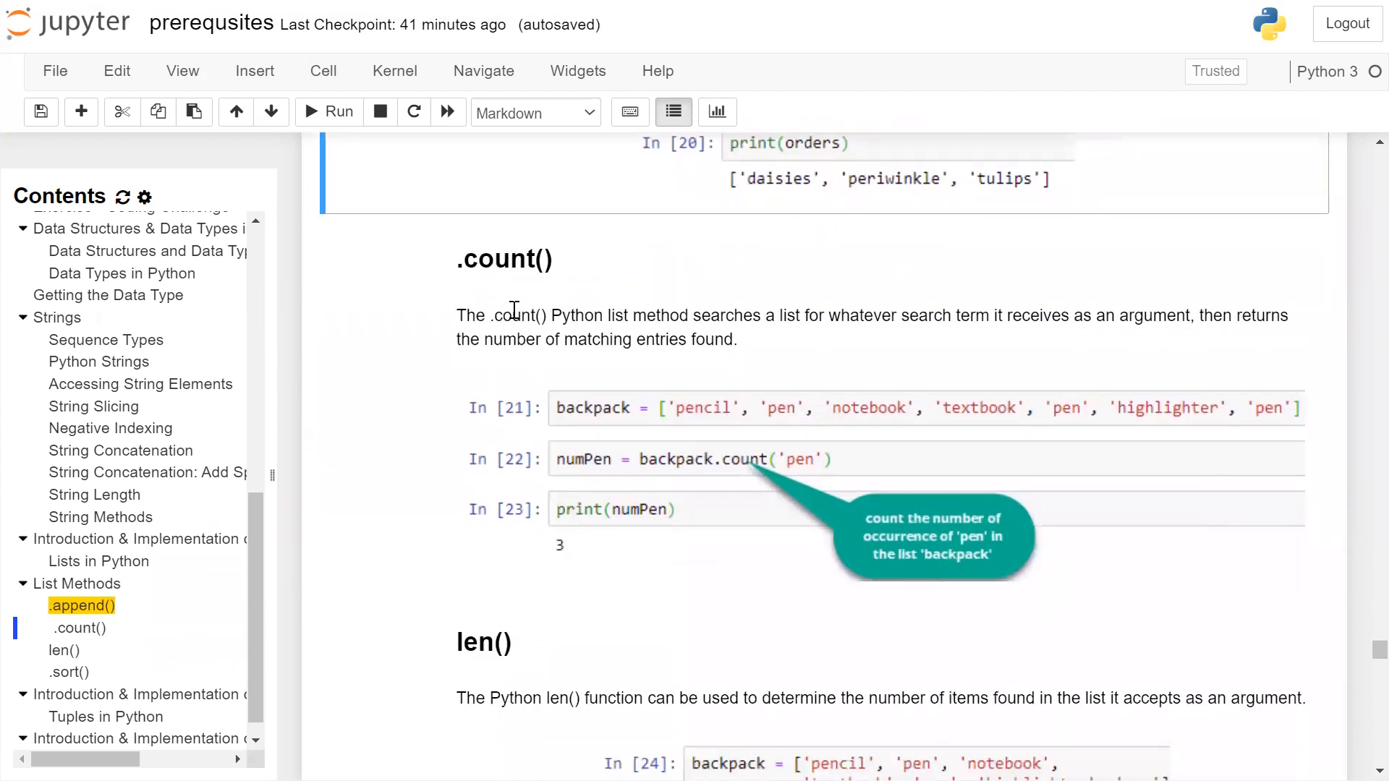
{"action": "mouse_move", "coordinate": [555, 321]}
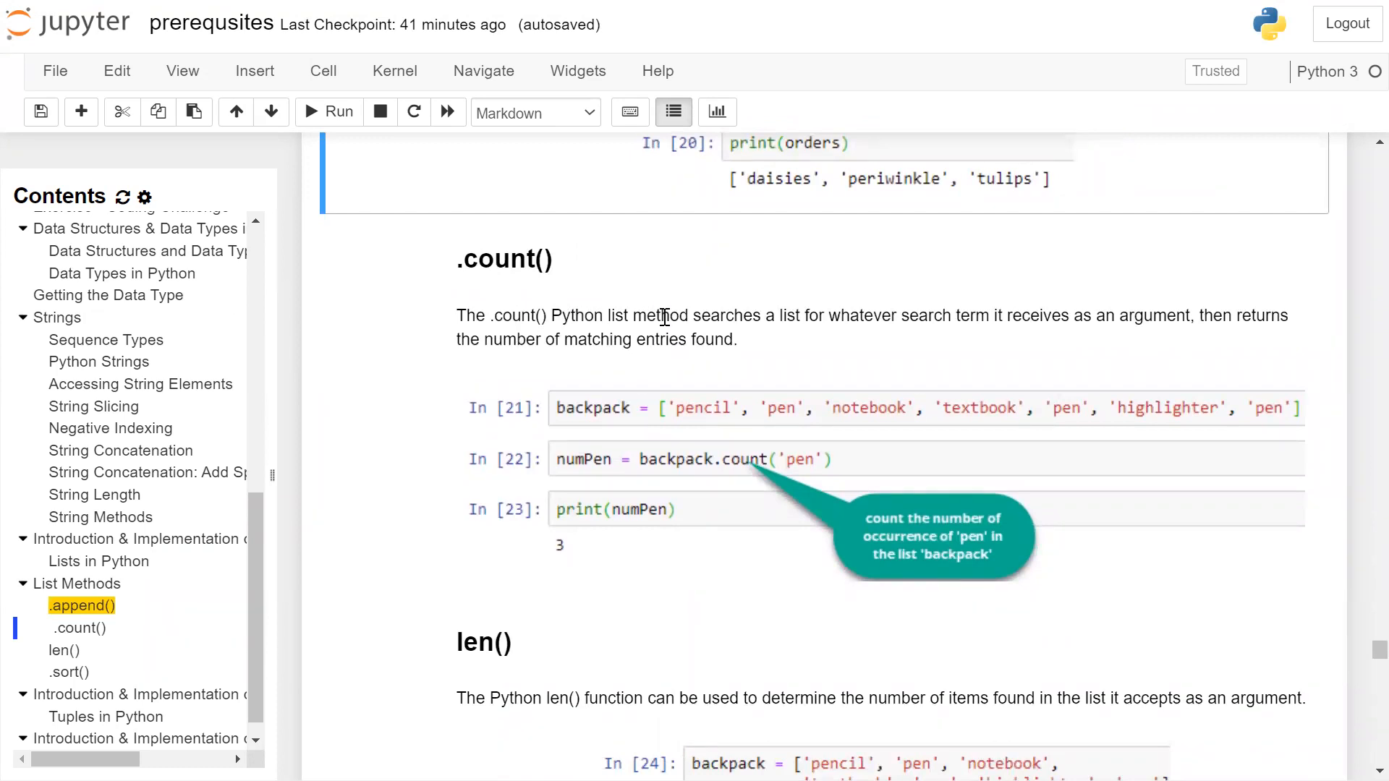
{"action": "mouse_move", "coordinate": [855, 318]}
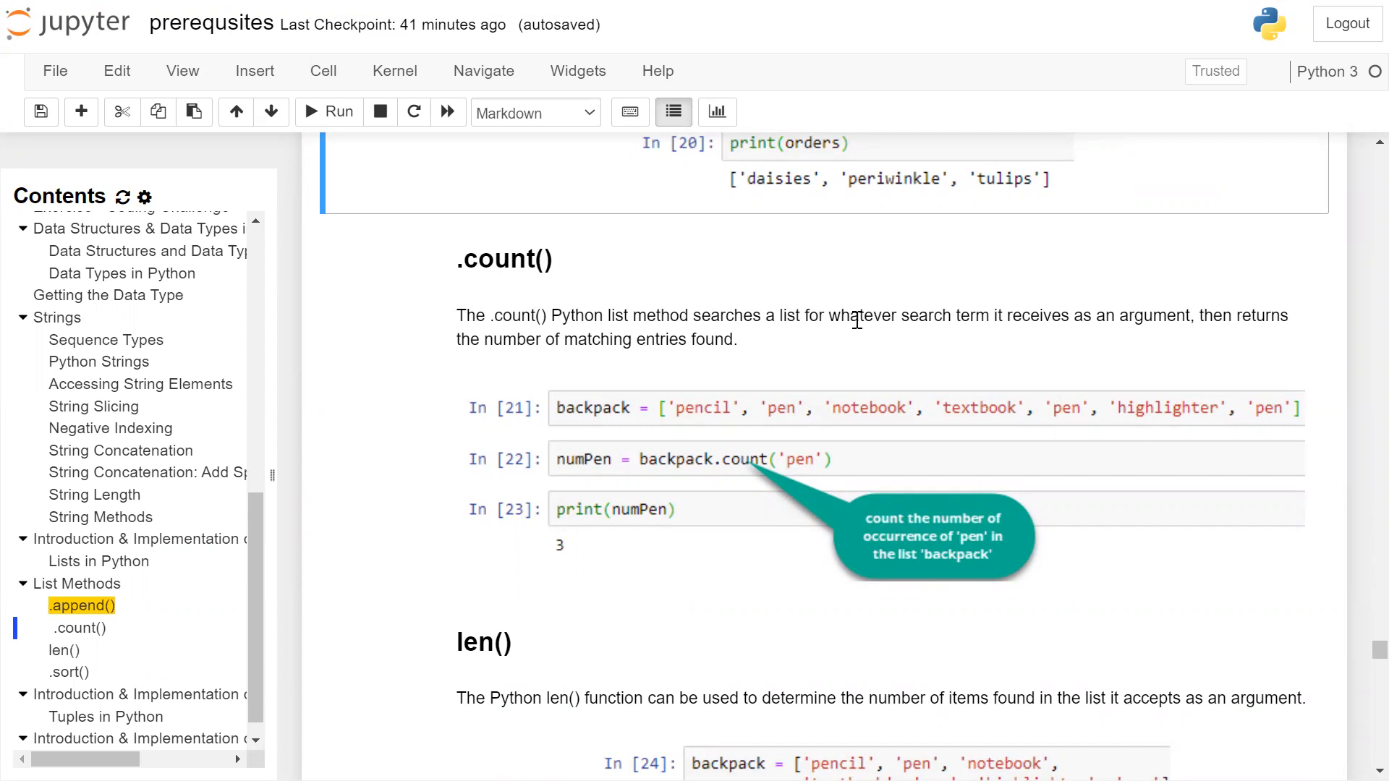
{"action": "mouse_move", "coordinate": [982, 334]}
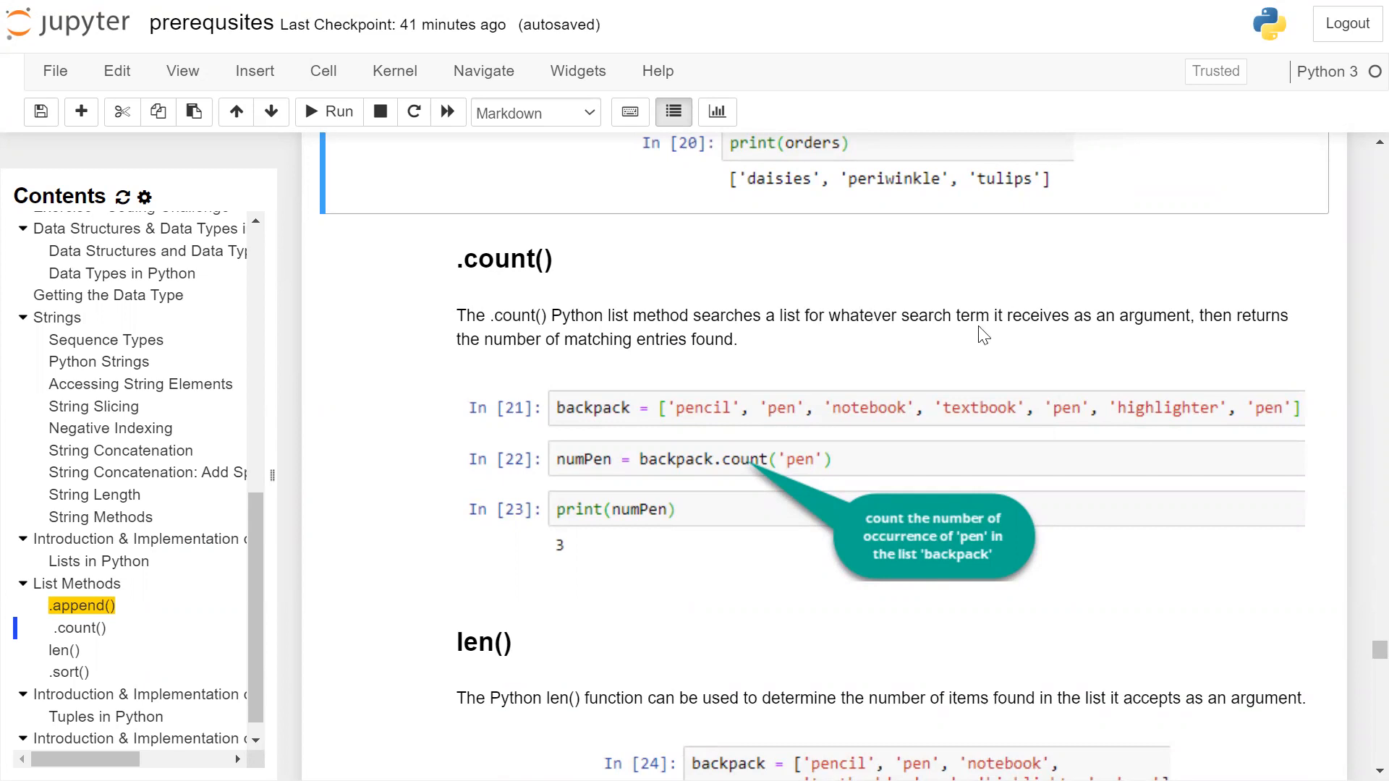
{"action": "mouse_move", "coordinate": [1137, 337]}
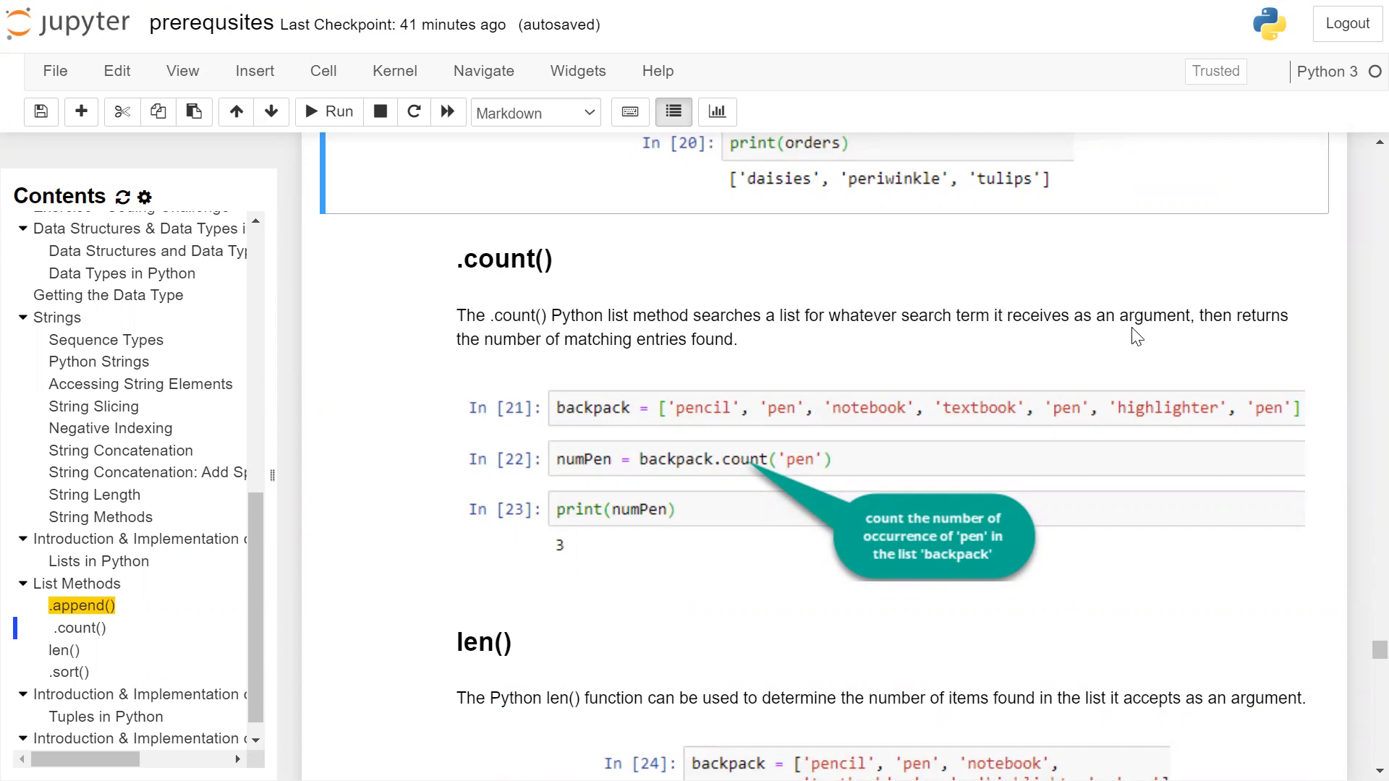
{"action": "mouse_move", "coordinate": [1107, 345]}
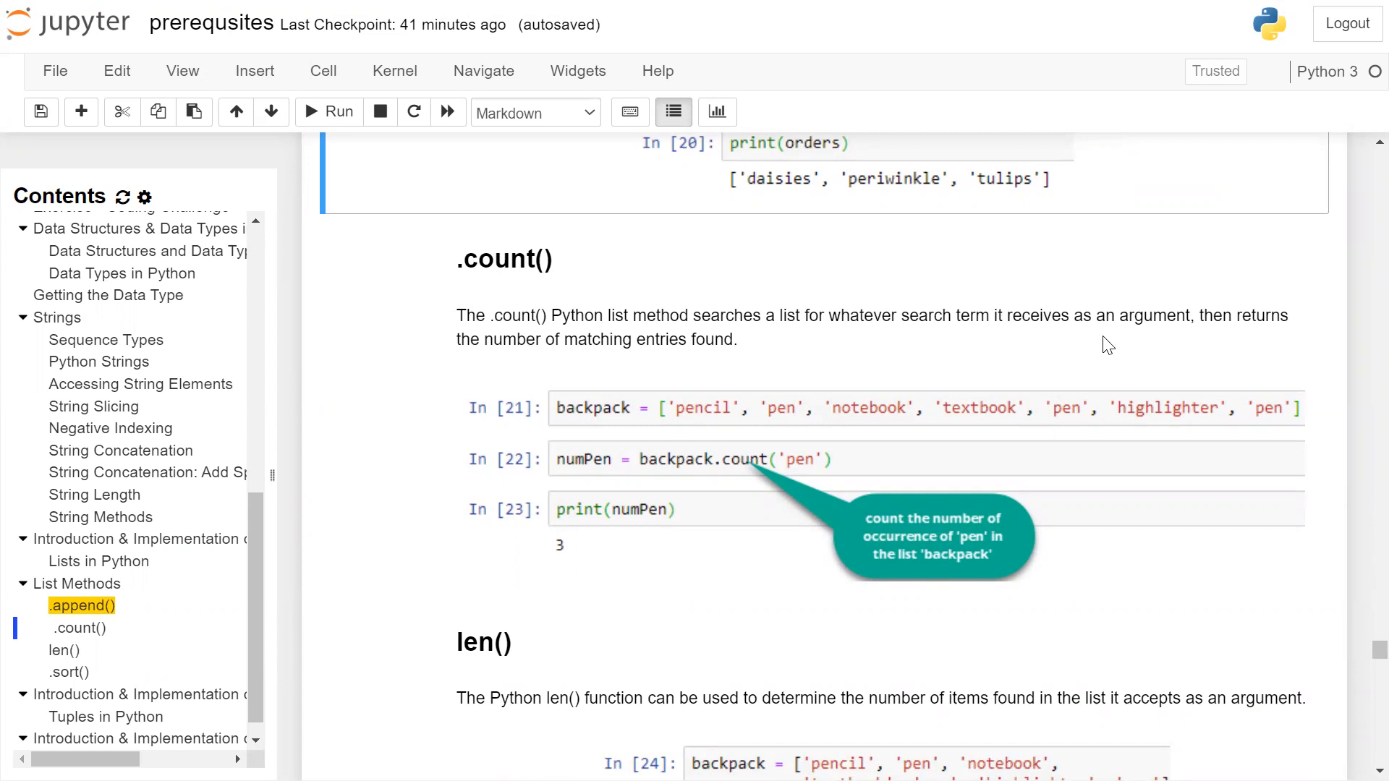
{"action": "mouse_move", "coordinate": [720, 366]}
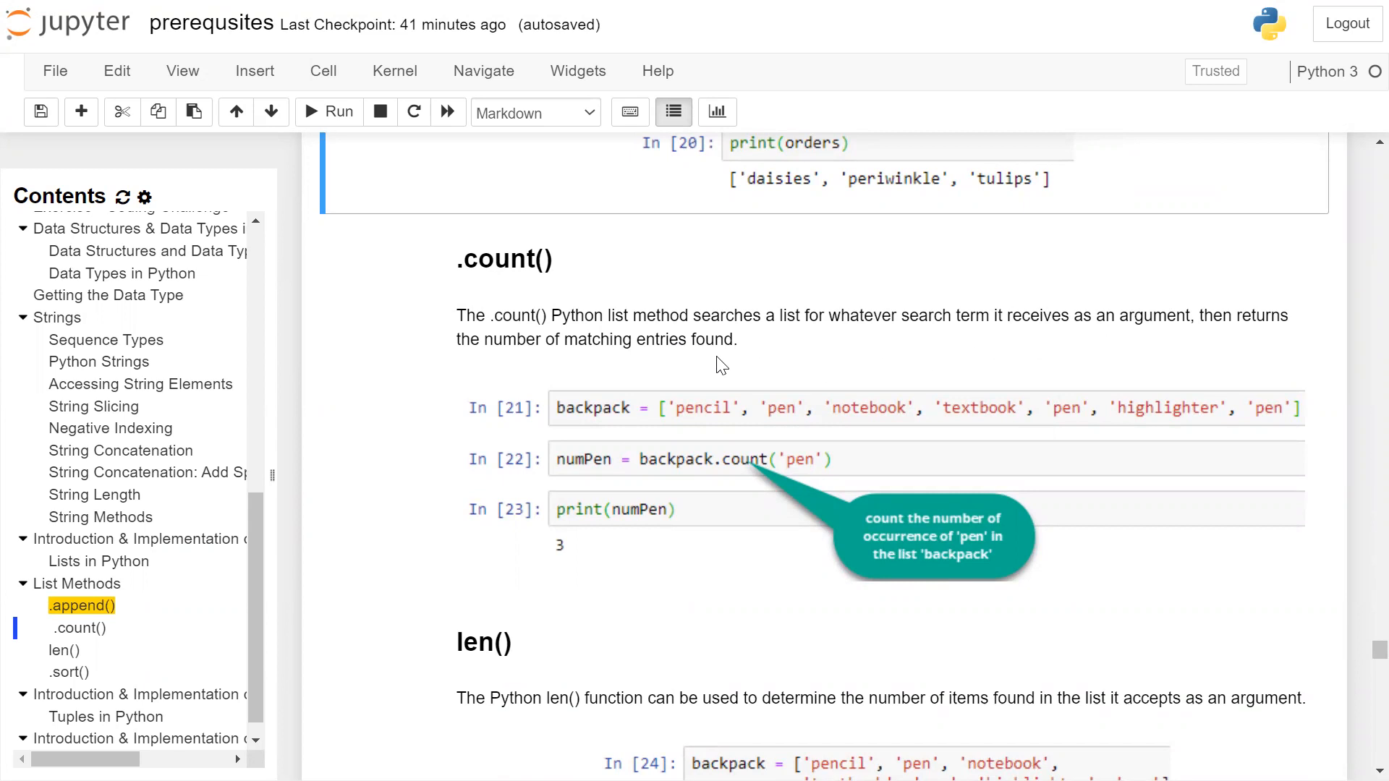
{"action": "scroll", "scroll_direction": "down", "scroll_amount": 3}
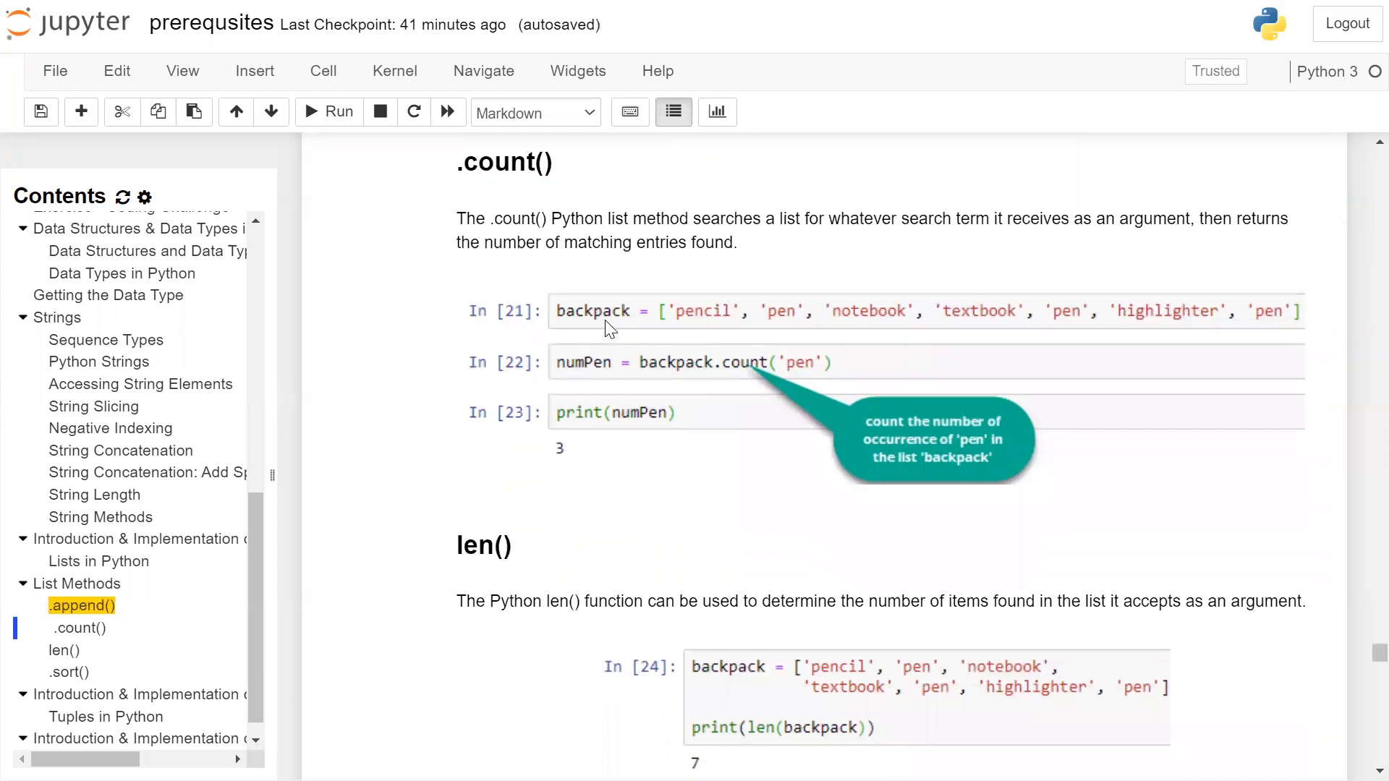
{"action": "mouse_move", "coordinate": [742, 315]}
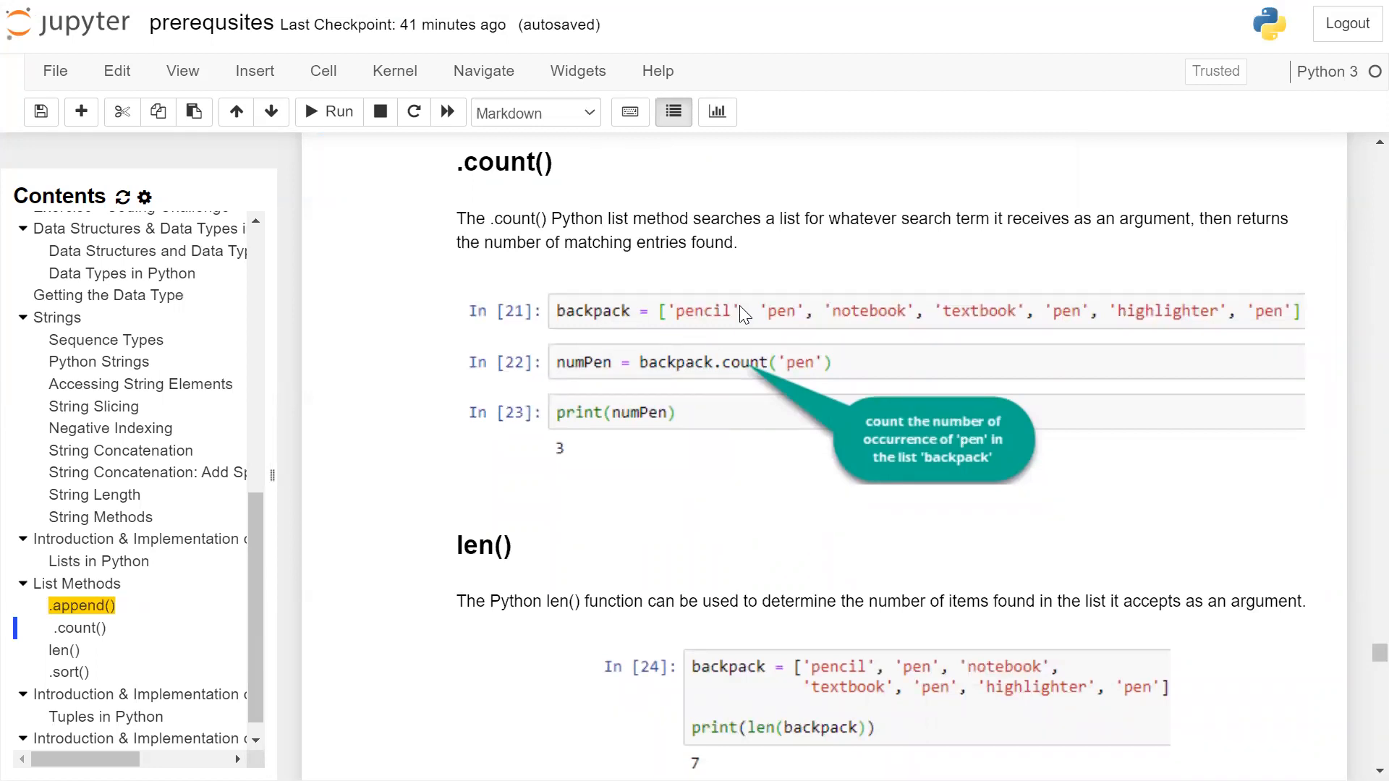
{"action": "mouse_move", "coordinate": [1159, 332]}
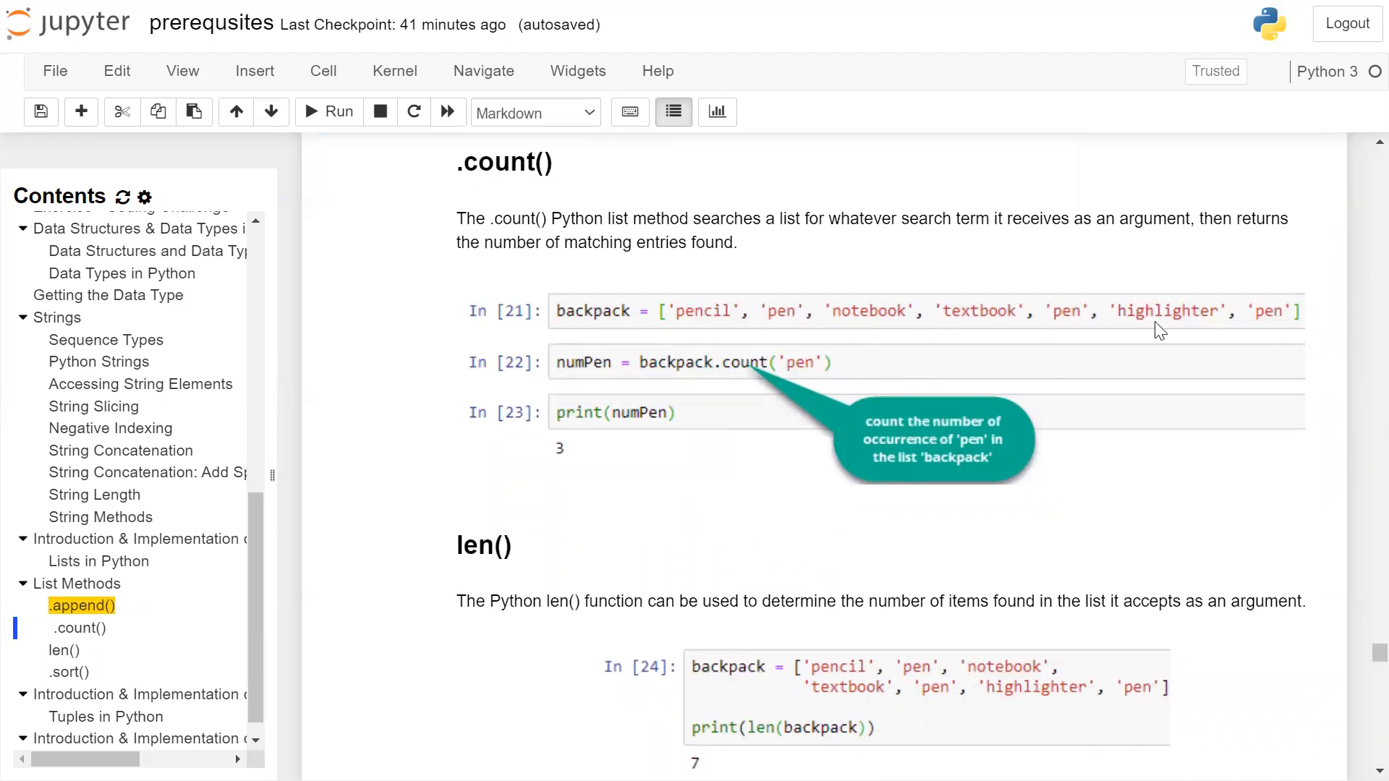
{"action": "mouse_move", "coordinate": [1267, 322]}
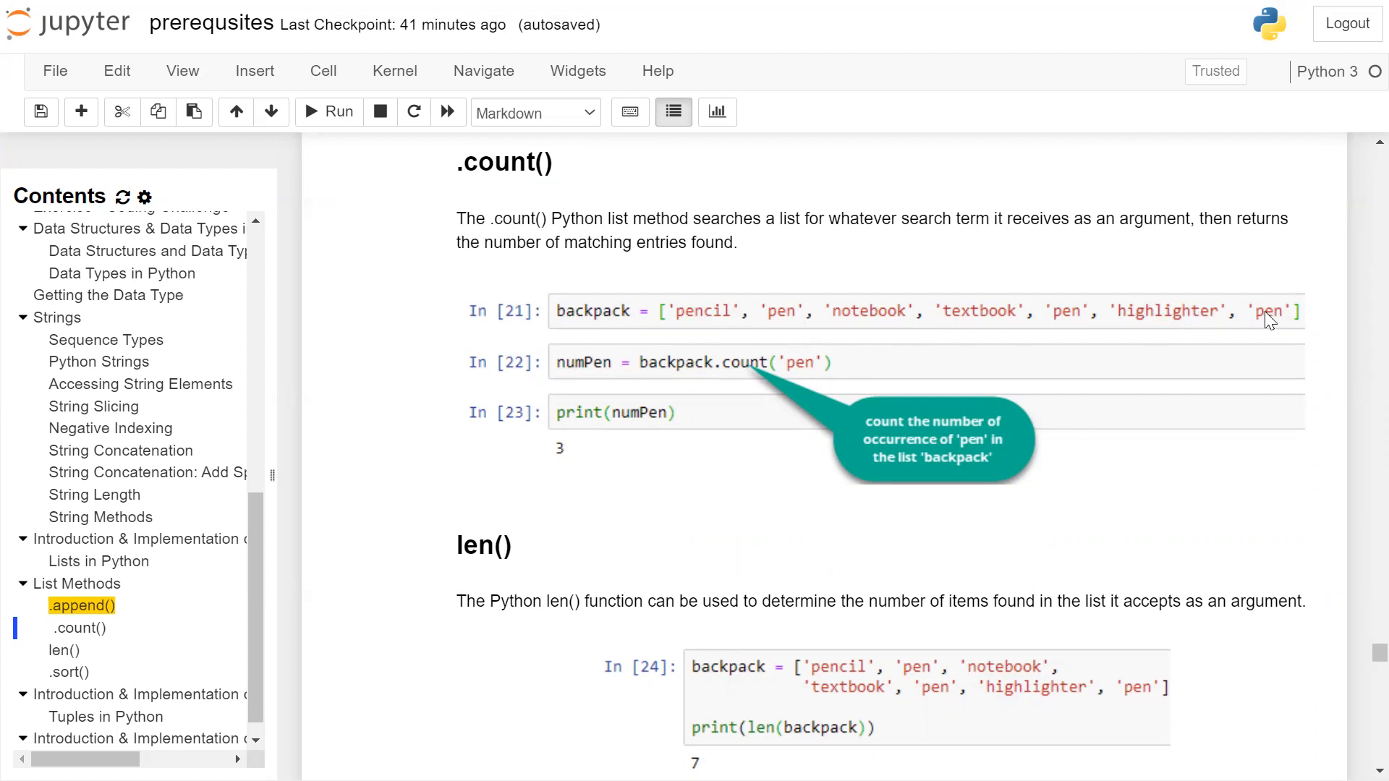
{"action": "mouse_move", "coordinate": [696, 376]}
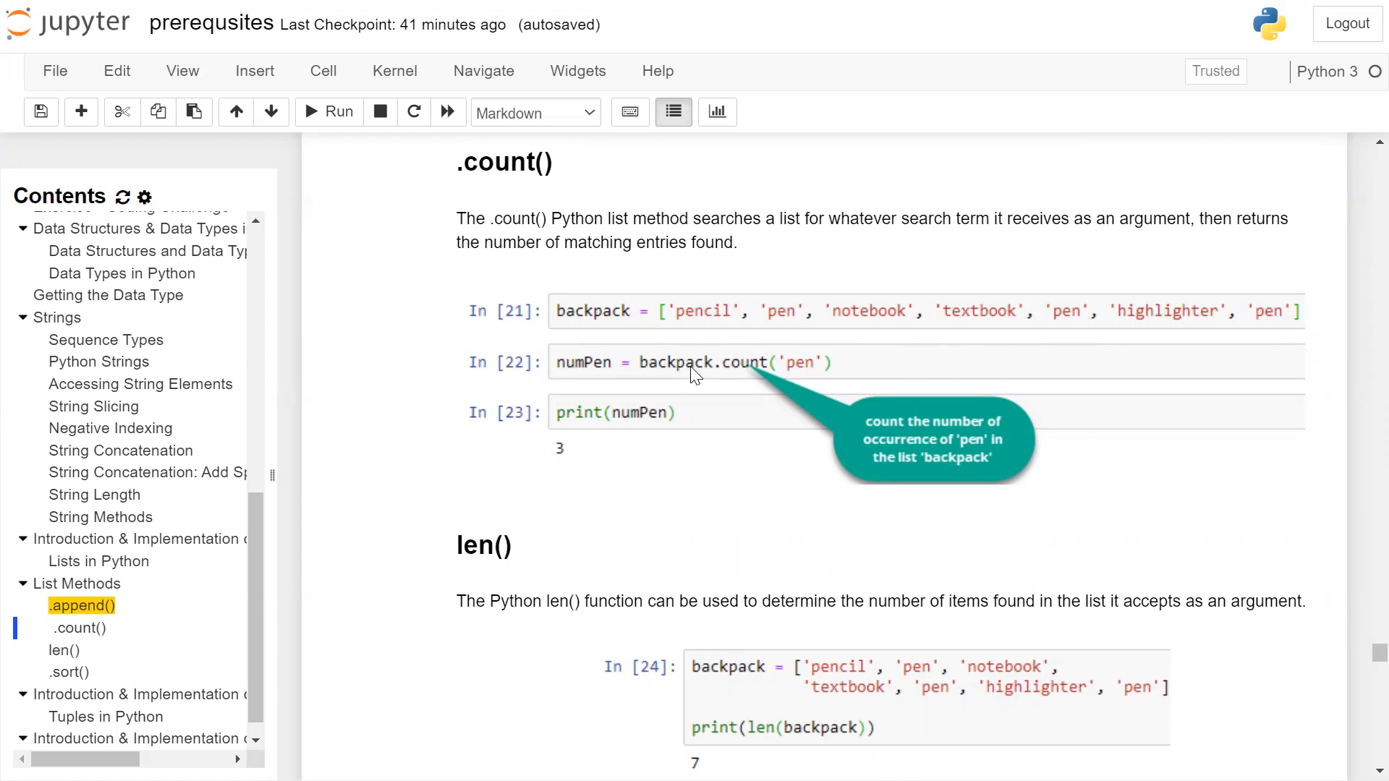
{"action": "mouse_move", "coordinate": [742, 369]}
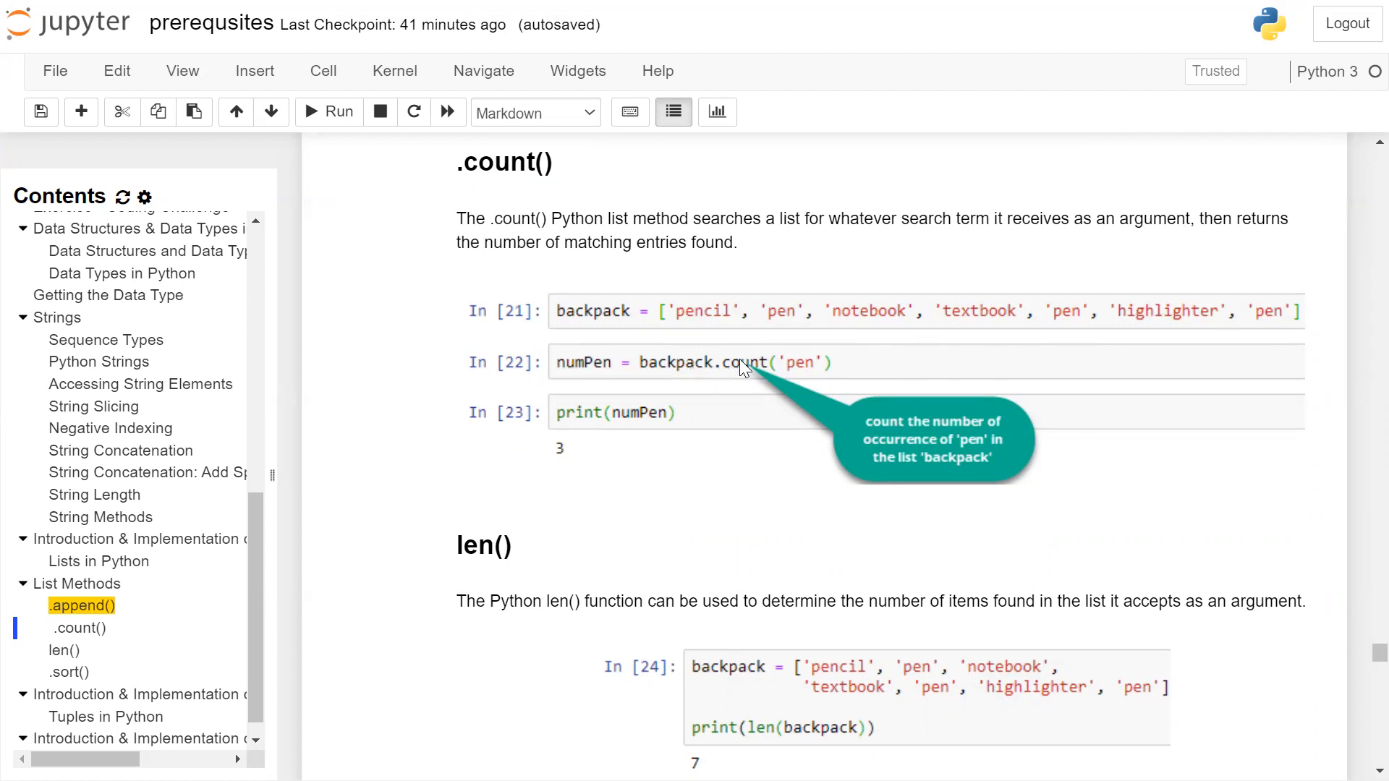
{"action": "mouse_move", "coordinate": [813, 367]}
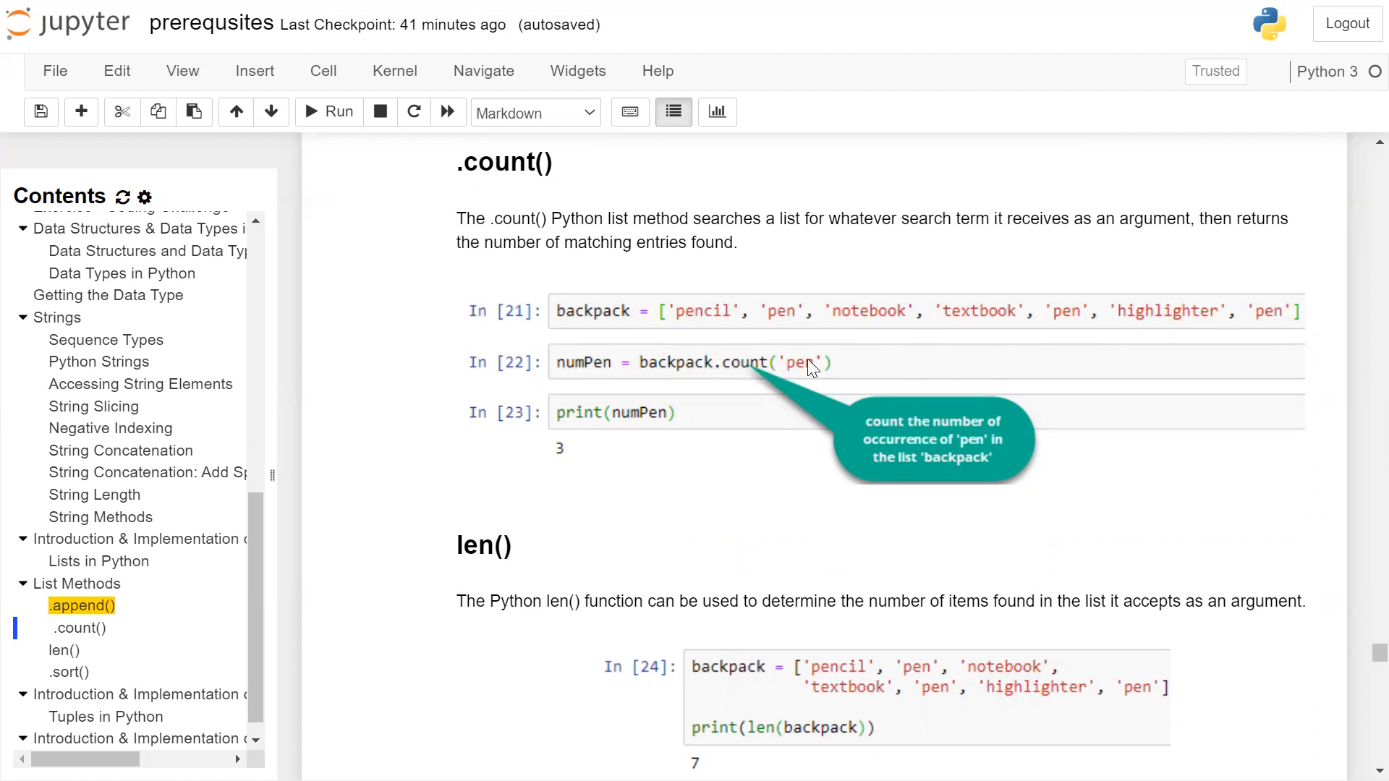
{"action": "mouse_move", "coordinate": [932, 451]}
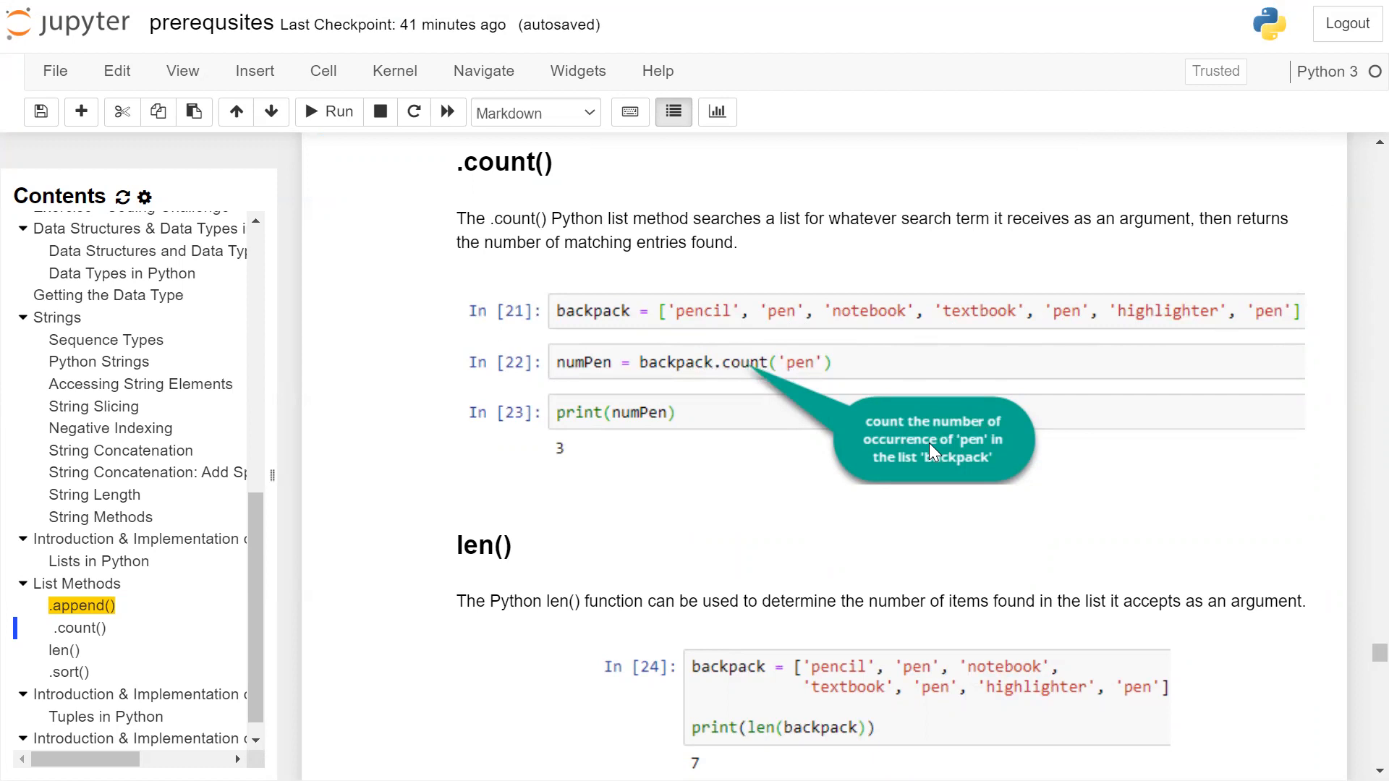
{"action": "mouse_move", "coordinate": [956, 470]}
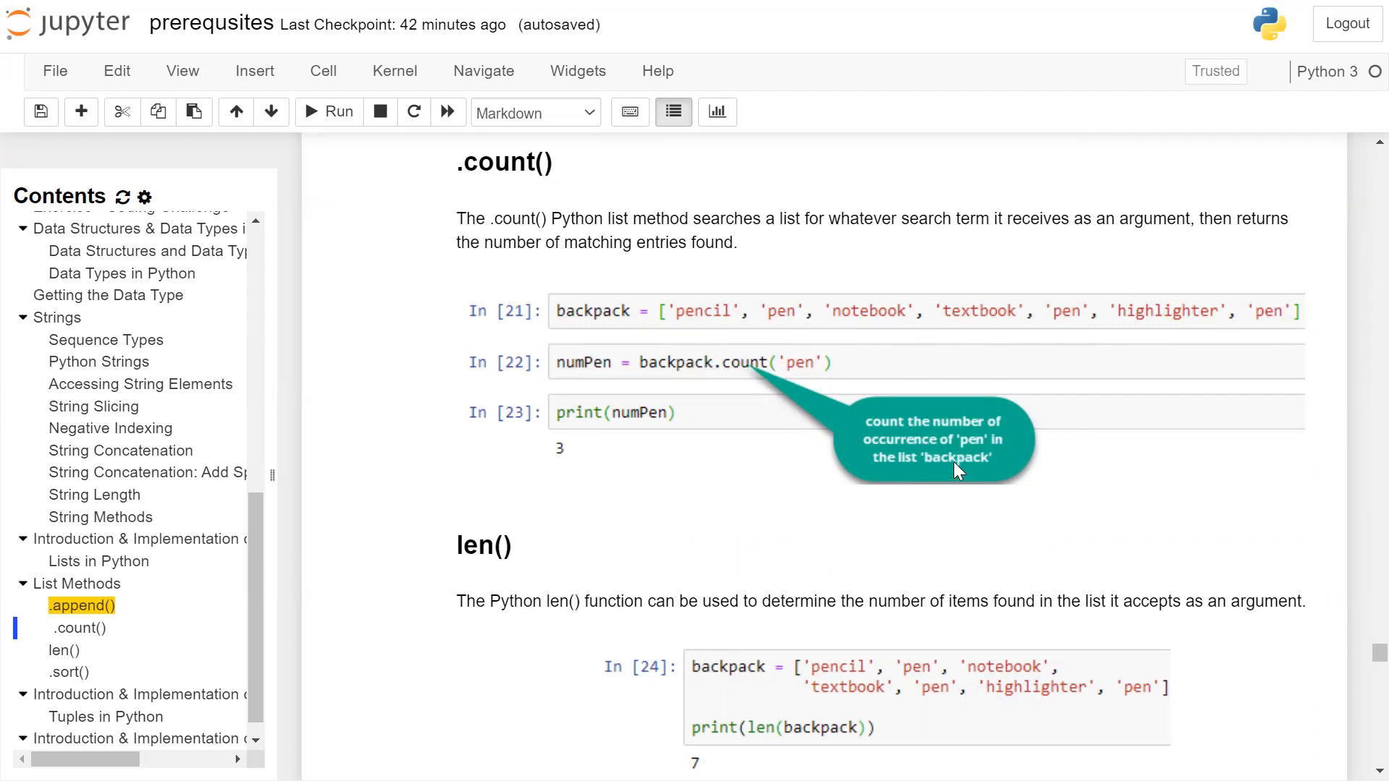
{"action": "mouse_move", "coordinate": [680, 416]}
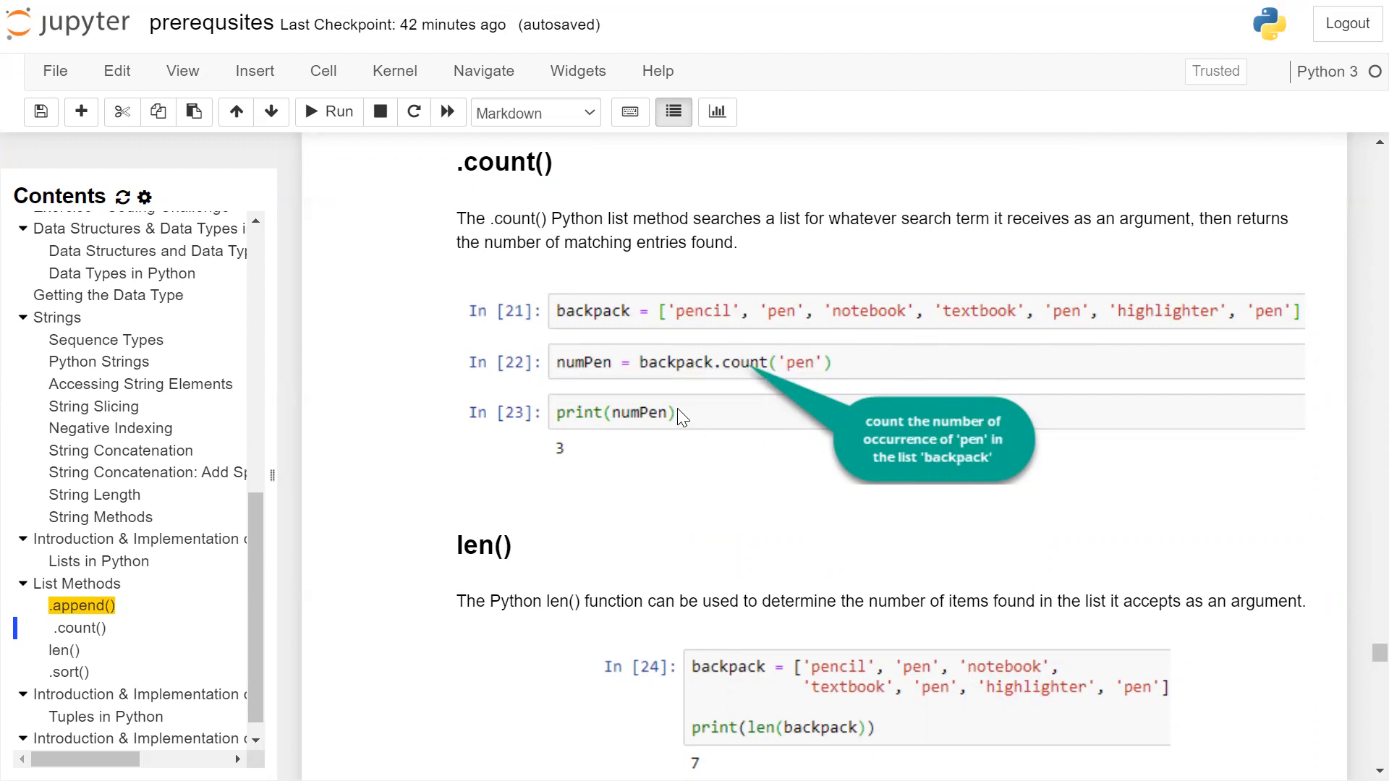
{"action": "mouse_move", "coordinate": [610, 376]}
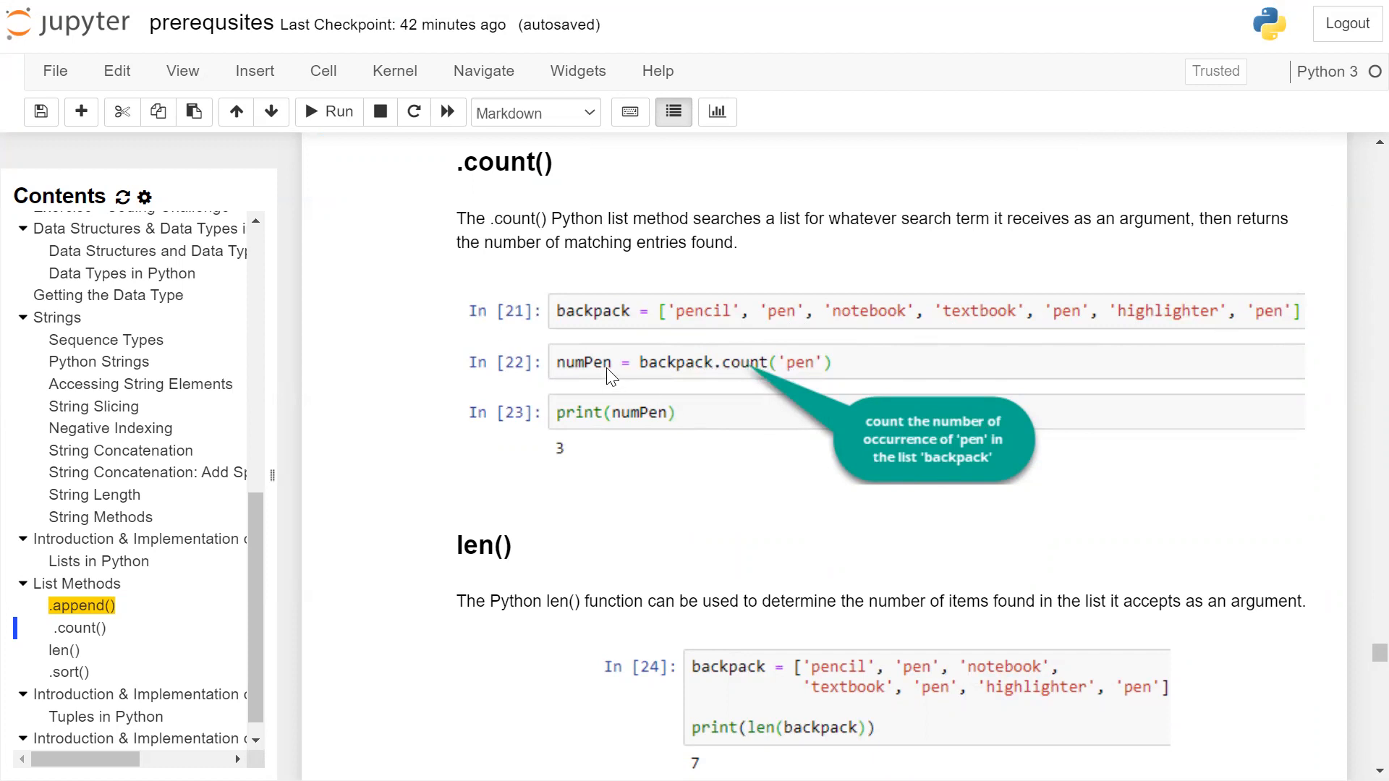
{"action": "mouse_move", "coordinate": [592, 452]}
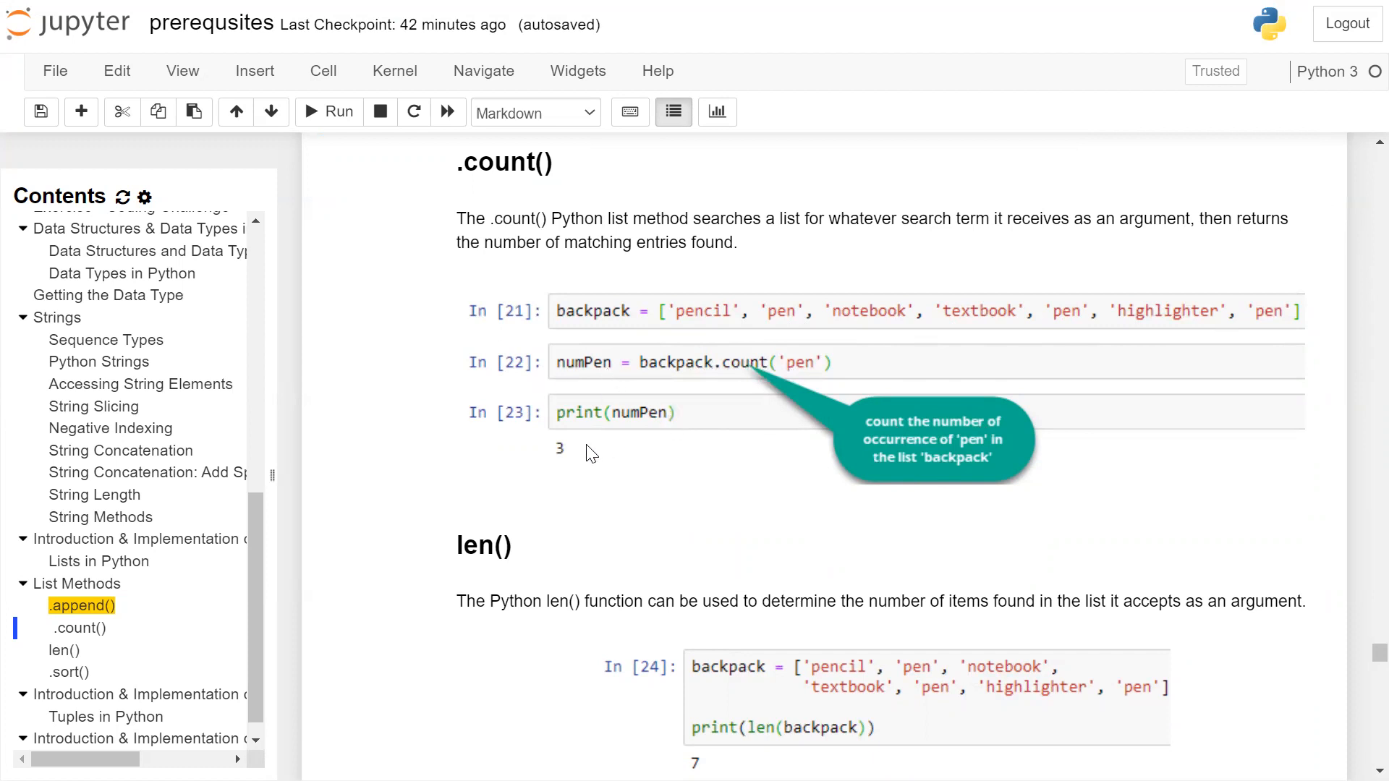
{"action": "mouse_move", "coordinate": [590, 445]}
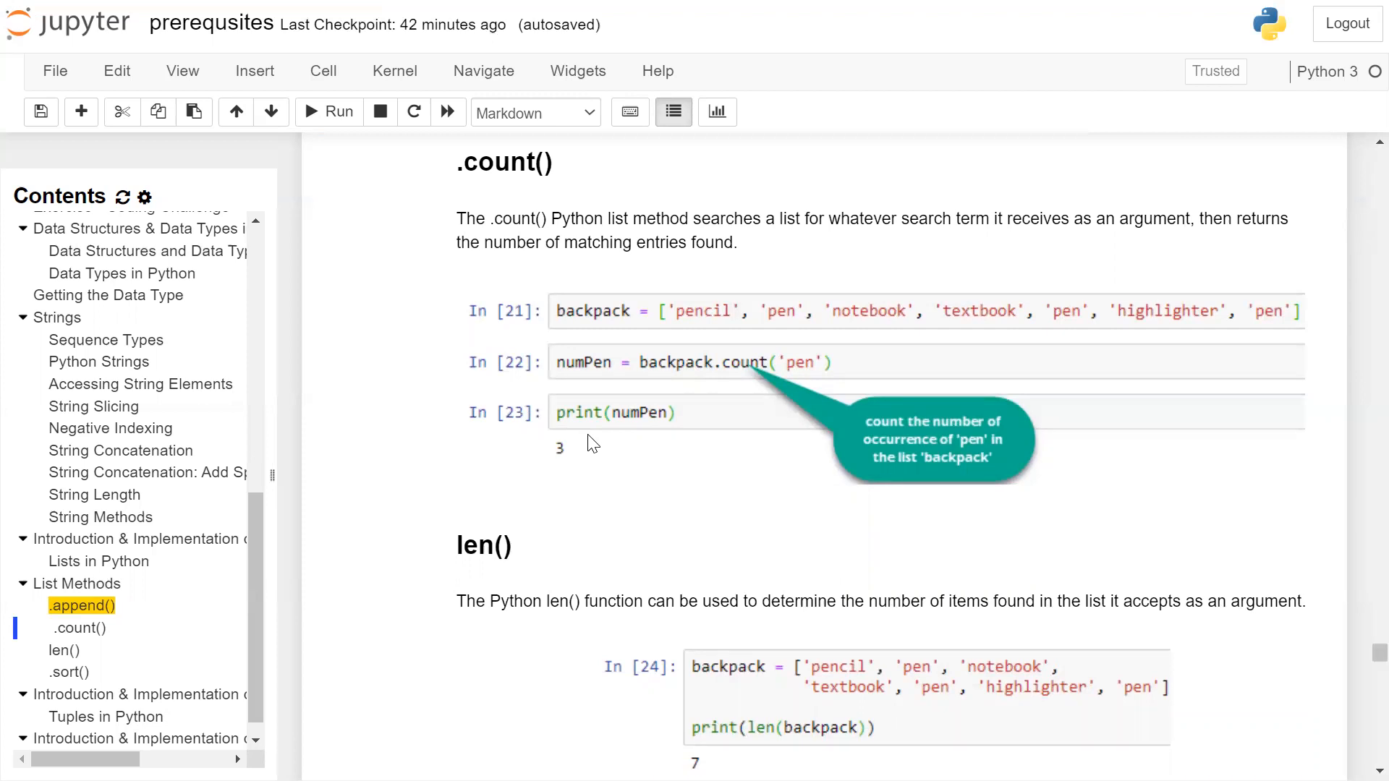
{"action": "scroll", "scroll_direction": "down", "scroll_amount": 3}
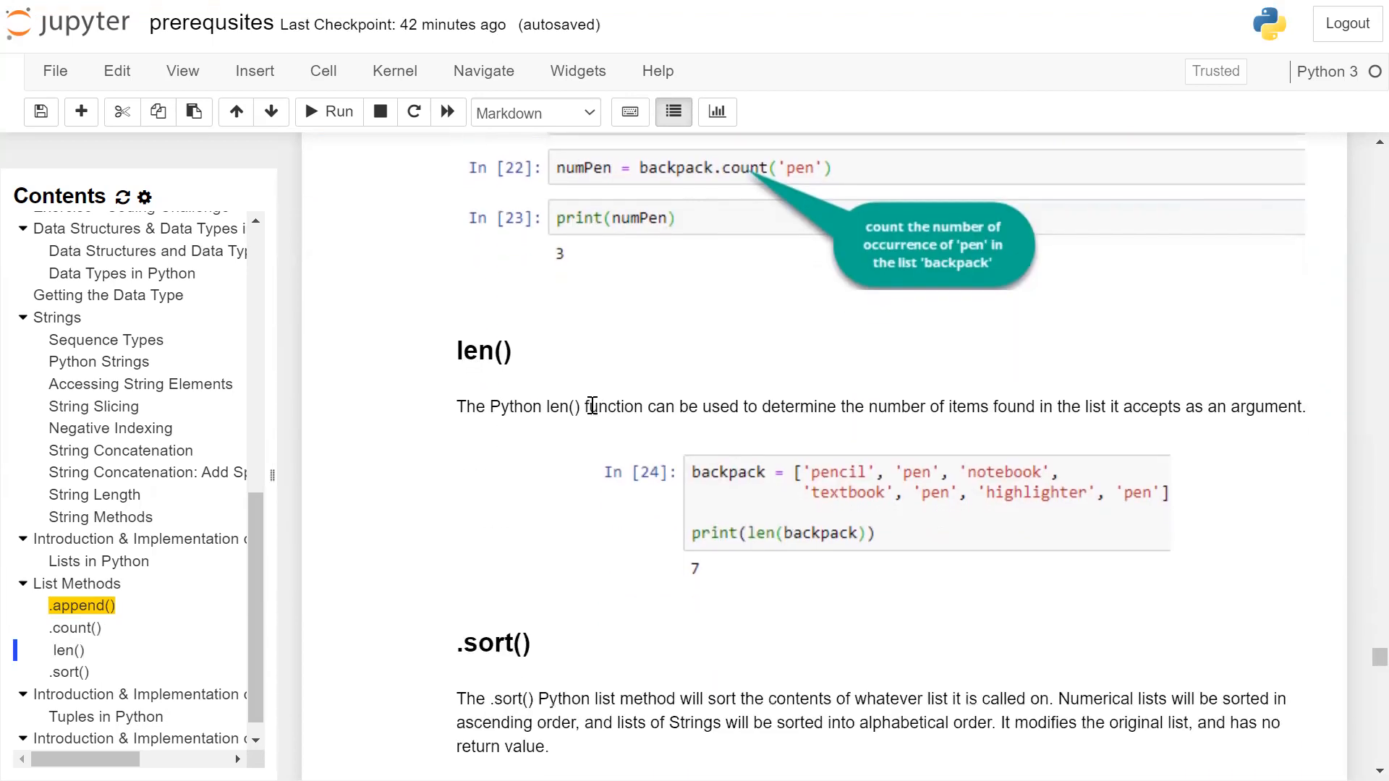
{"action": "mouse_move", "coordinate": [530, 363]}
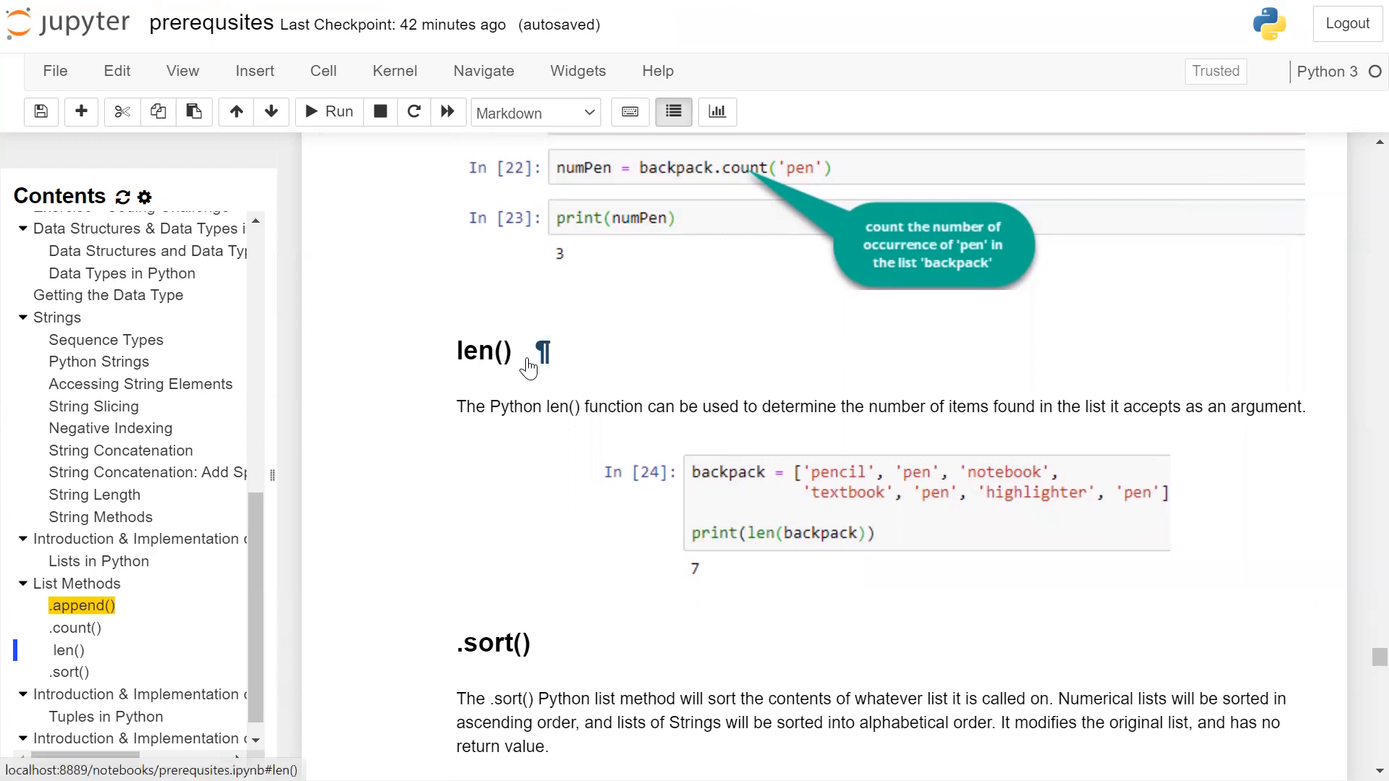
{"action": "scroll", "scroll_direction": "down", "scroll_amount": 3}
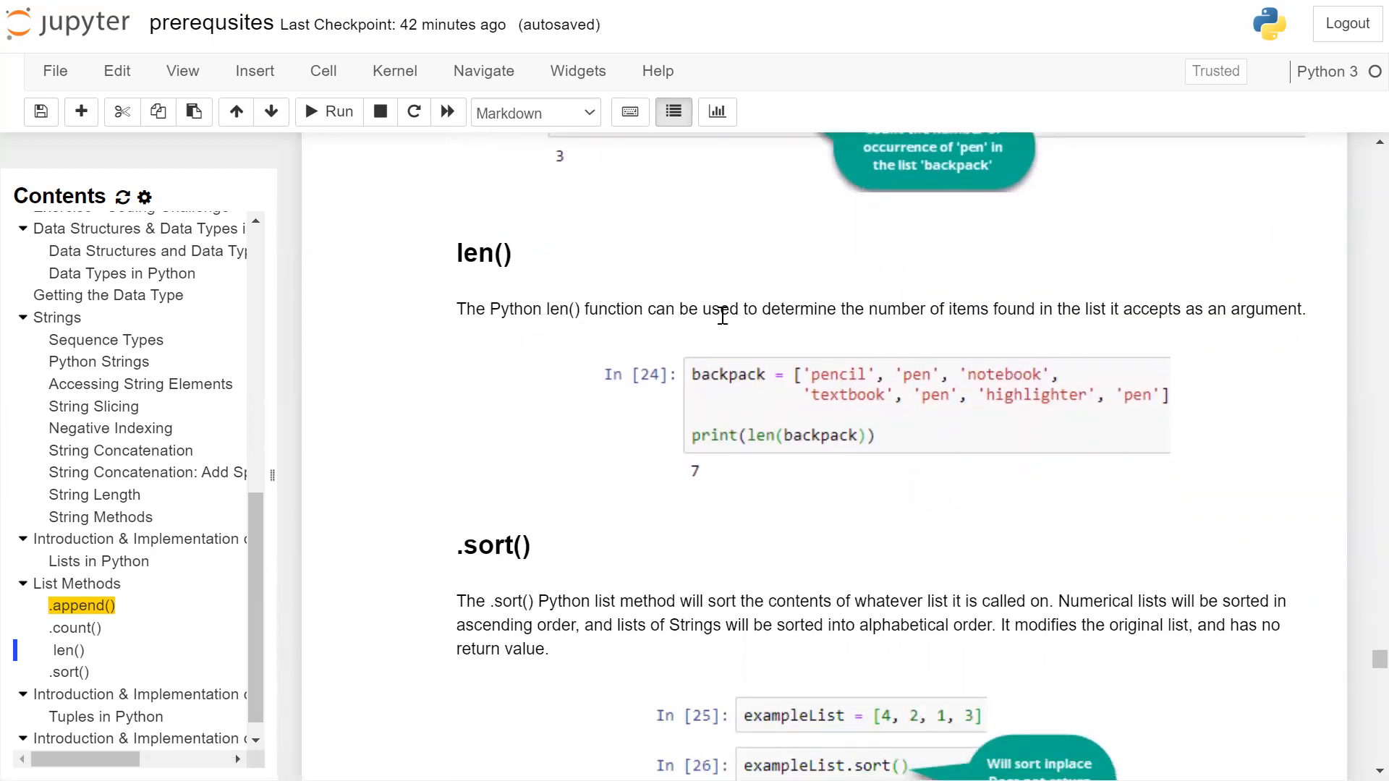
{"action": "mouse_move", "coordinate": [1015, 315]}
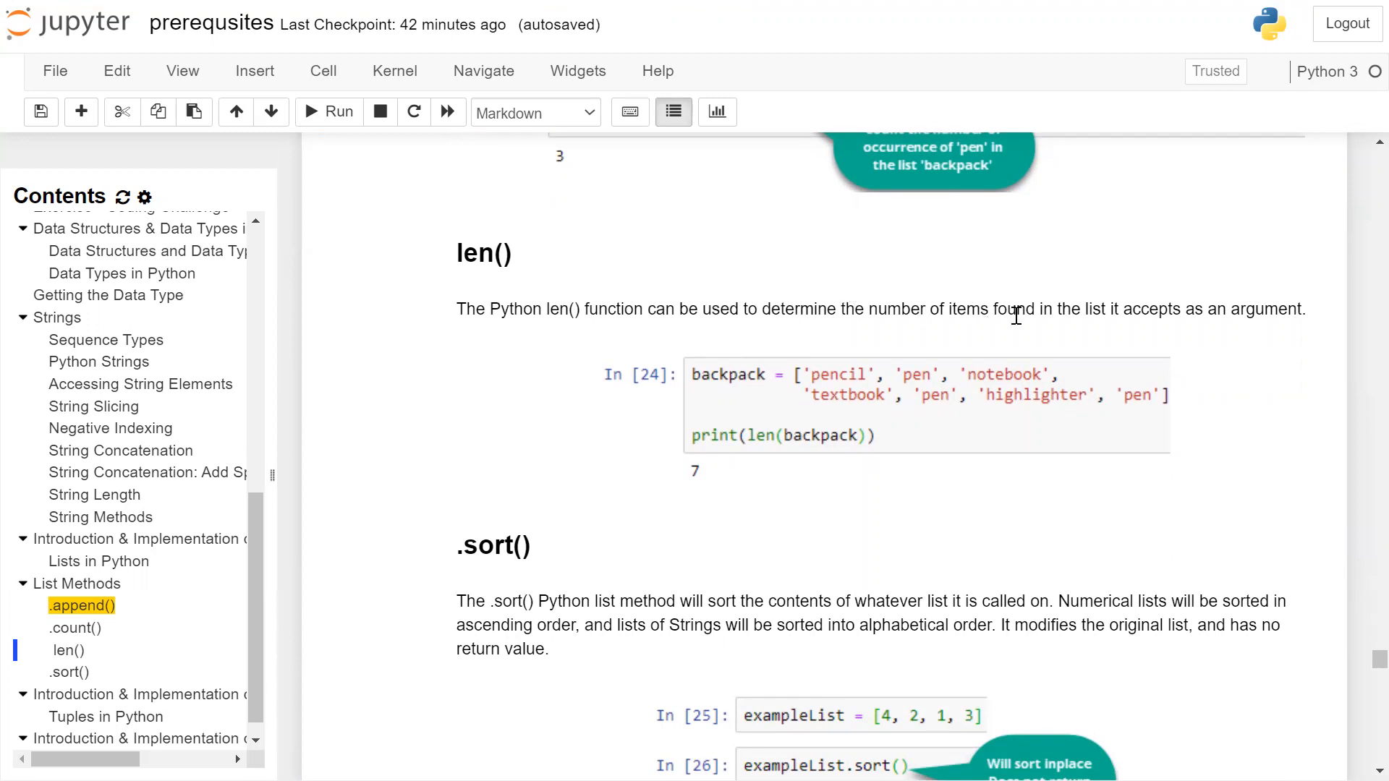
{"action": "mouse_move", "coordinate": [1118, 327]}
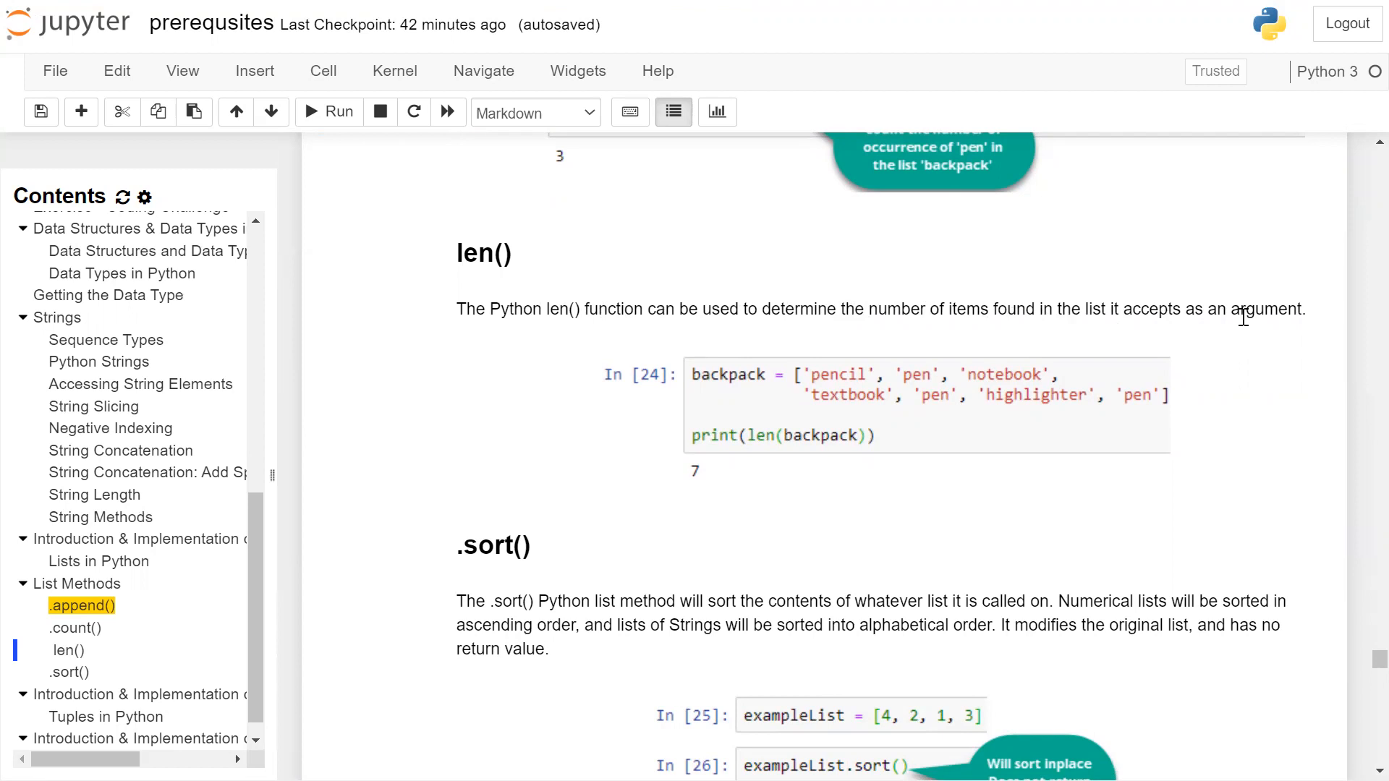
{"action": "mouse_move", "coordinate": [815, 392]}
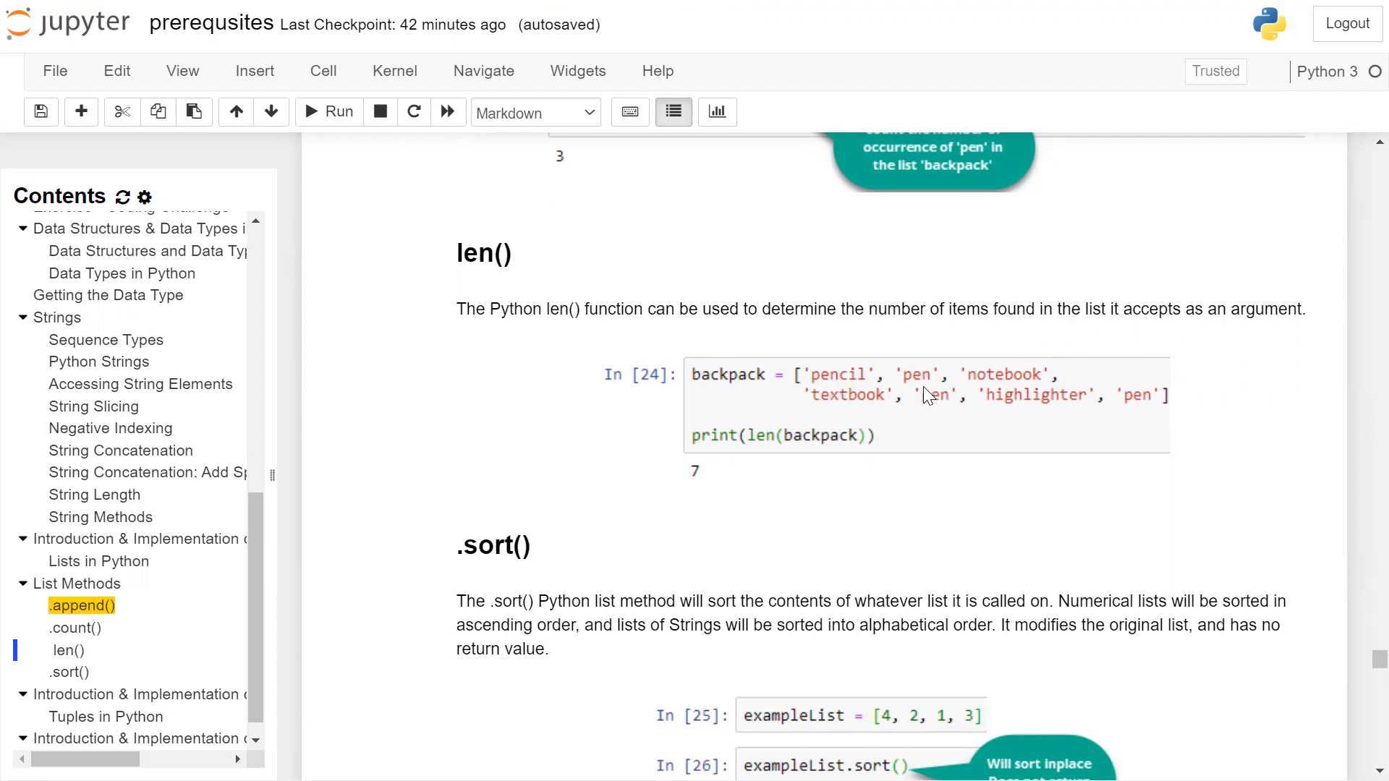
{"action": "mouse_move", "coordinate": [928, 409]}
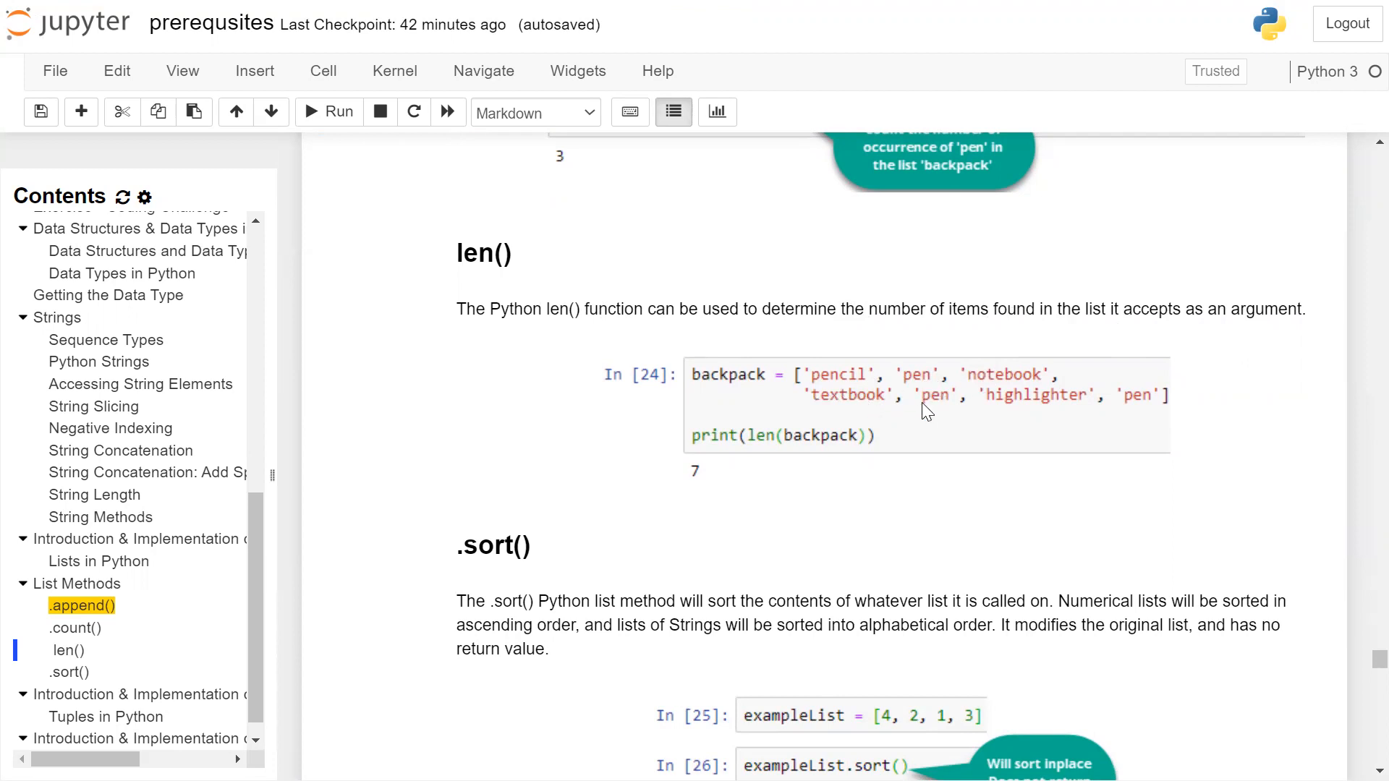
{"action": "mouse_move", "coordinate": [868, 388]}
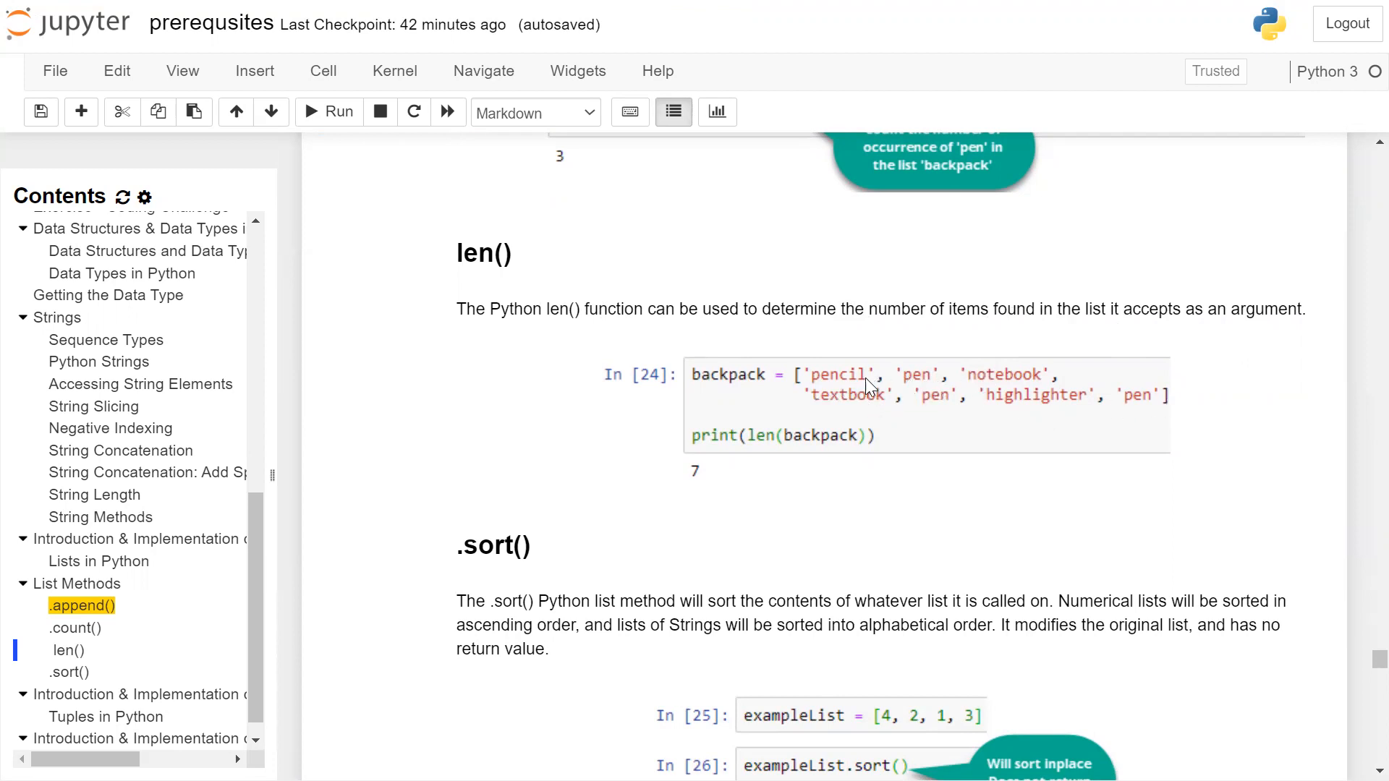
{"action": "mouse_move", "coordinate": [1001, 379]}
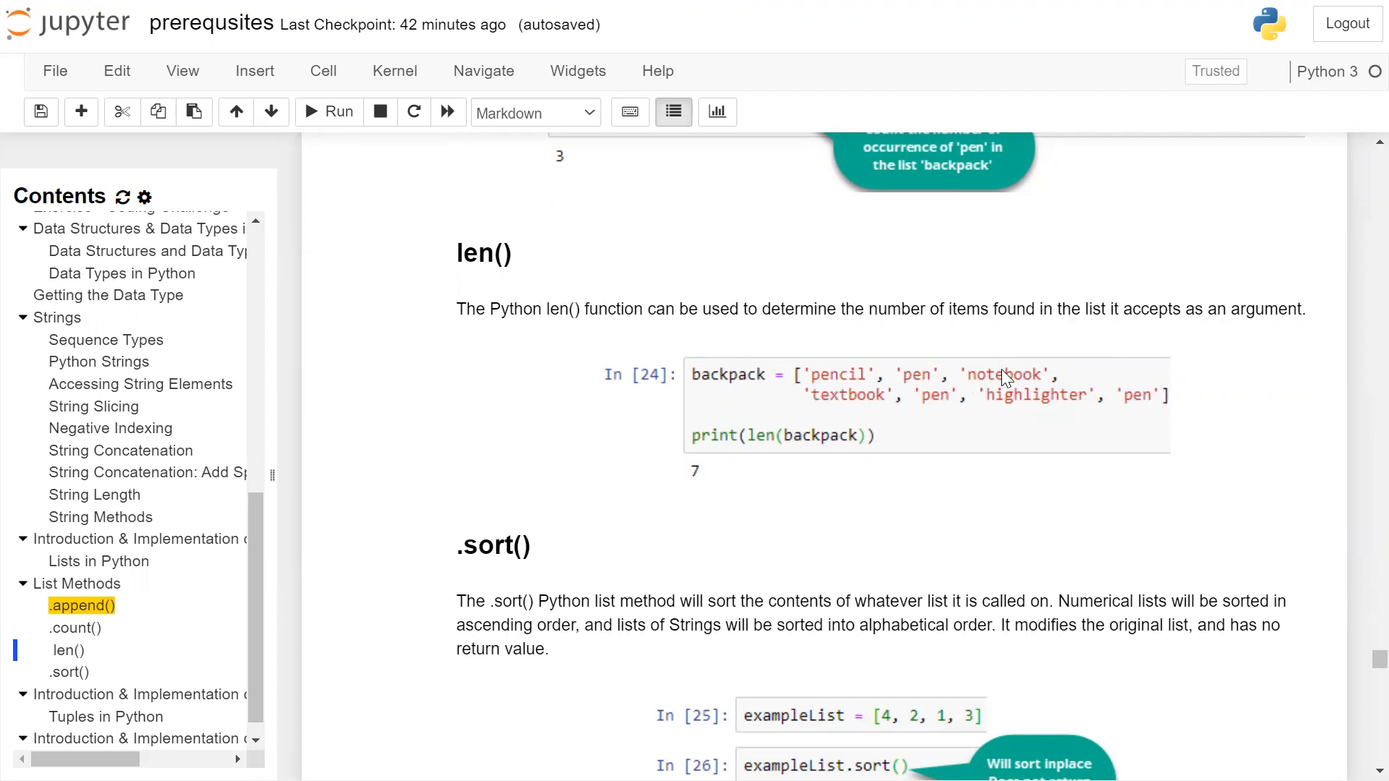
{"action": "mouse_move", "coordinate": [917, 430]}
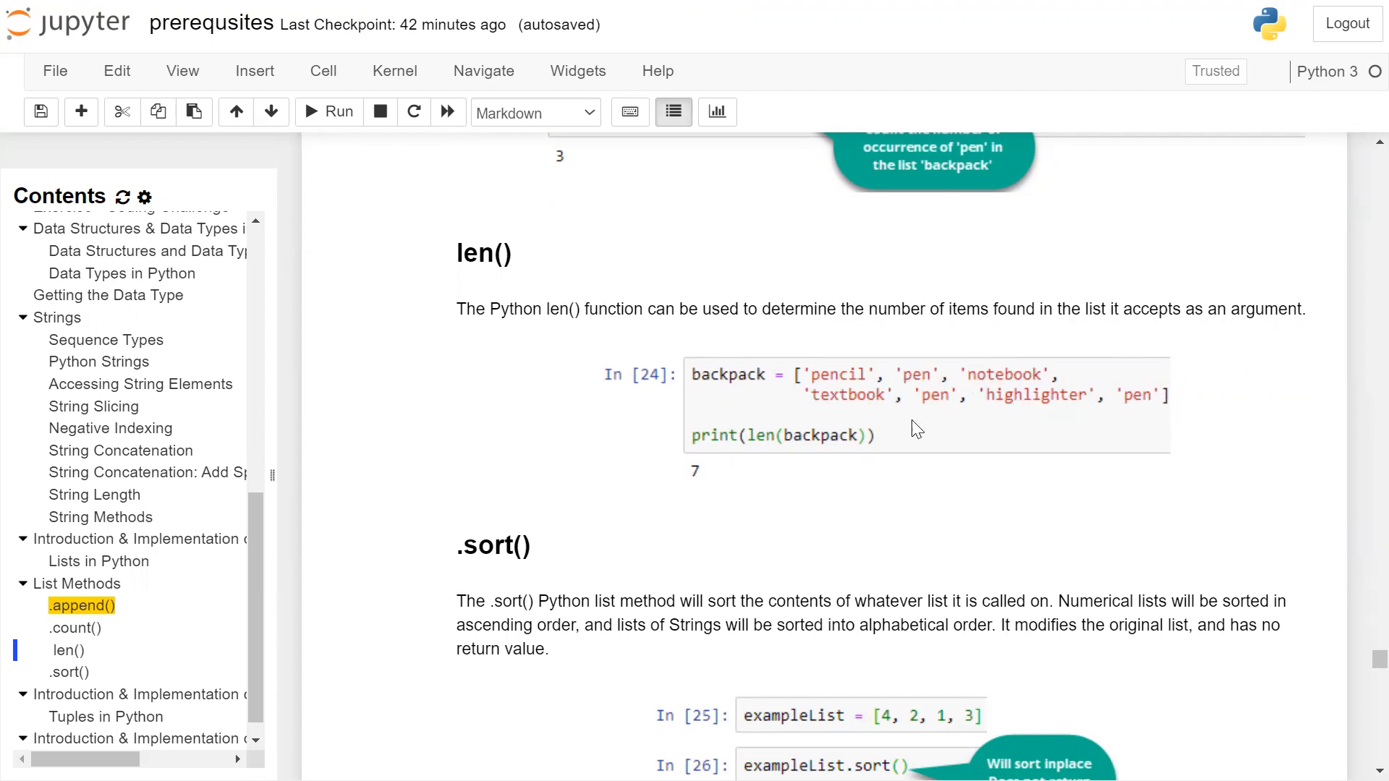
{"action": "mouse_move", "coordinate": [756, 447]}
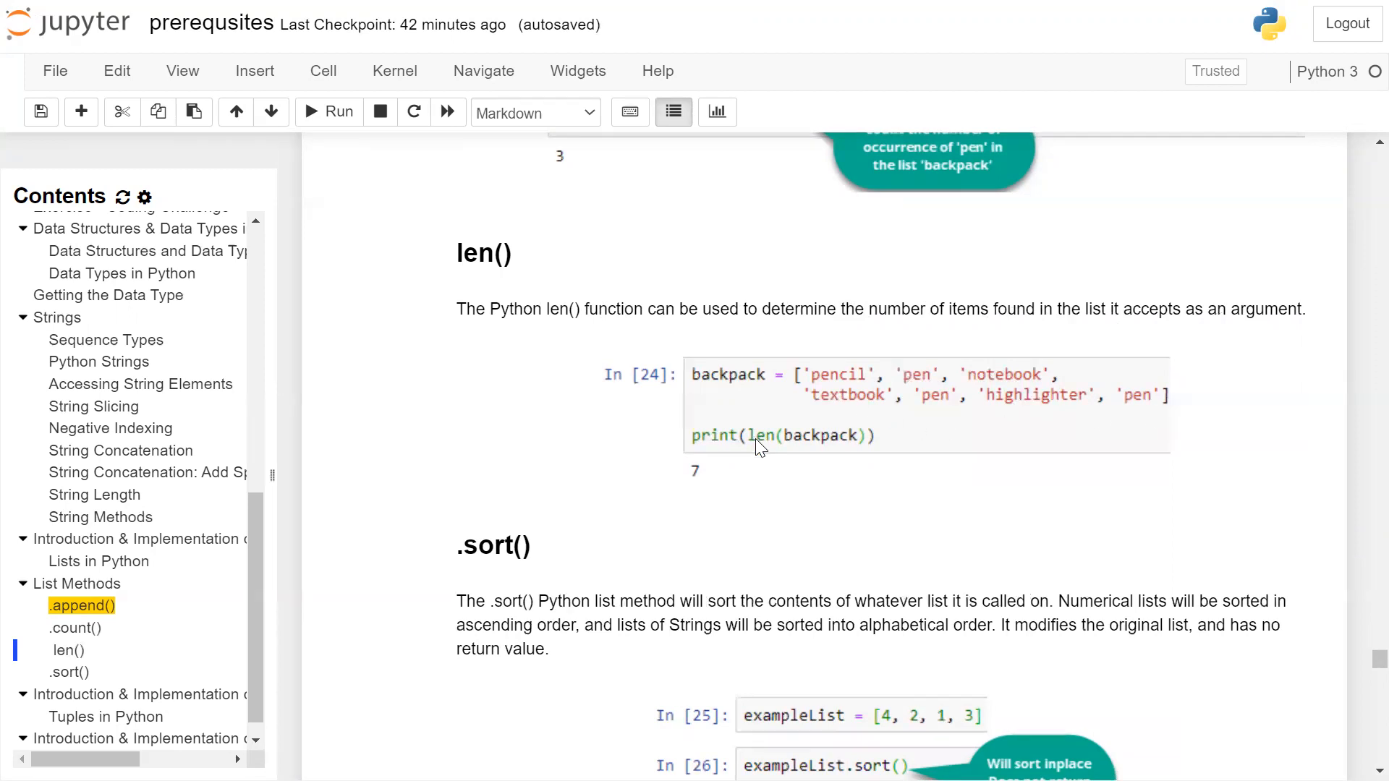
{"action": "mouse_move", "coordinate": [804, 447]}
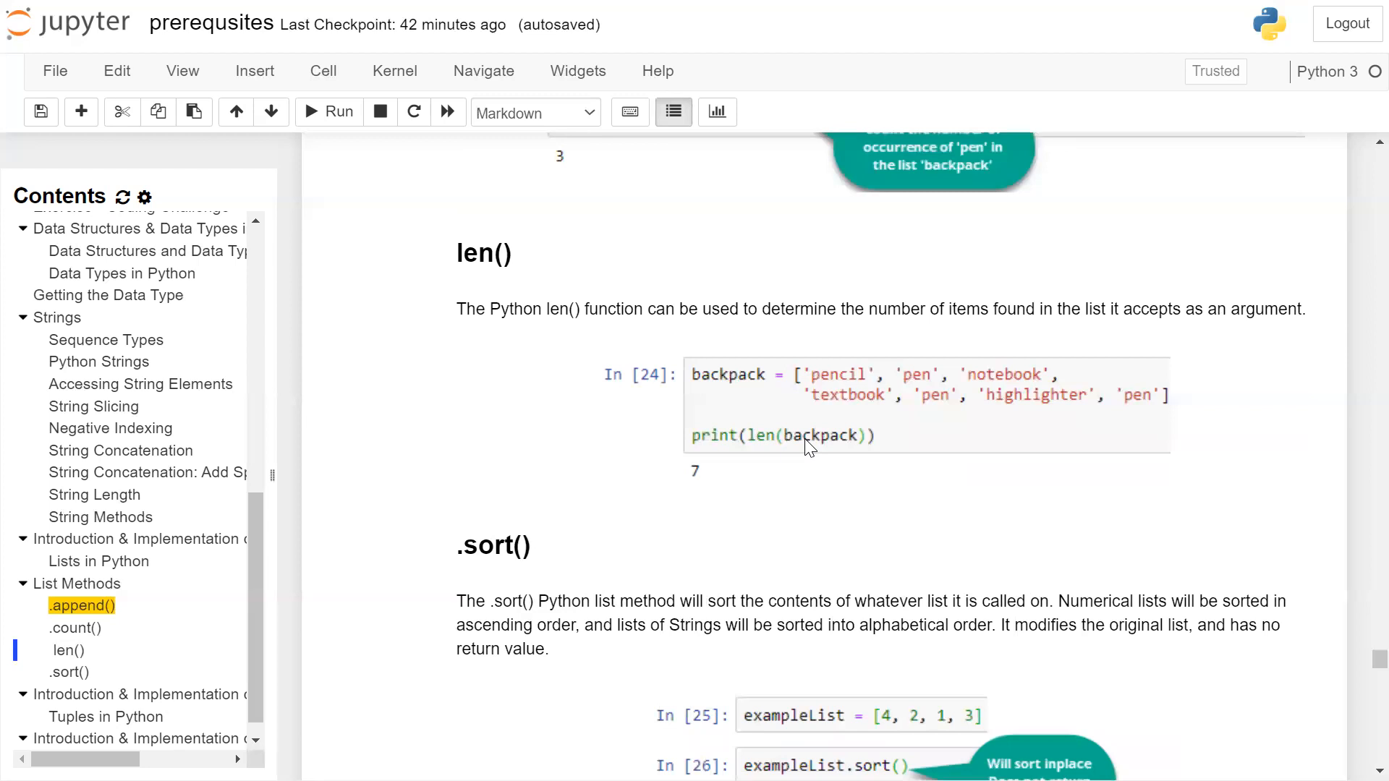
{"action": "mouse_move", "coordinate": [735, 451]}
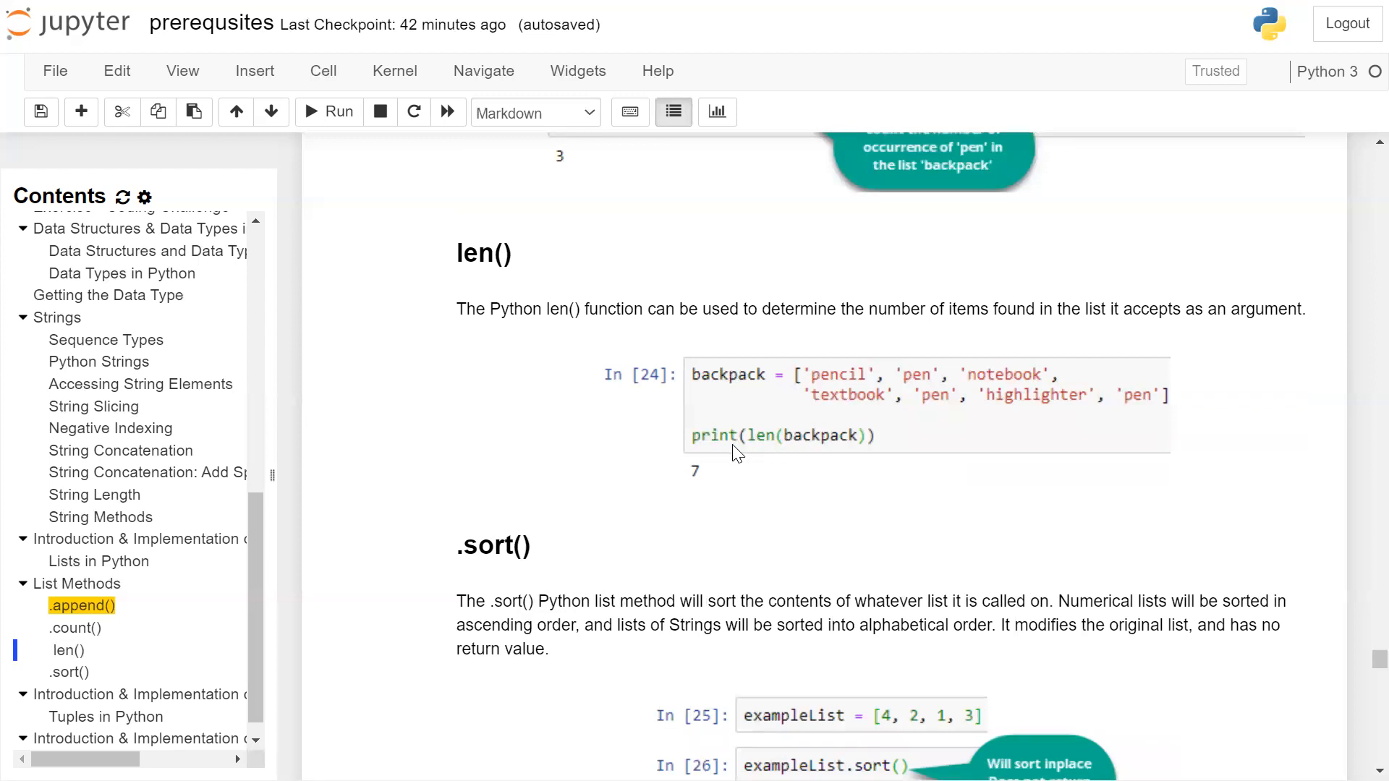
{"action": "mouse_move", "coordinate": [703, 496]}
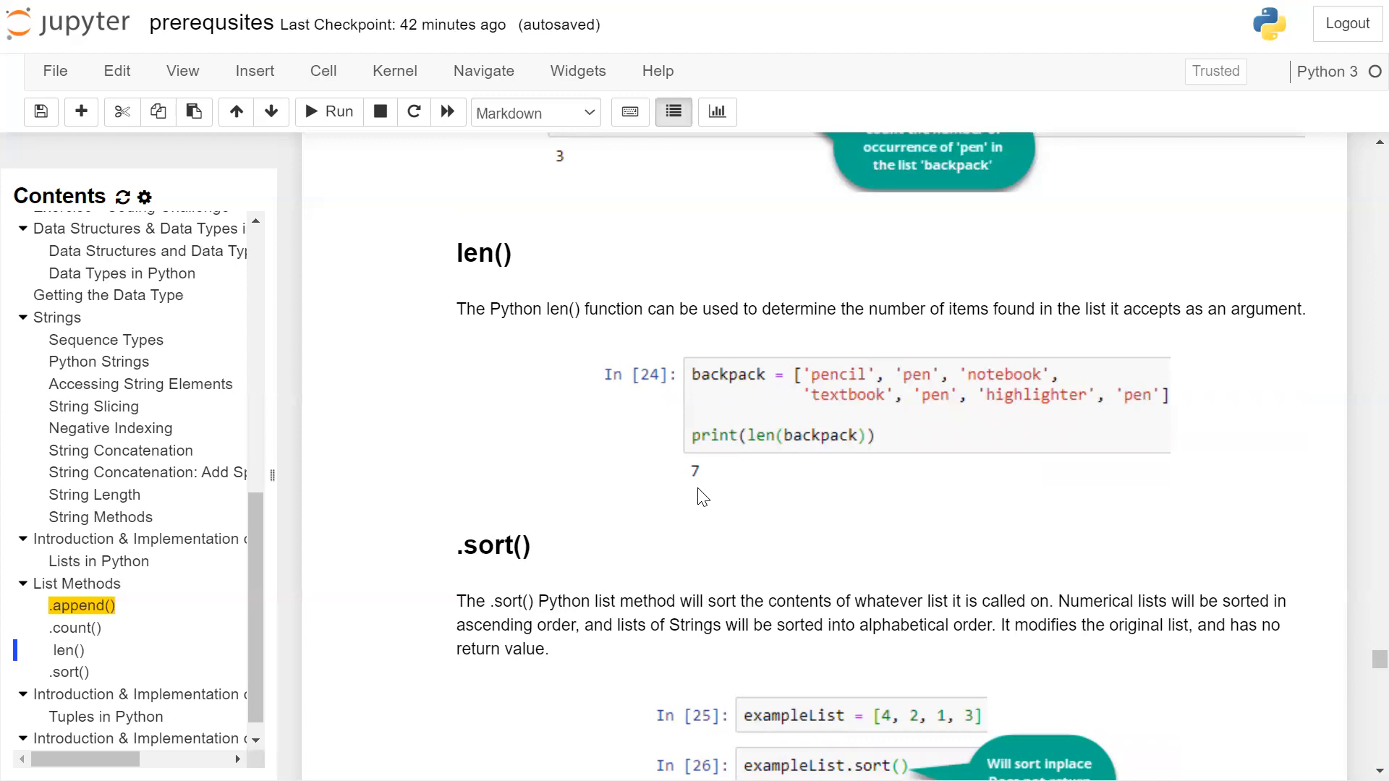
{"action": "scroll", "scroll_direction": "down", "scroll_amount": 3}
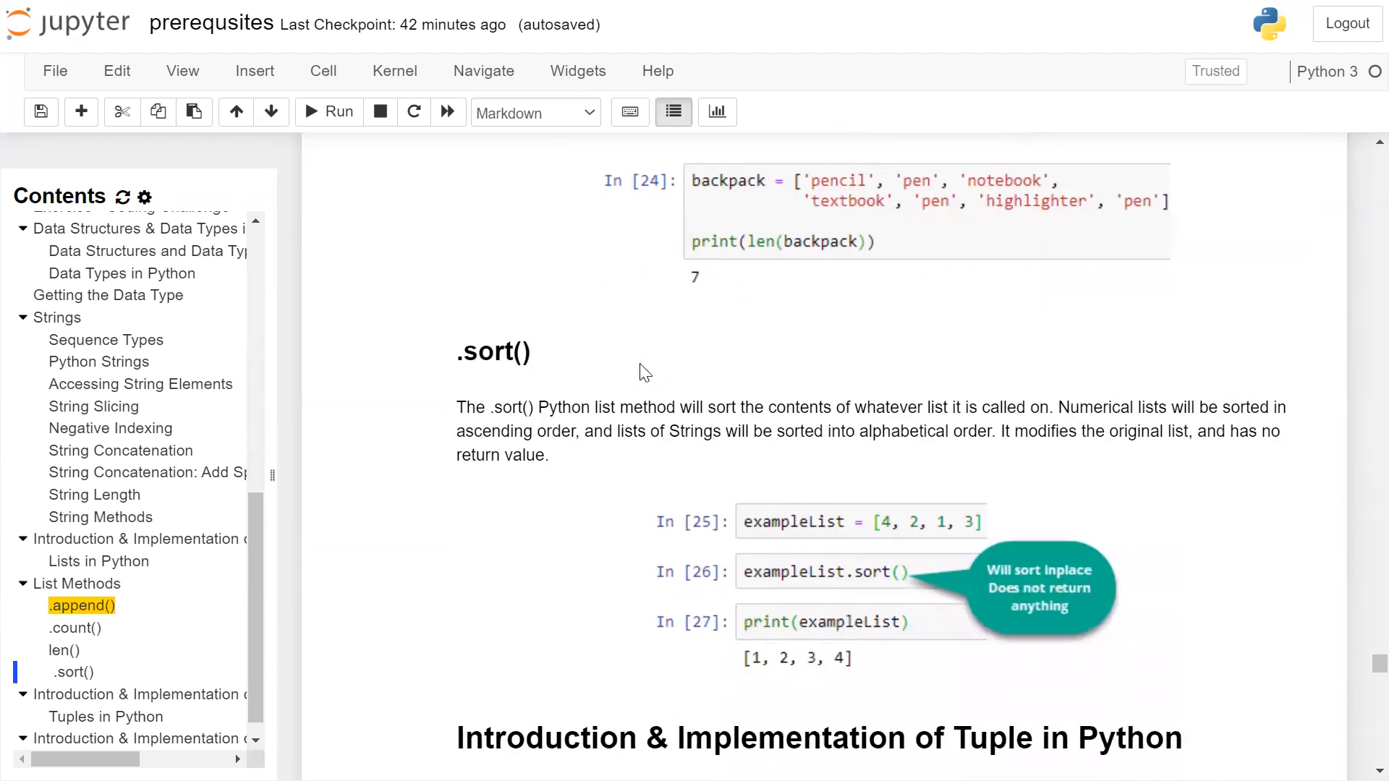
{"action": "scroll", "scroll_direction": "down", "scroll_amount": 3}
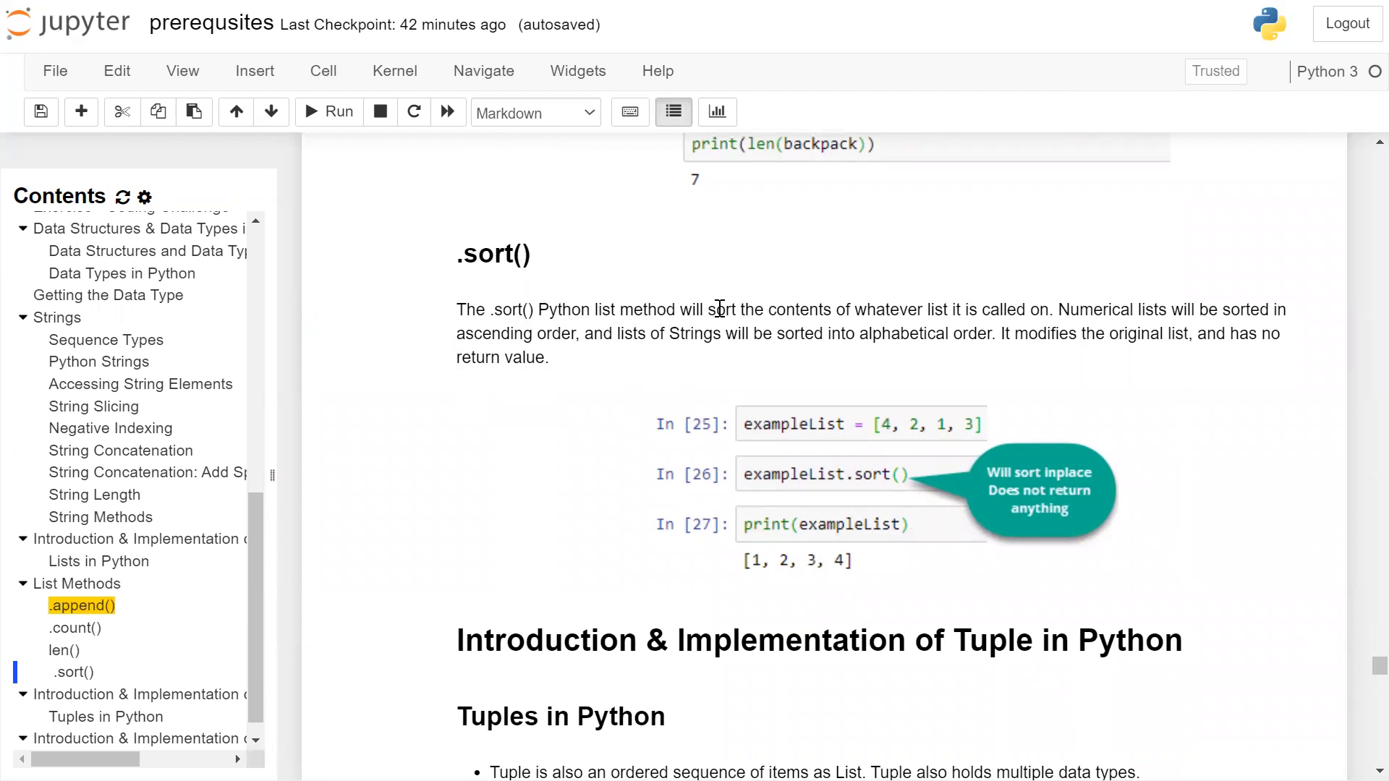
{"action": "mouse_move", "coordinate": [906, 317]}
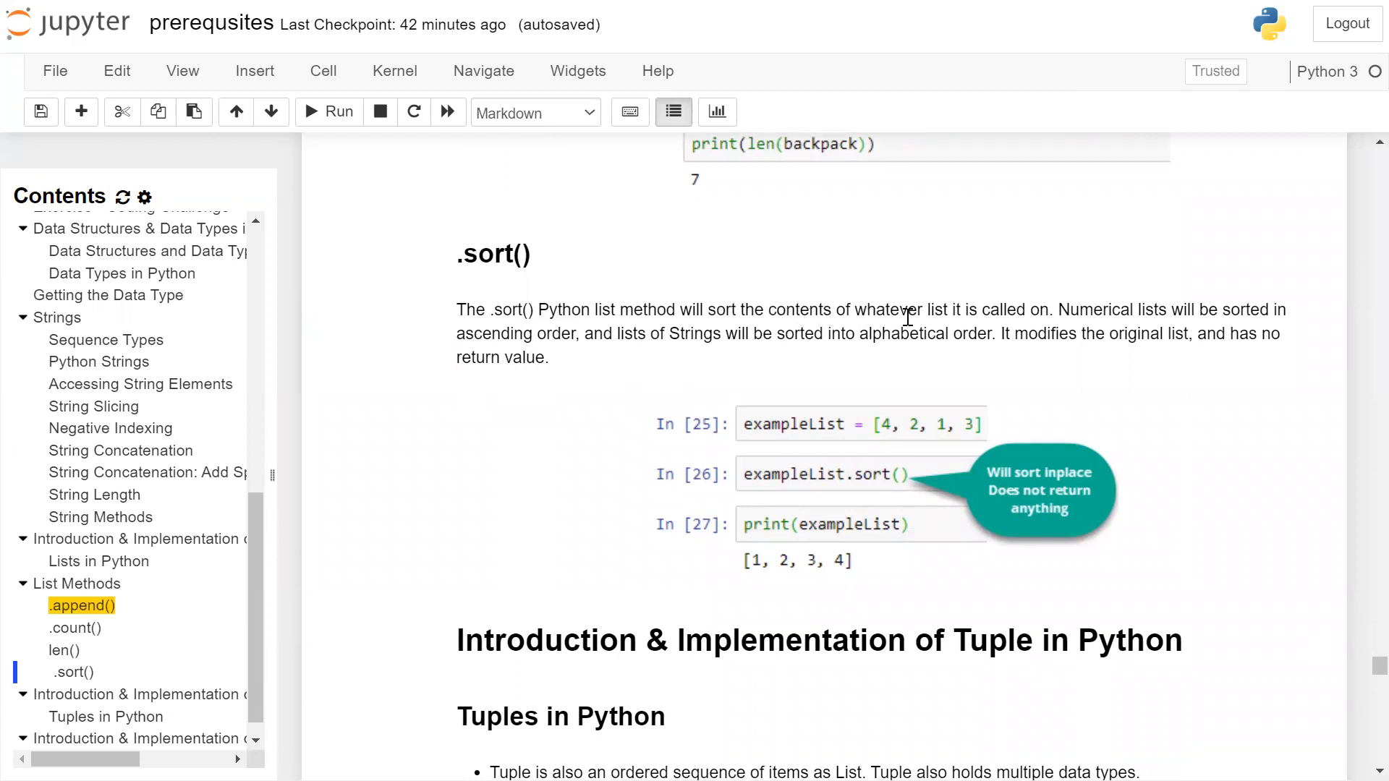
{"action": "mouse_move", "coordinate": [1037, 320]}
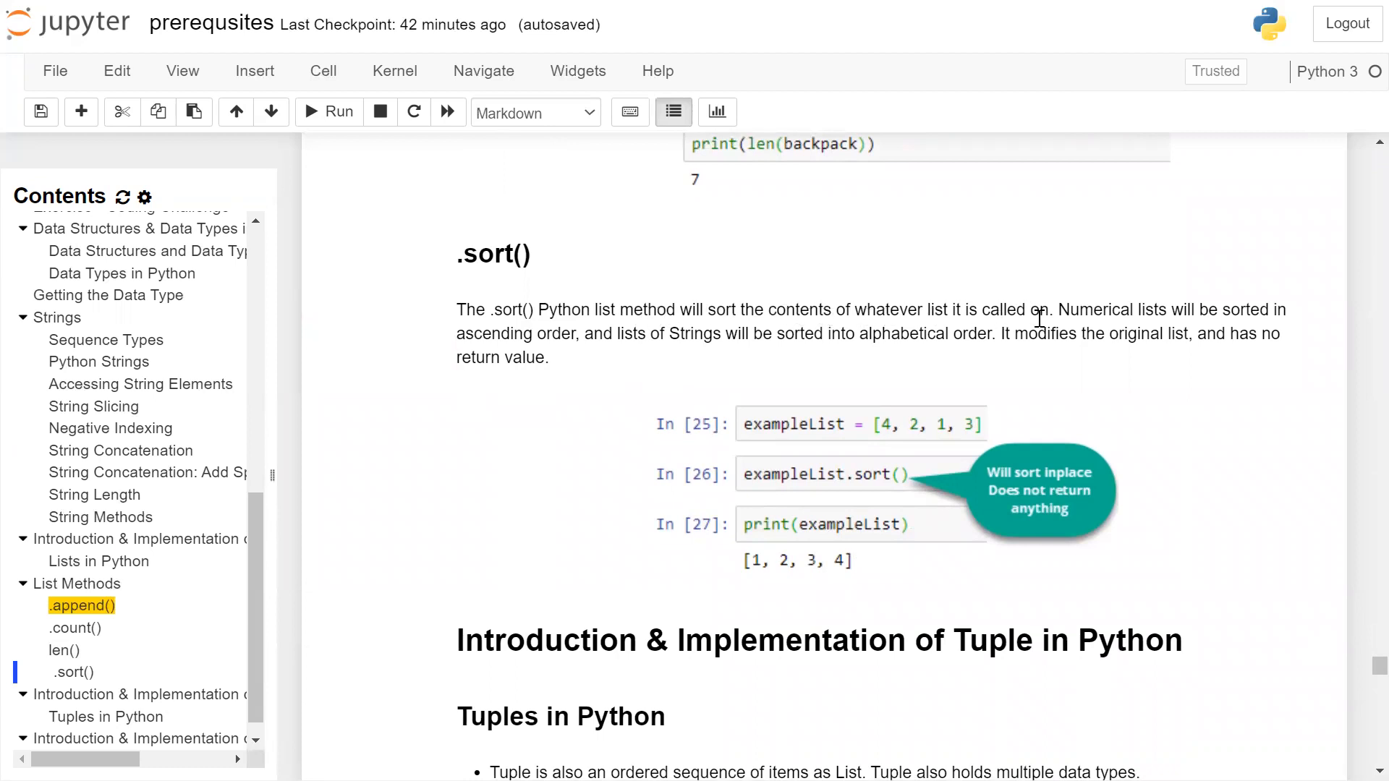
{"action": "mouse_move", "coordinate": [893, 315]}
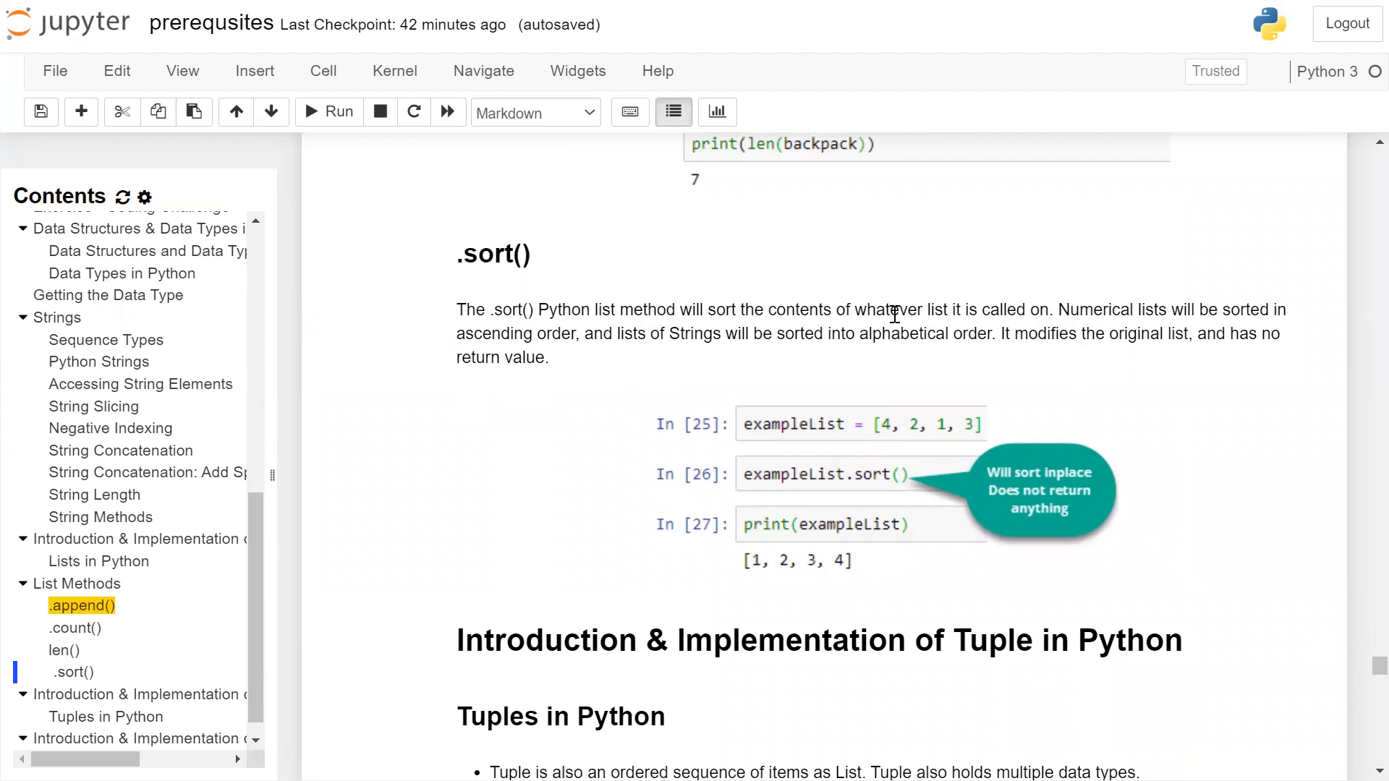
{"action": "mouse_move", "coordinate": [620, 334]}
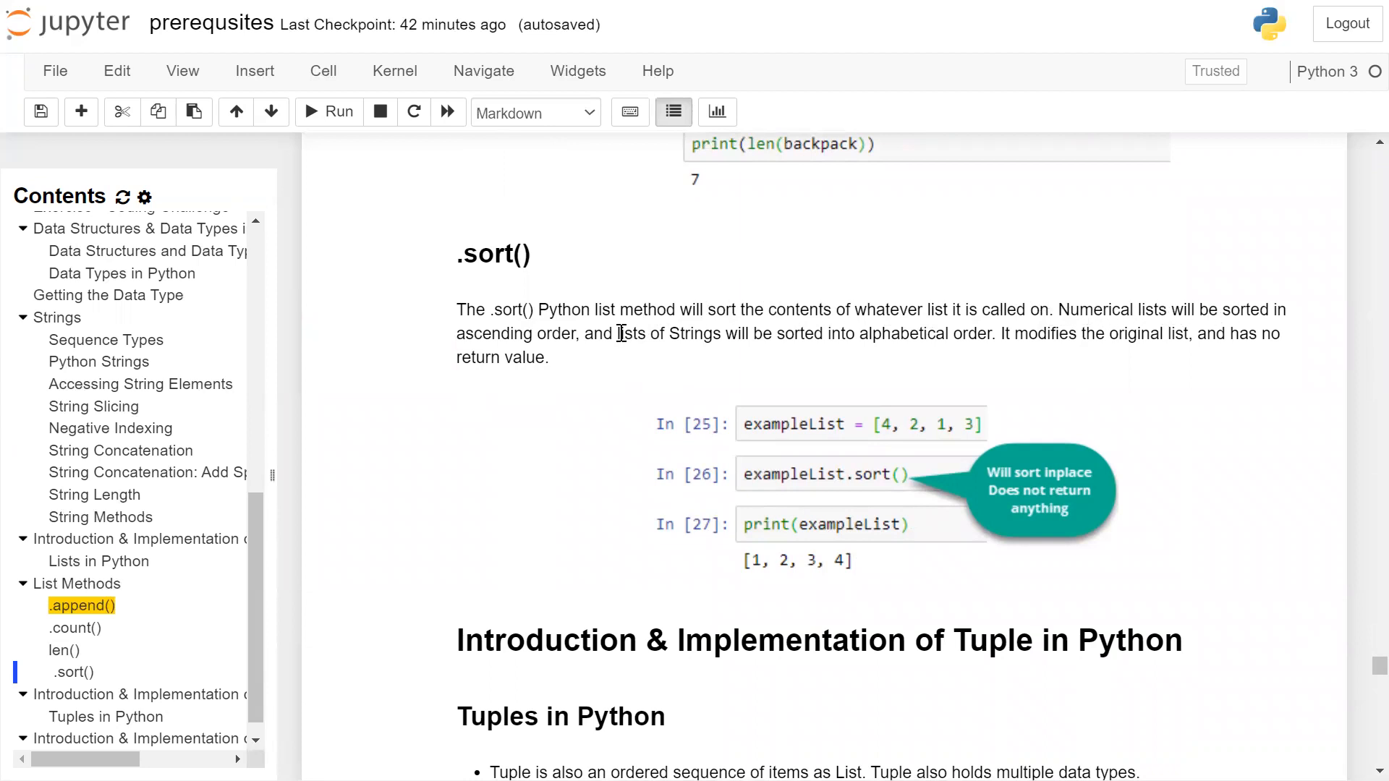
{"action": "mouse_move", "coordinate": [833, 339]}
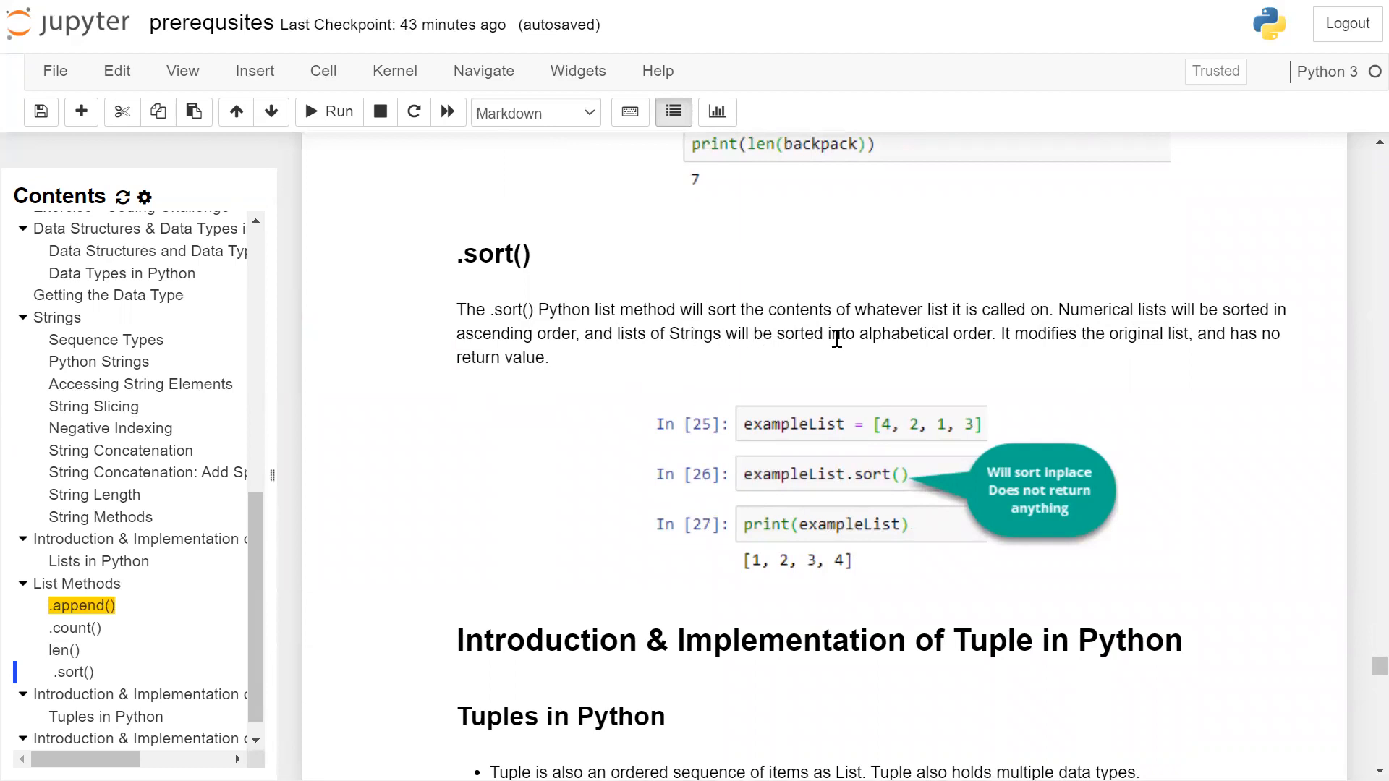
{"action": "mouse_move", "coordinate": [918, 341]}
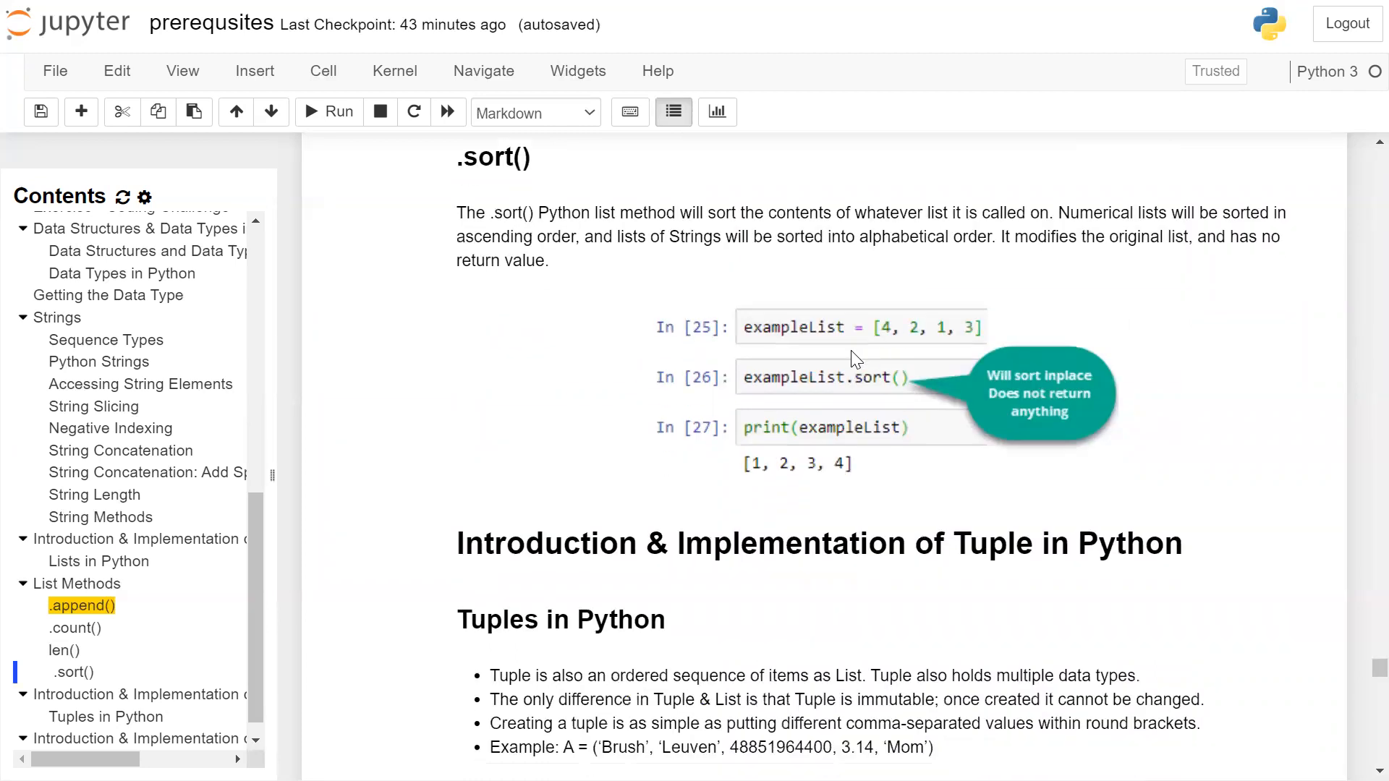
{"action": "mouse_move", "coordinate": [893, 344]}
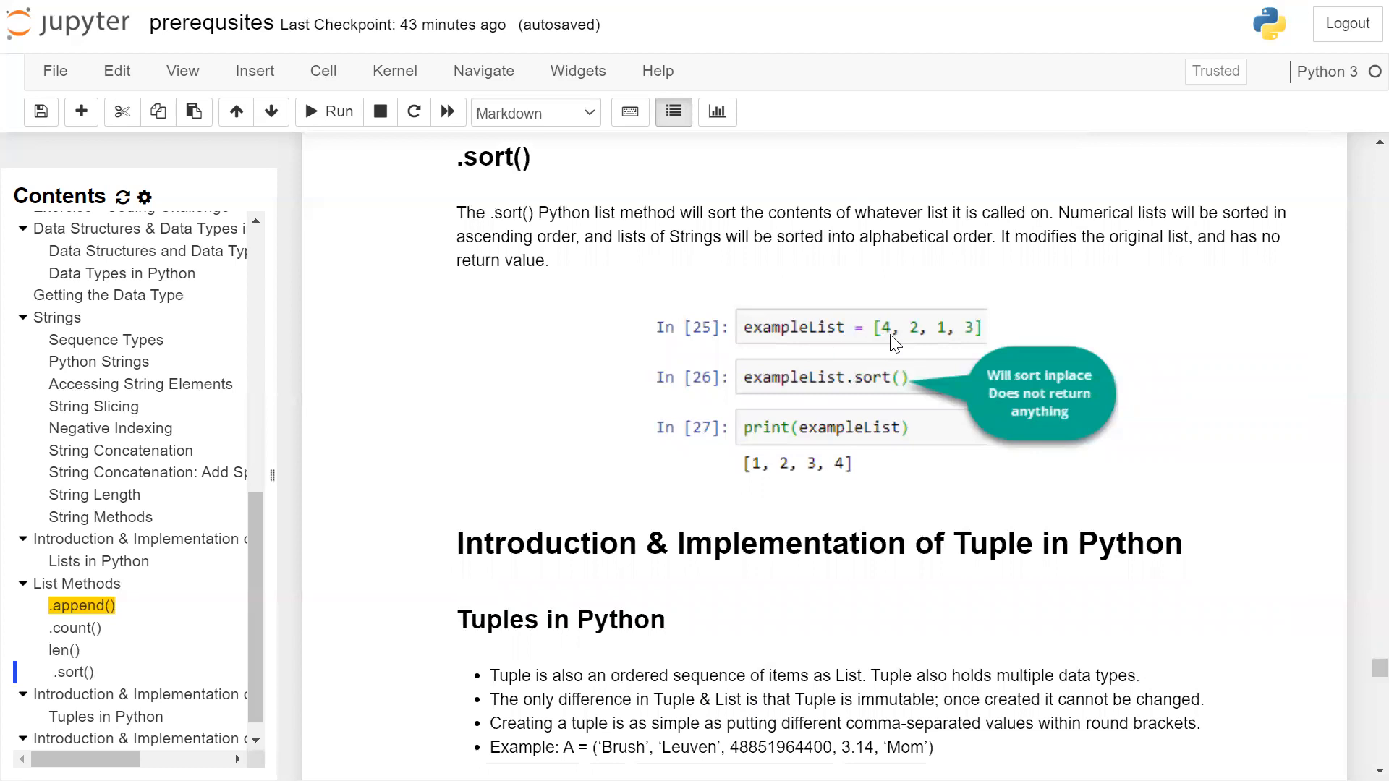
{"action": "mouse_move", "coordinate": [923, 357]}
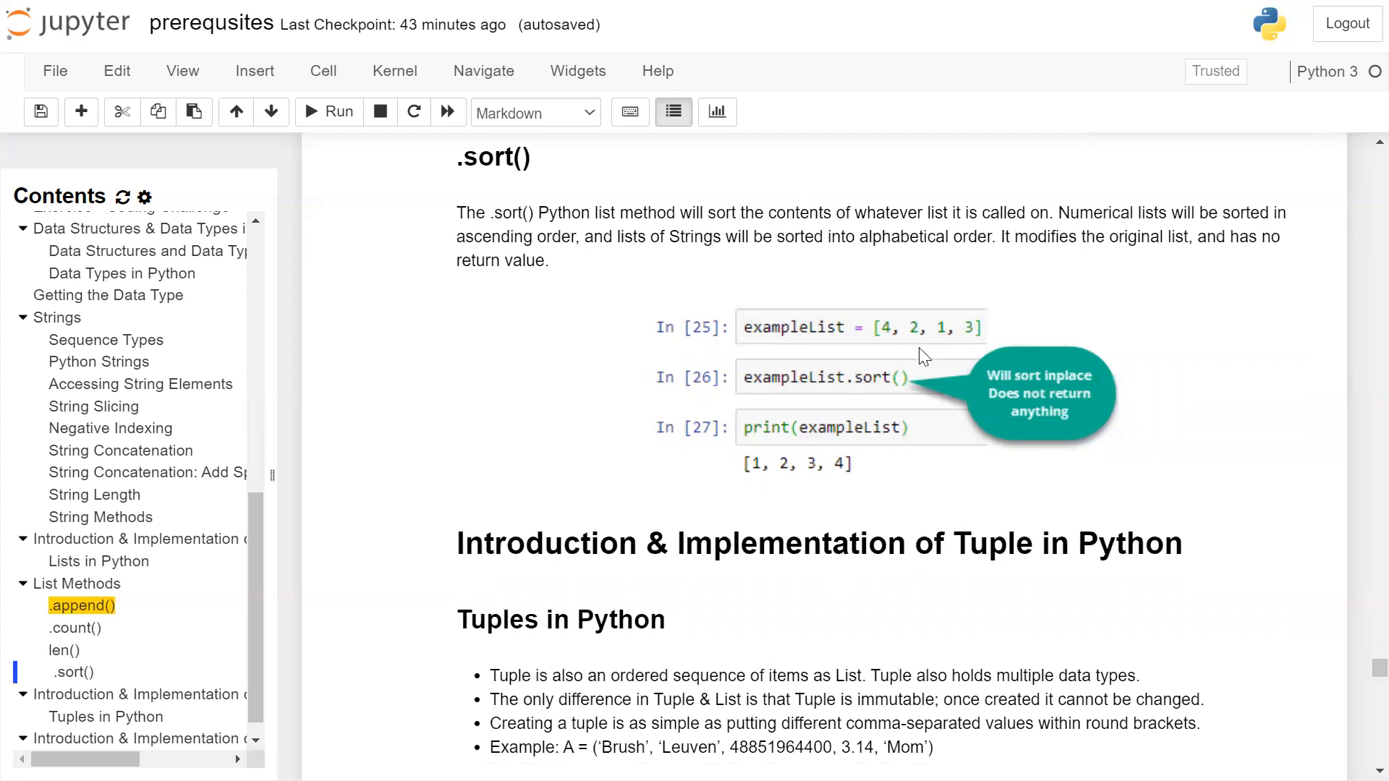
{"action": "mouse_move", "coordinate": [872, 392]}
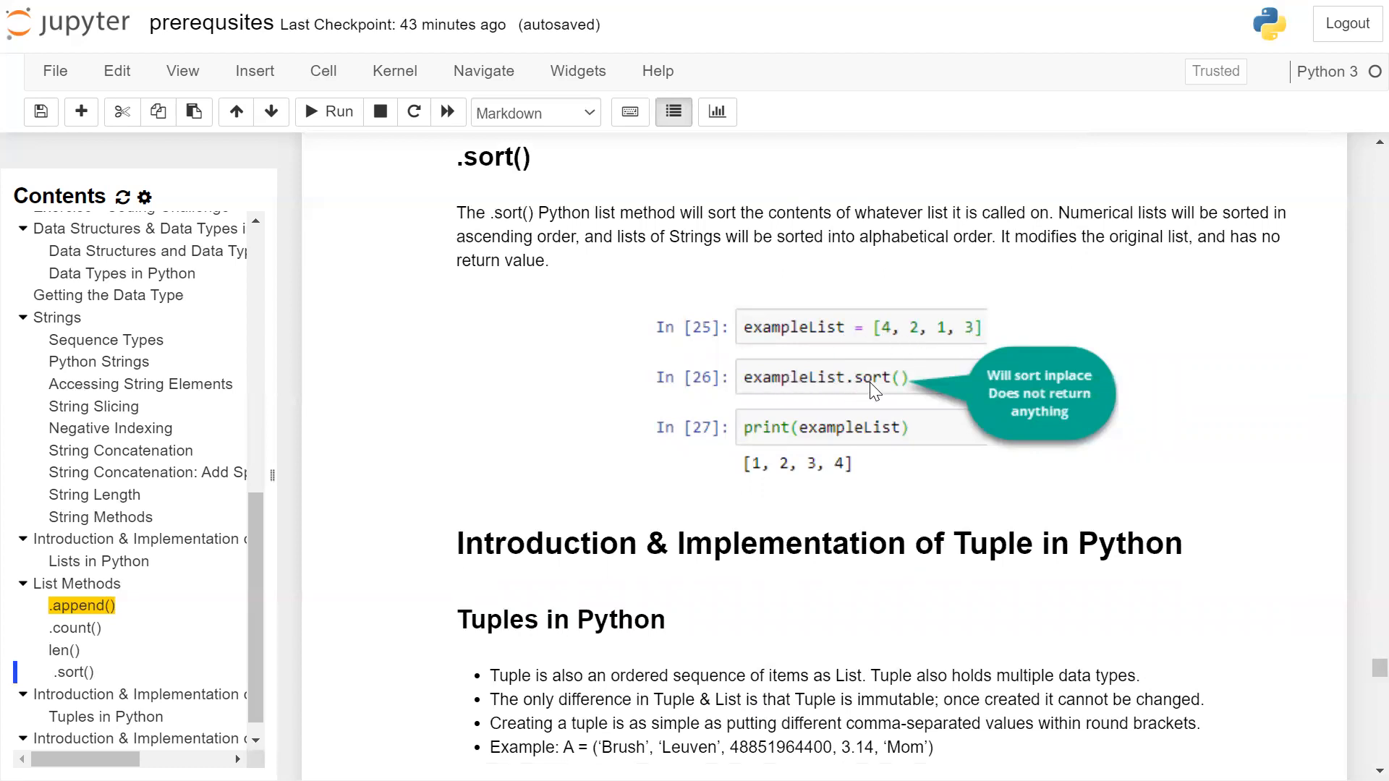
{"action": "mouse_move", "coordinate": [897, 392]}
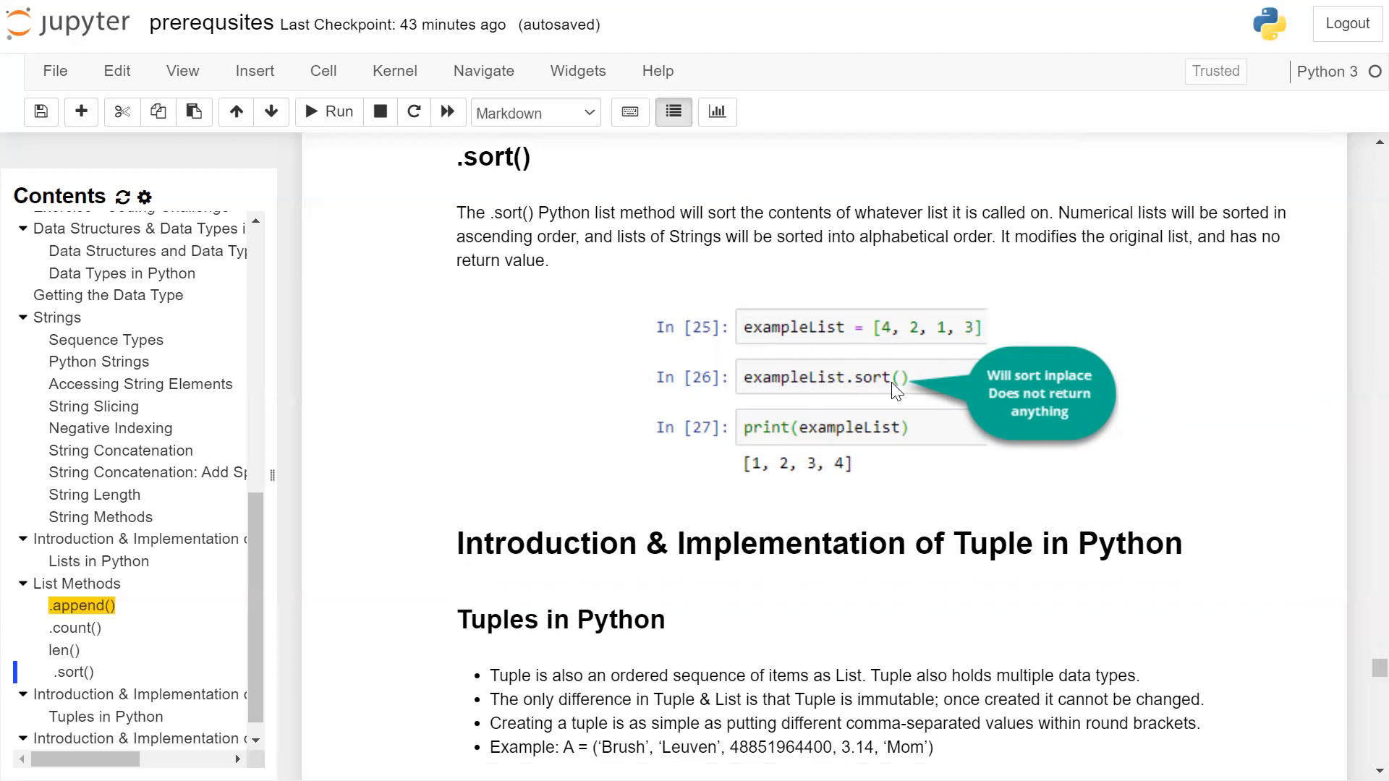
{"action": "mouse_move", "coordinate": [921, 357]}
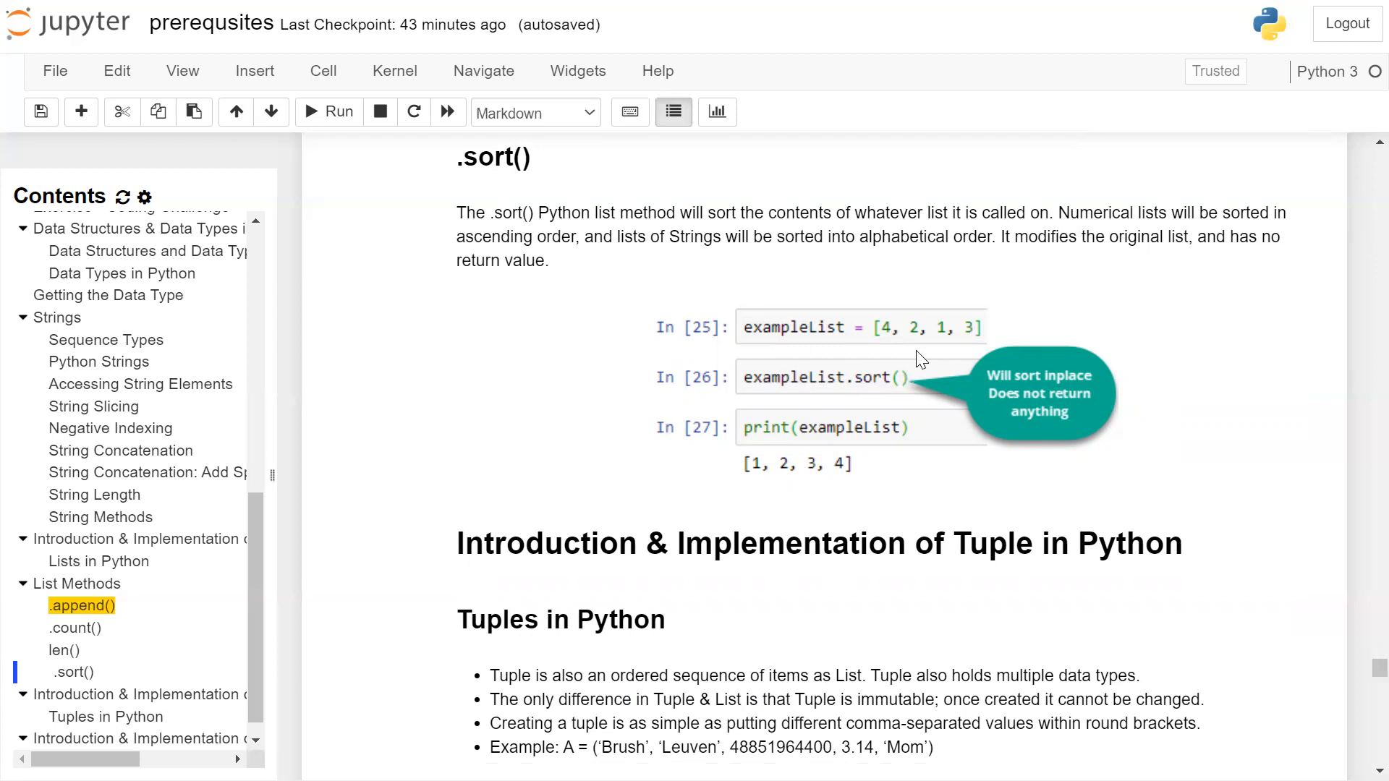
{"action": "mouse_move", "coordinate": [894, 340]}
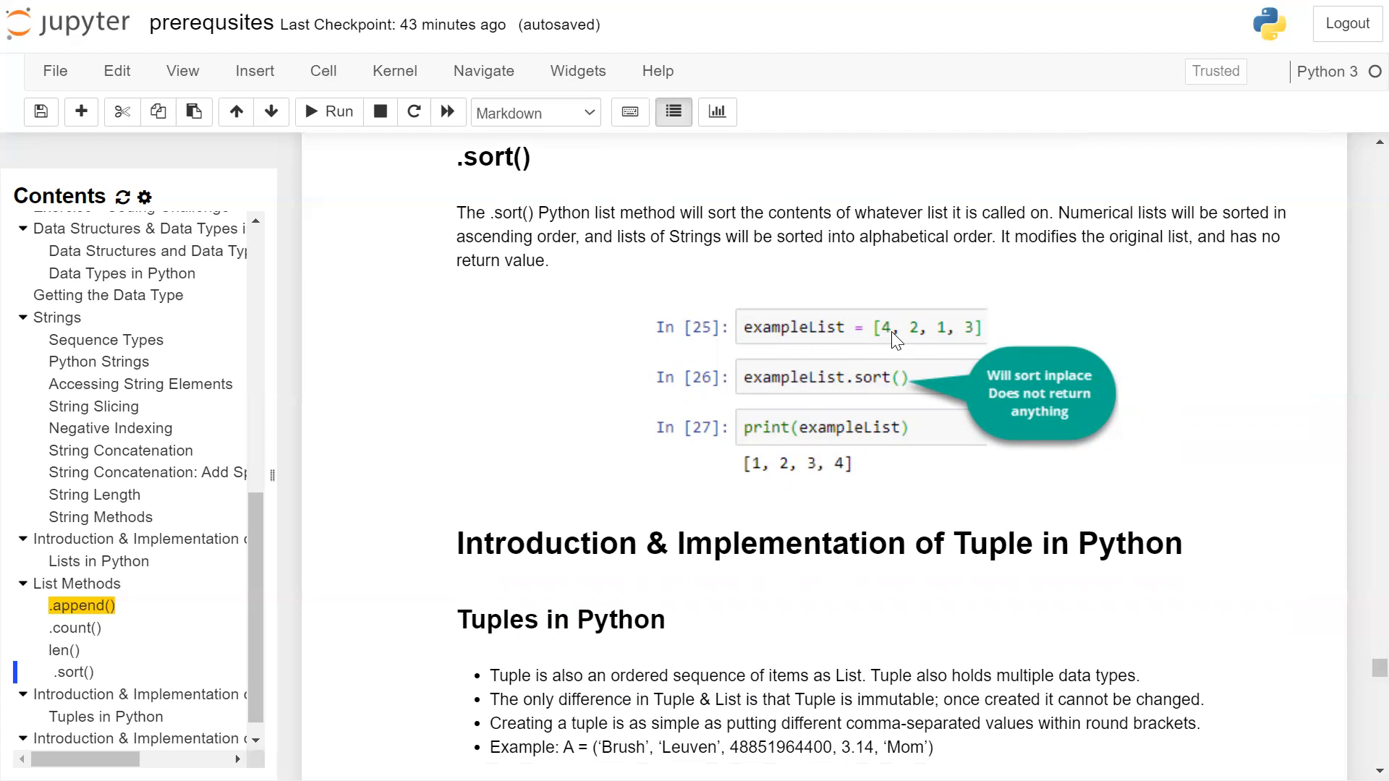
{"action": "mouse_move", "coordinate": [807, 446]}
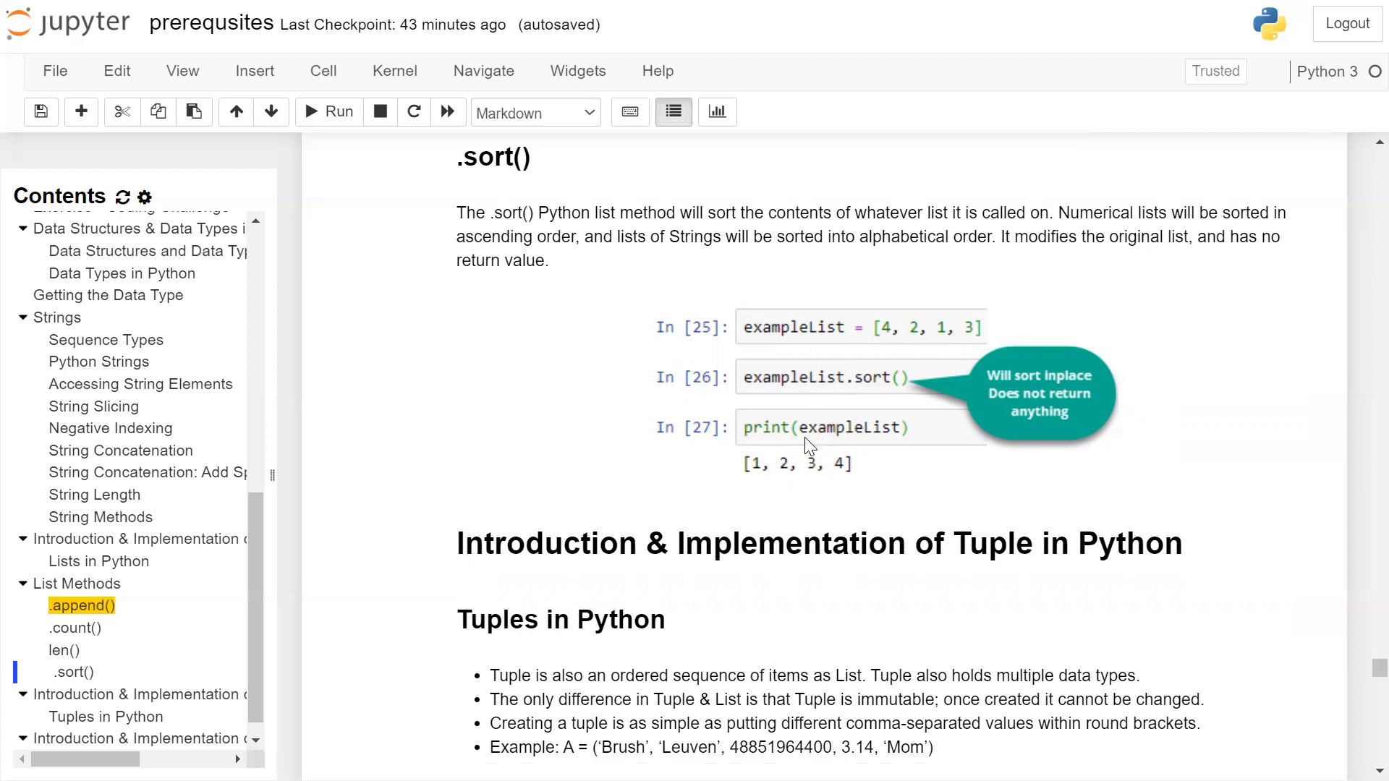
{"action": "mouse_move", "coordinate": [831, 441]}
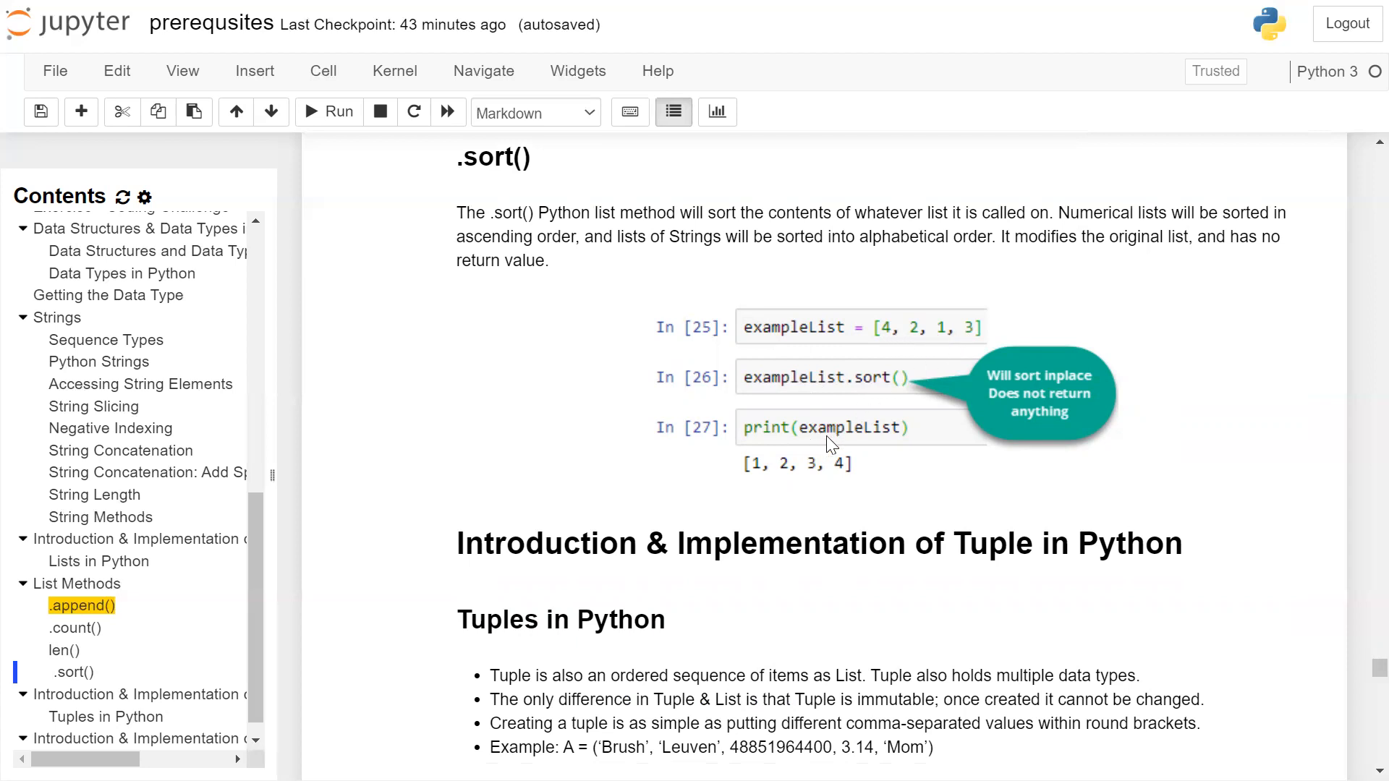
{"action": "mouse_move", "coordinate": [843, 442]}
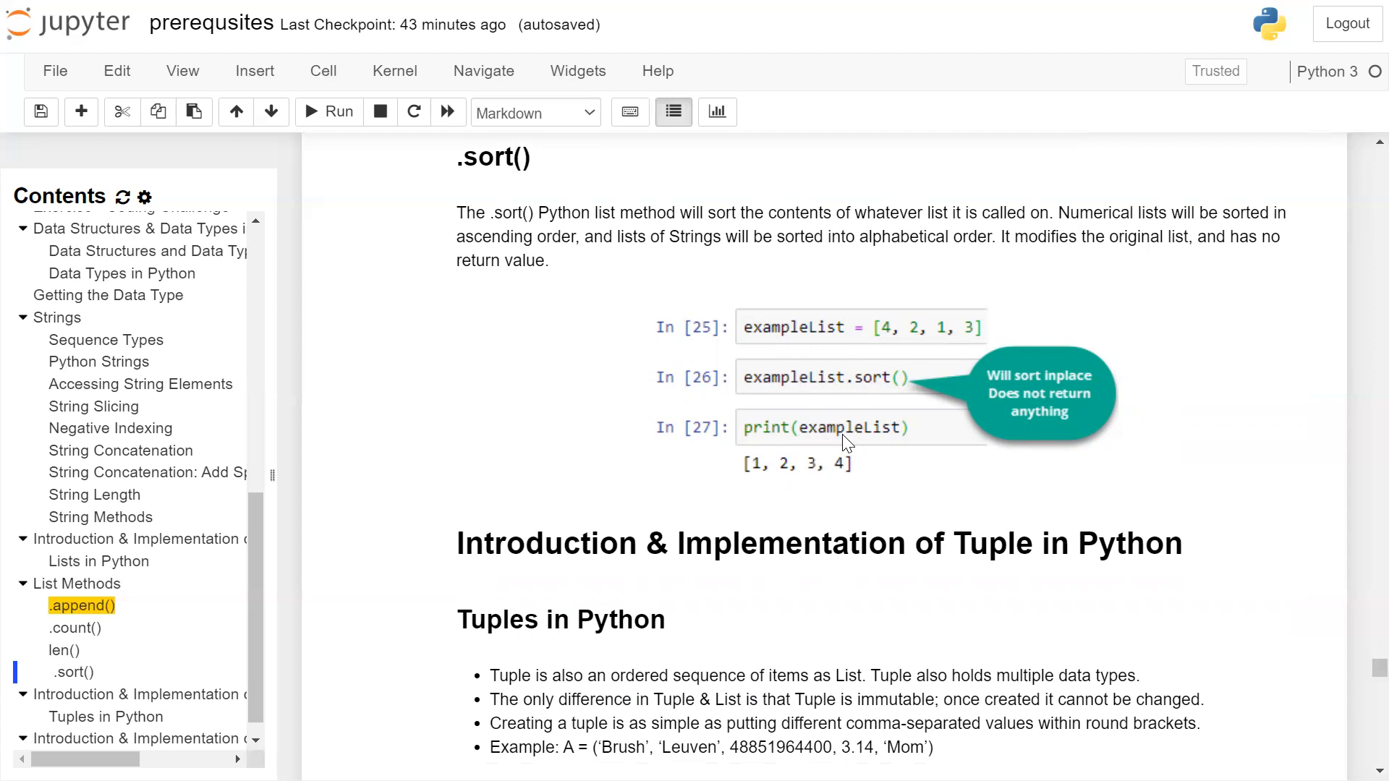
{"action": "scroll", "scroll_direction": "down", "scroll_amount": 3}
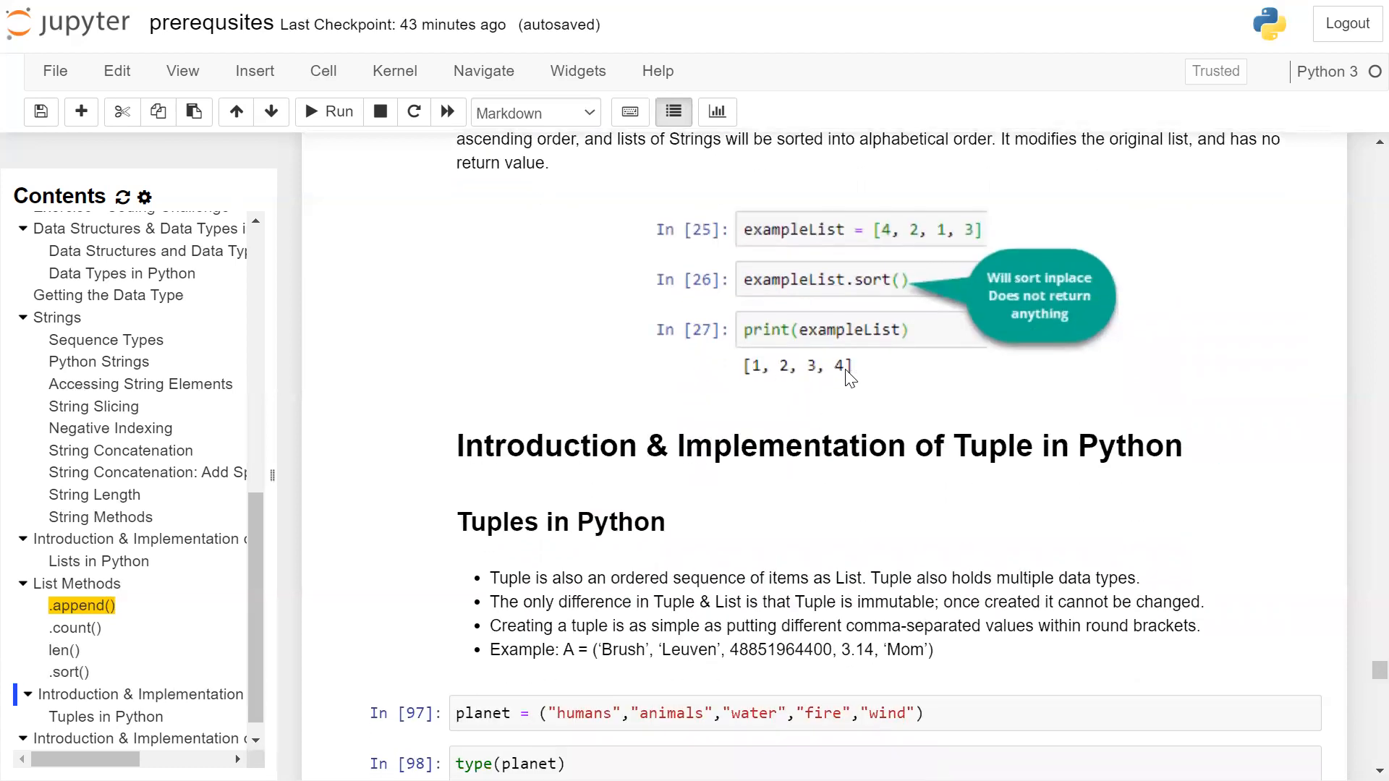